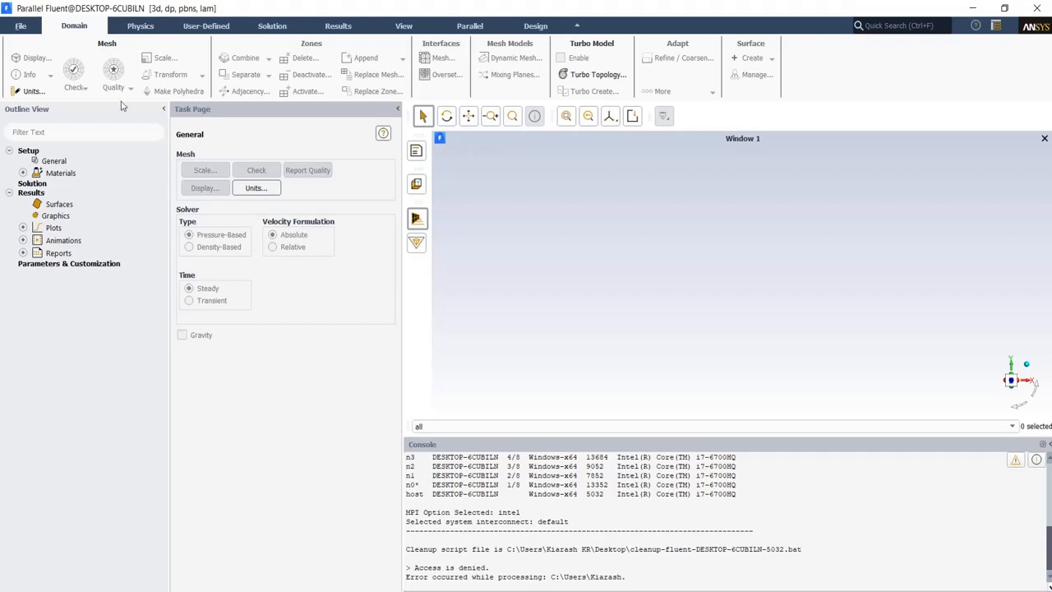
Read the pipe mesh file from the Desktop folder via File > Read > Mesh.
click(19, 26)
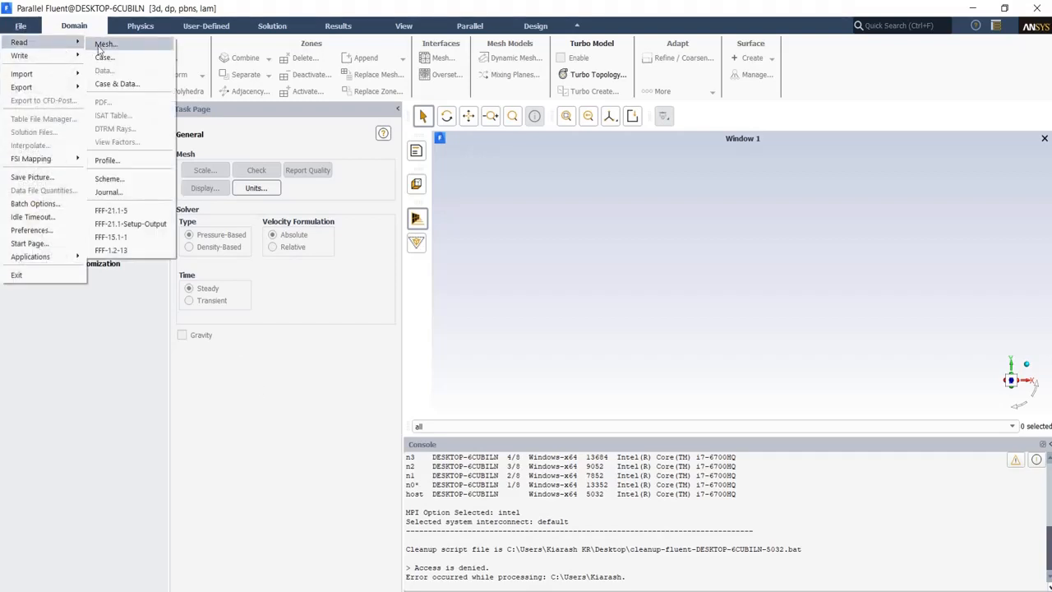
click(105, 42)
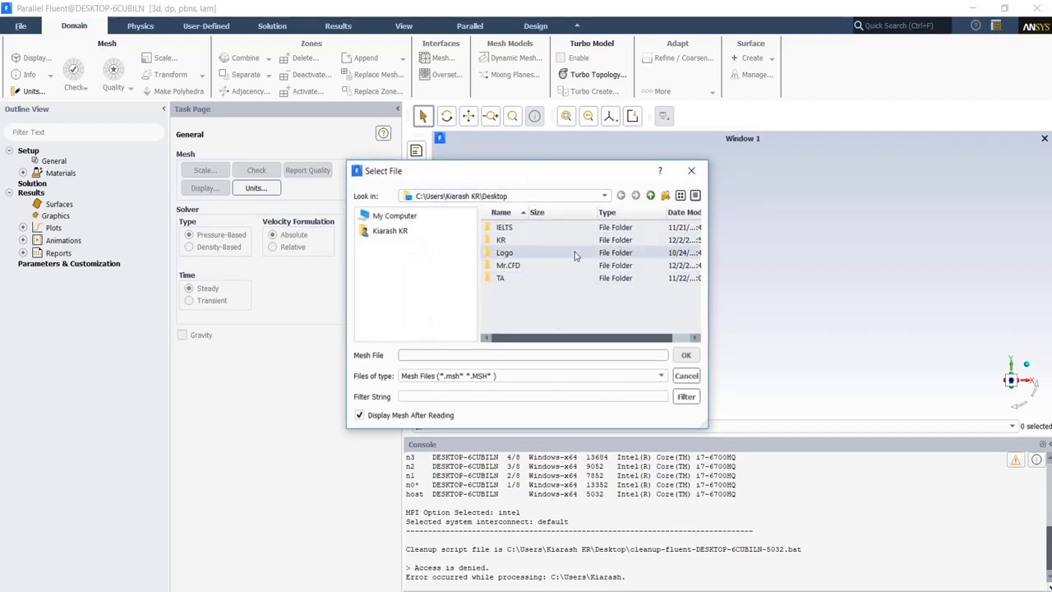
mouse_move(624, 322)
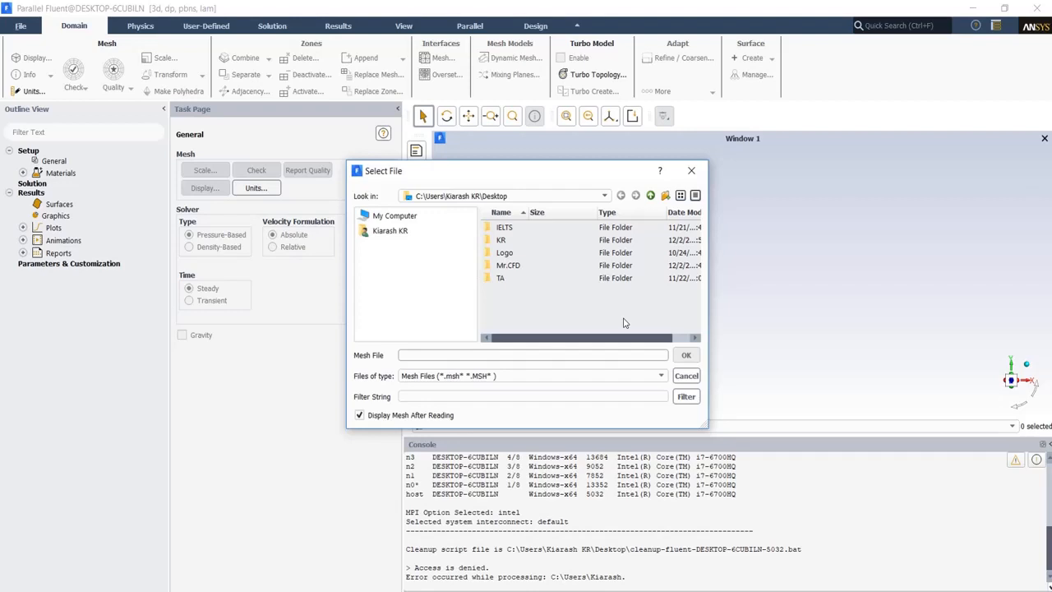
click(687, 355)
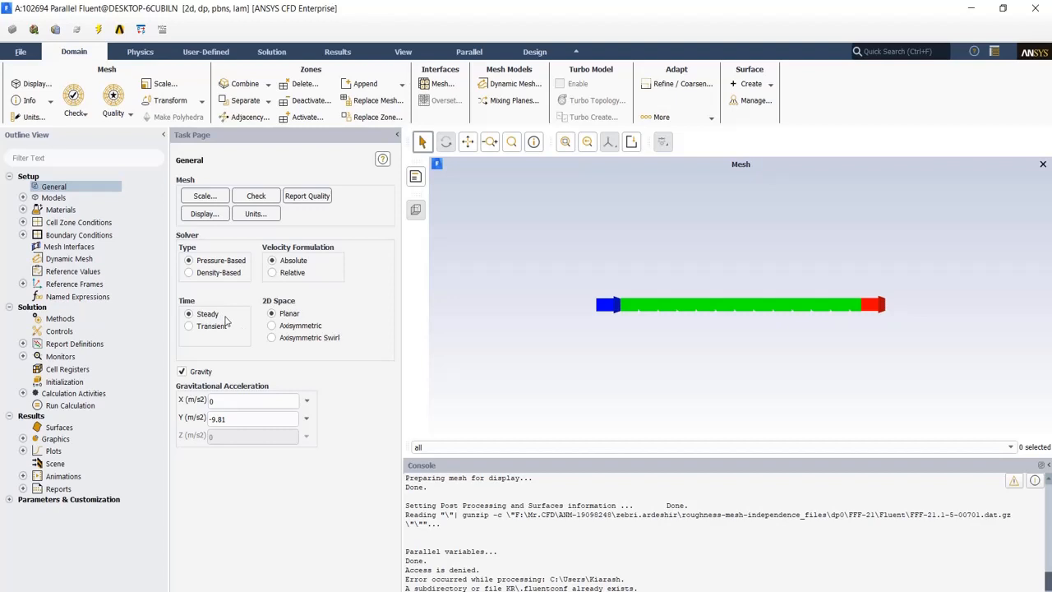
mouse_move(256, 377)
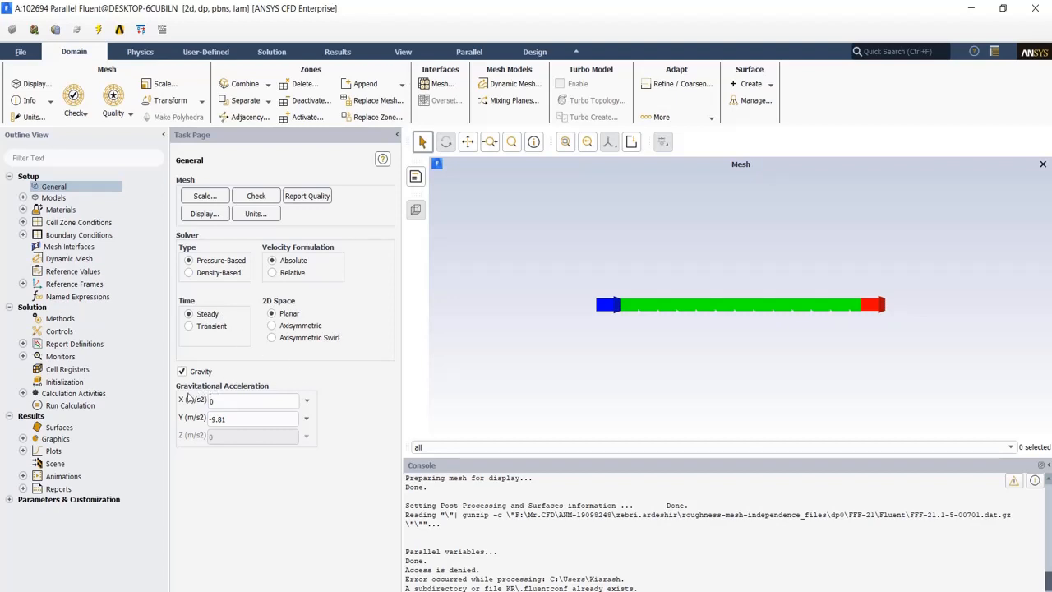
mouse_move(295, 388)
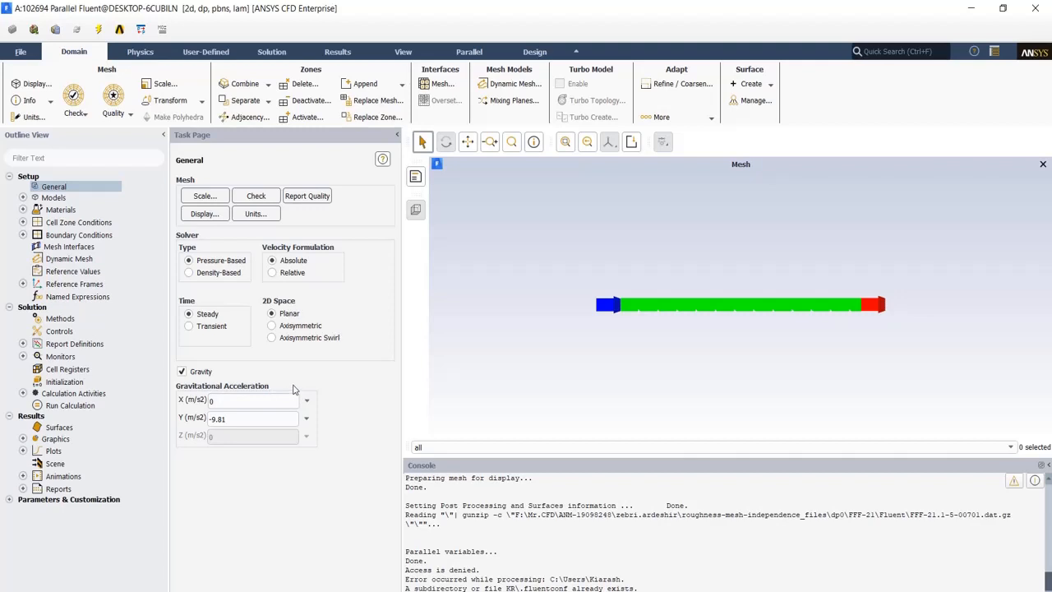
Select the Y gravitational acceleration value (-9.81 m/s²) on the General page.
triple_click(253, 419)
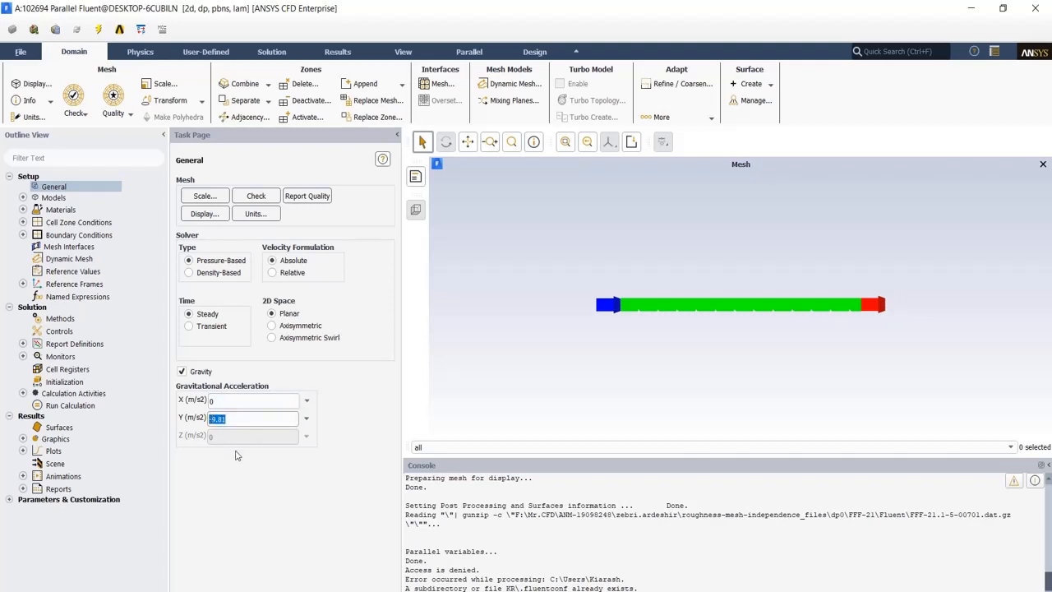
mouse_move(238, 461)
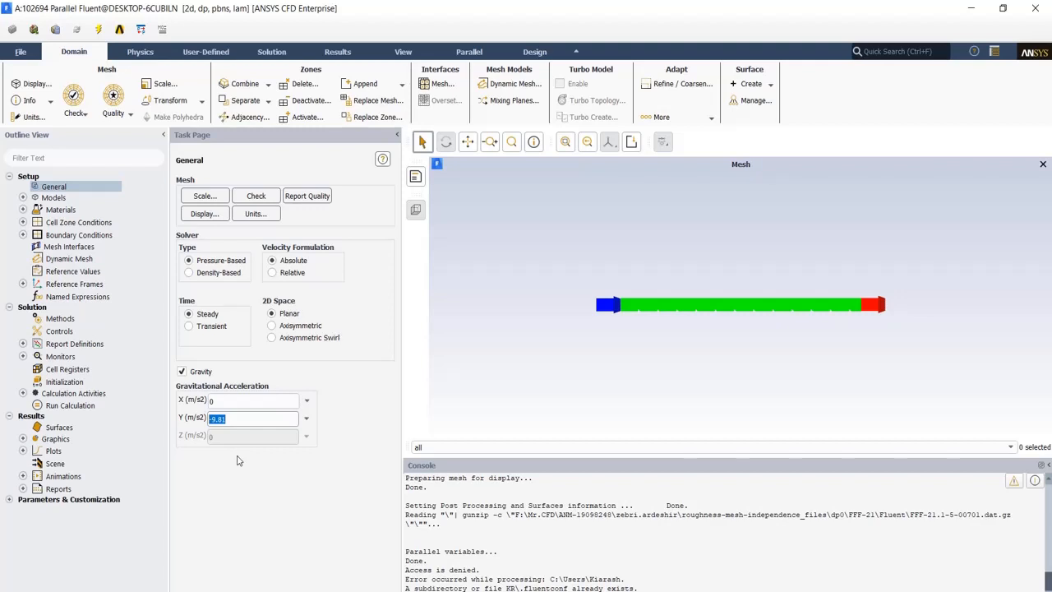
mouse_move(276, 480)
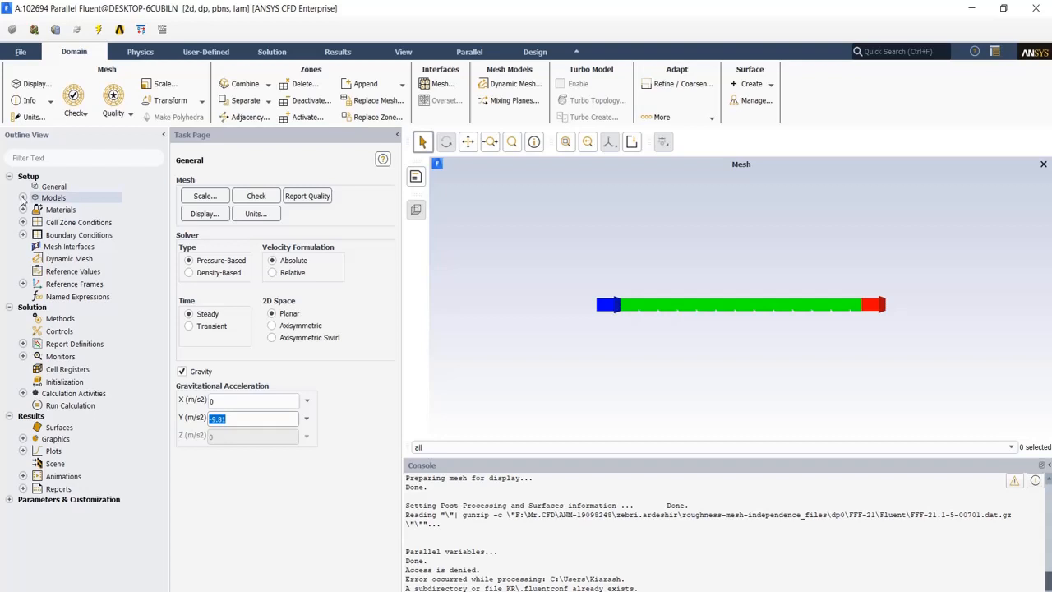
Enable the Energy Equation under Models.
double_click(79, 222)
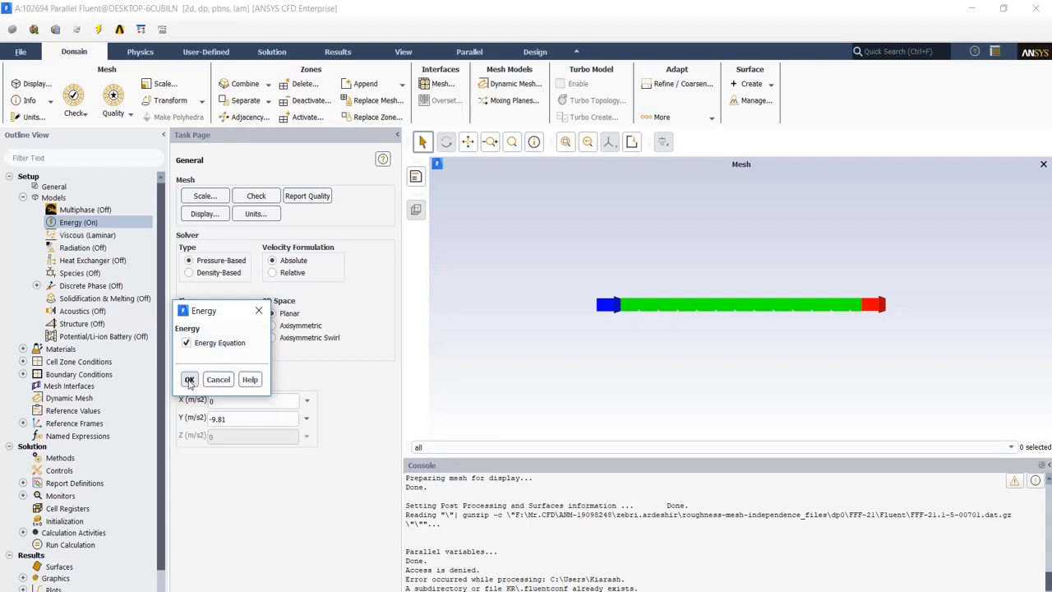
click(189, 378)
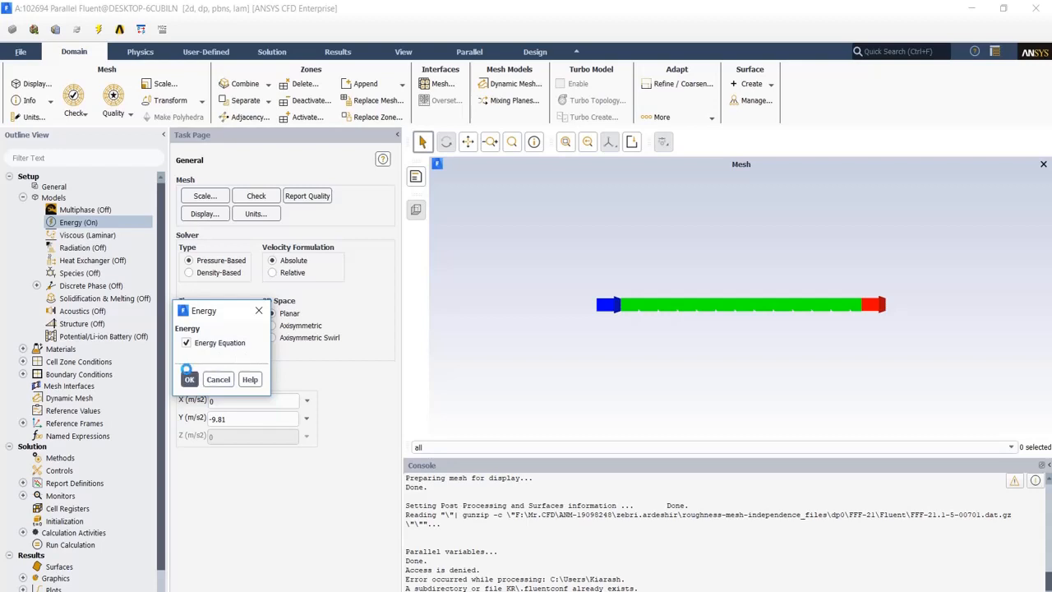
click(189, 378)
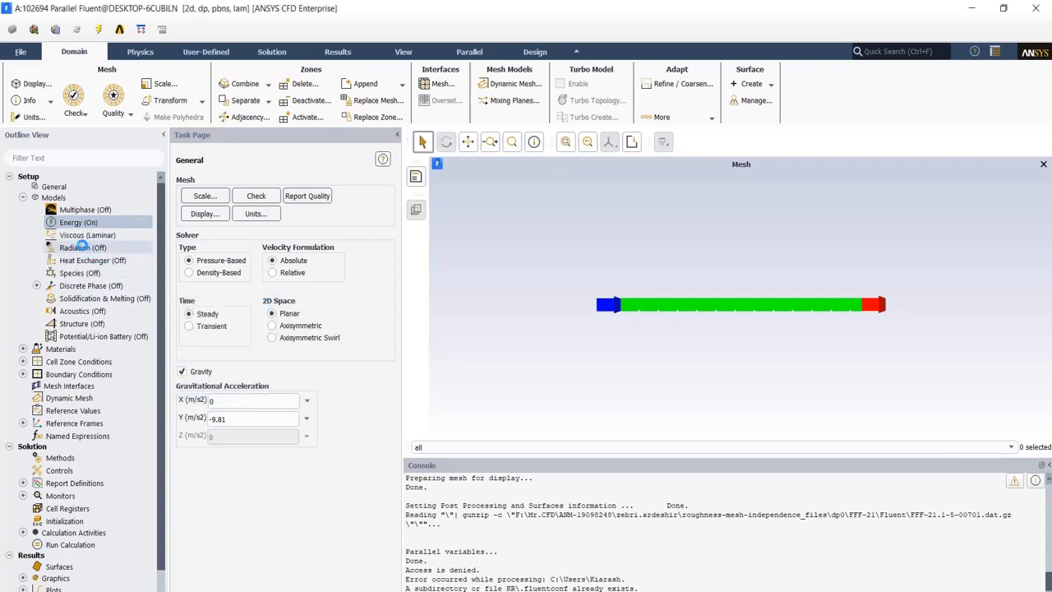
Keep the viscous model as Laminar.
double_click(88, 235)
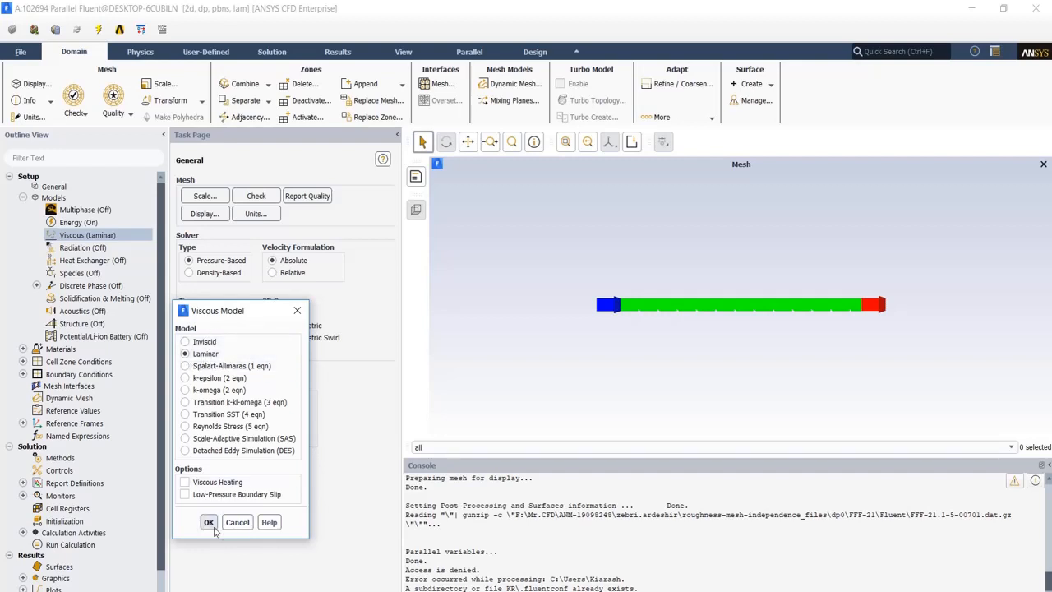
click(209, 522)
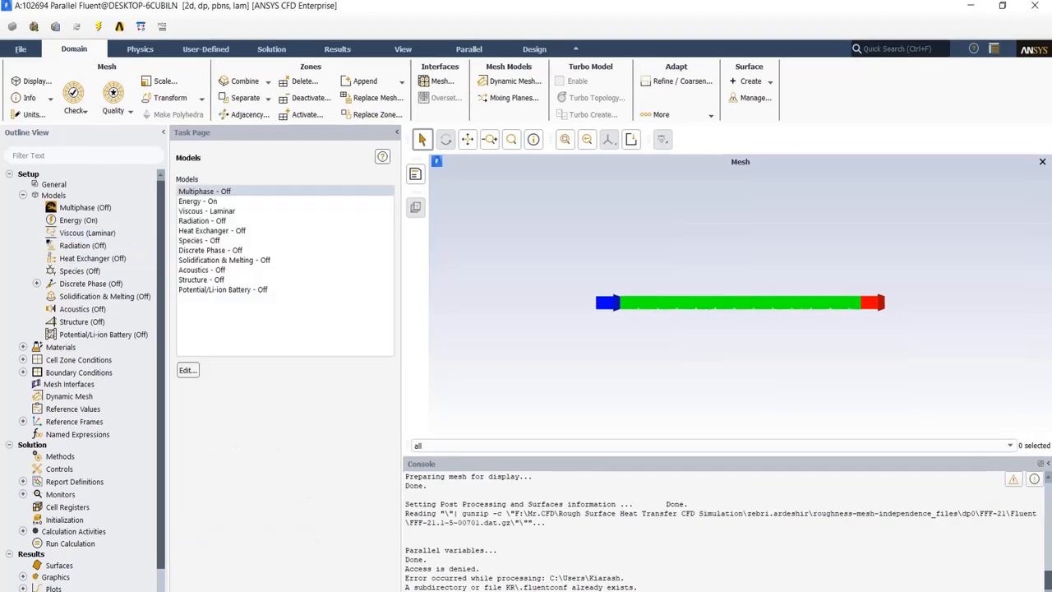
mouse_move(227, 521)
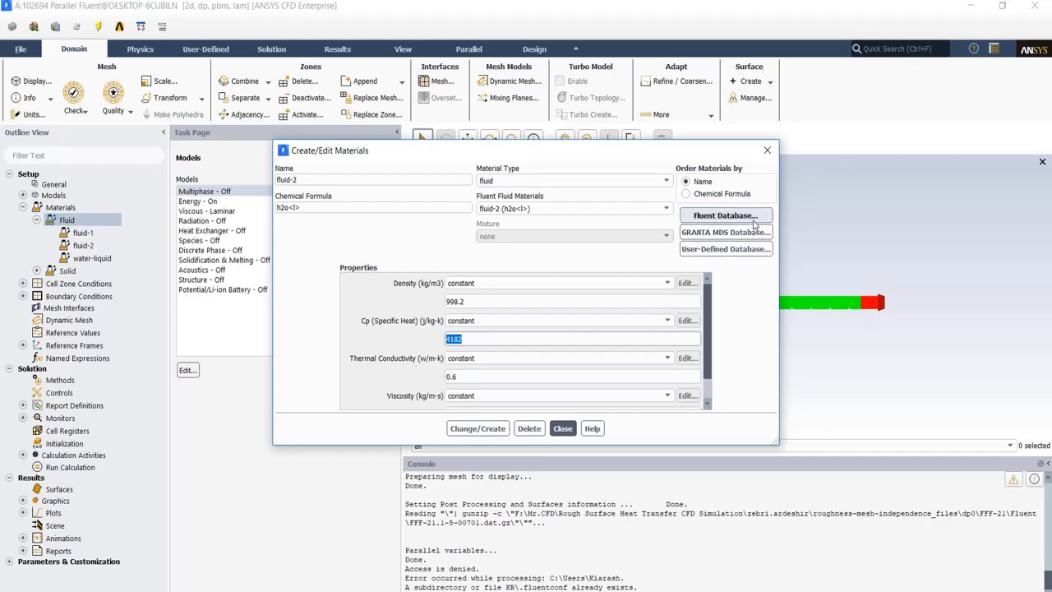
Copy water-liquid from the Fluent Database into the case fluid materials and apply it.
click(724, 215)
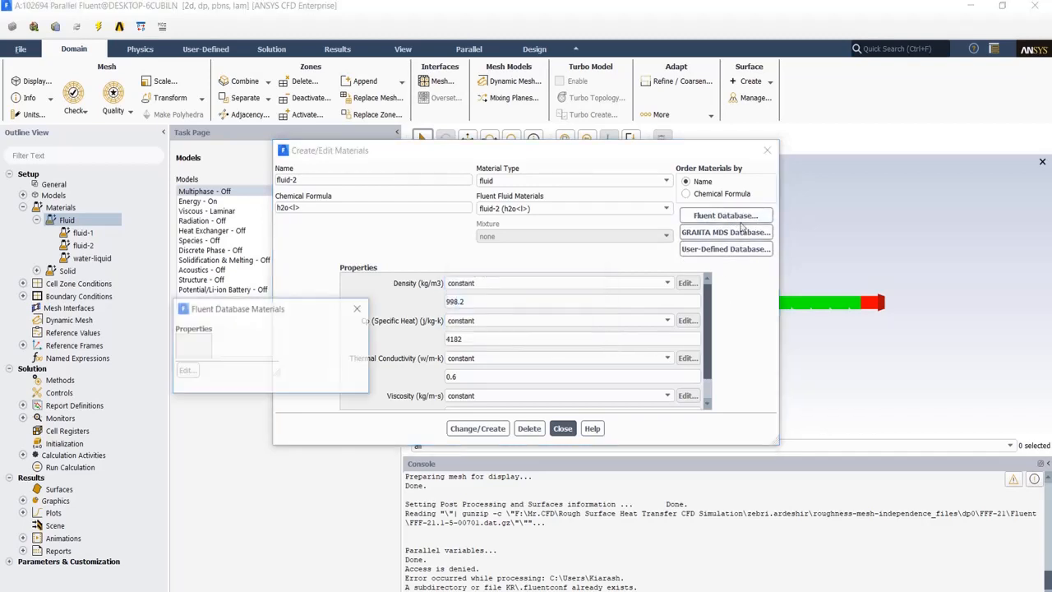
click(725, 215)
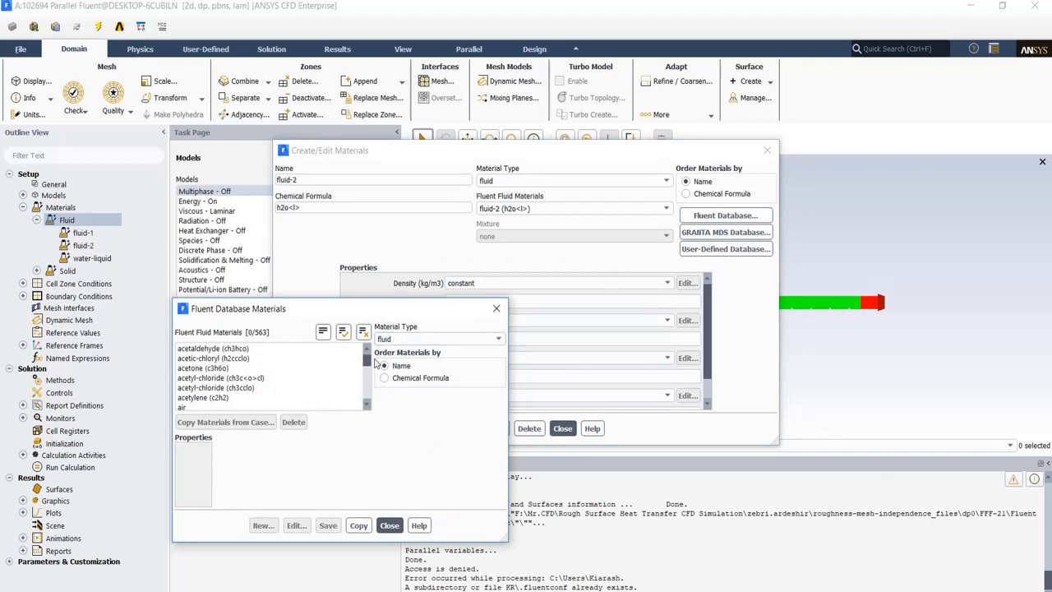
scroll(down, 3)
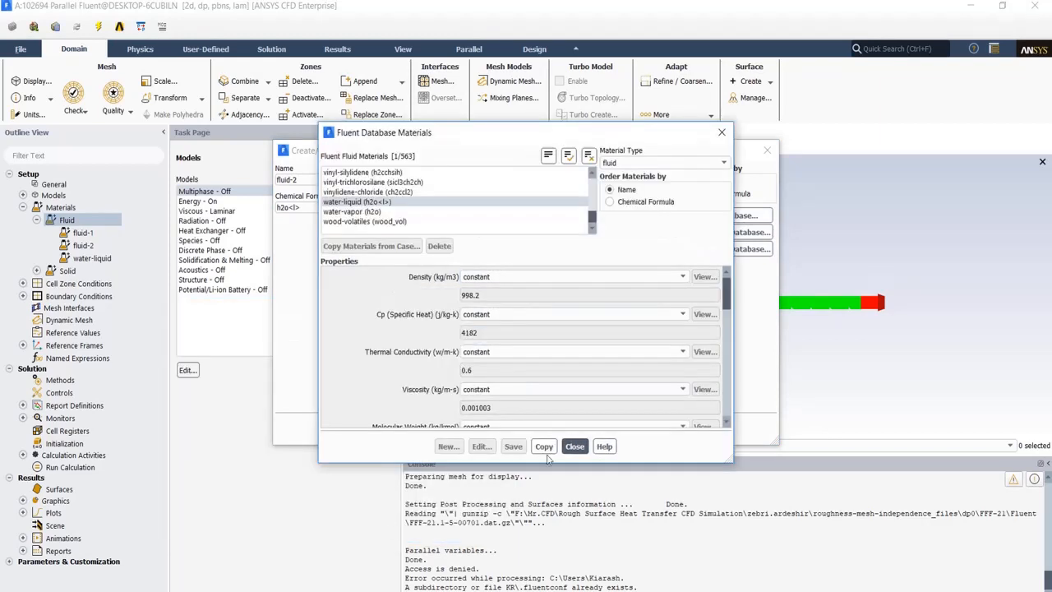
click(575, 447)
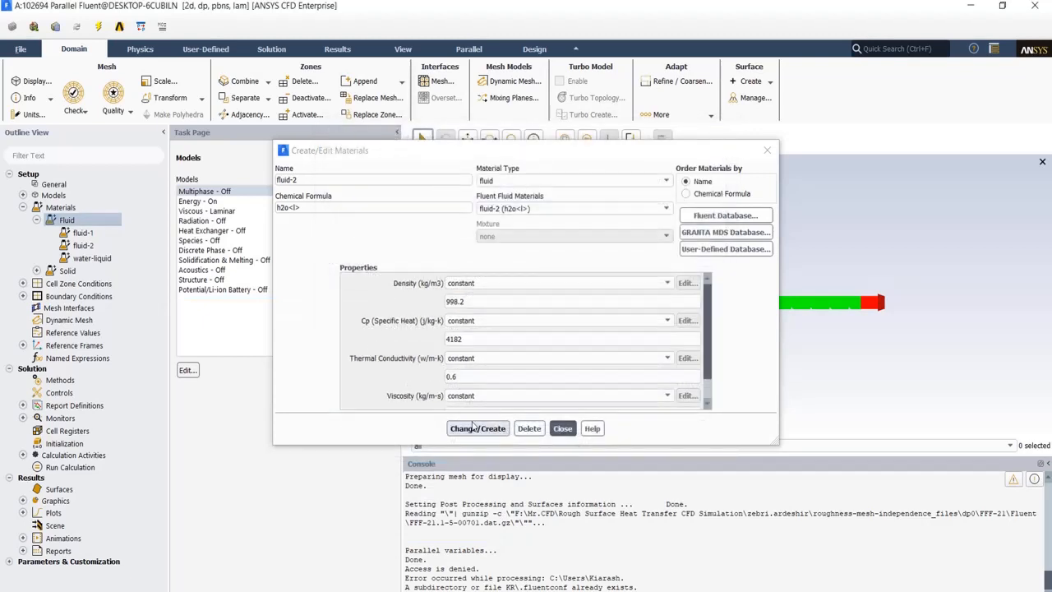
click(562, 428)
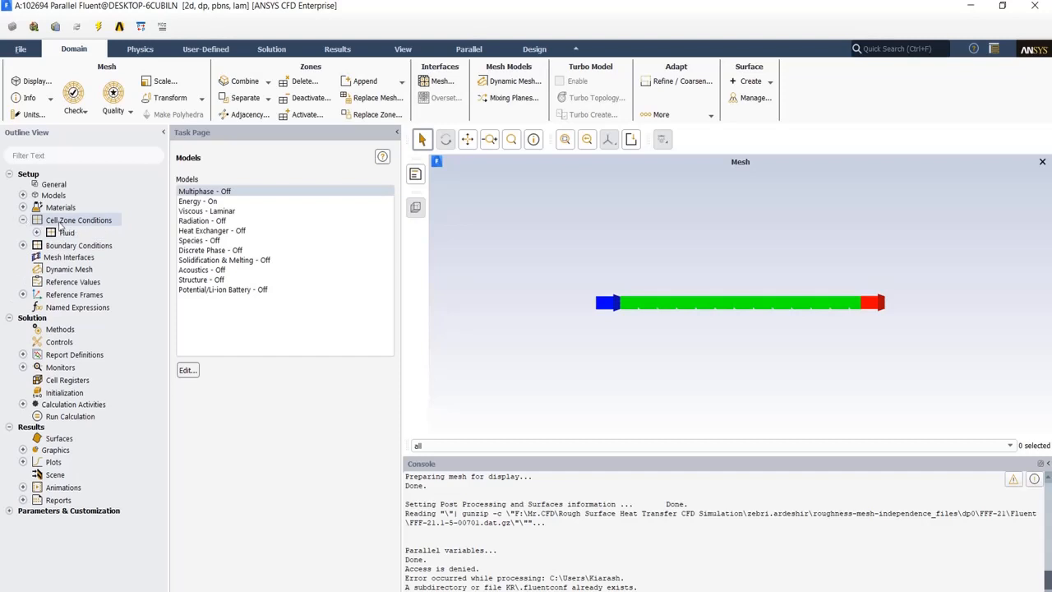
Check that the surface_body fluid zone uses water-liquid as its material.
click(51, 234)
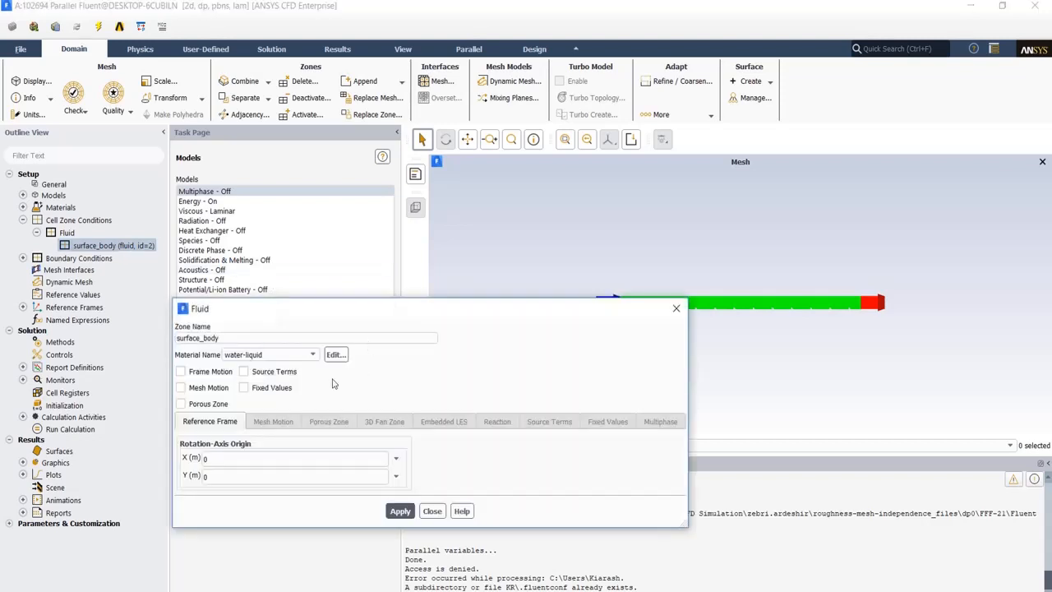
click(312, 355)
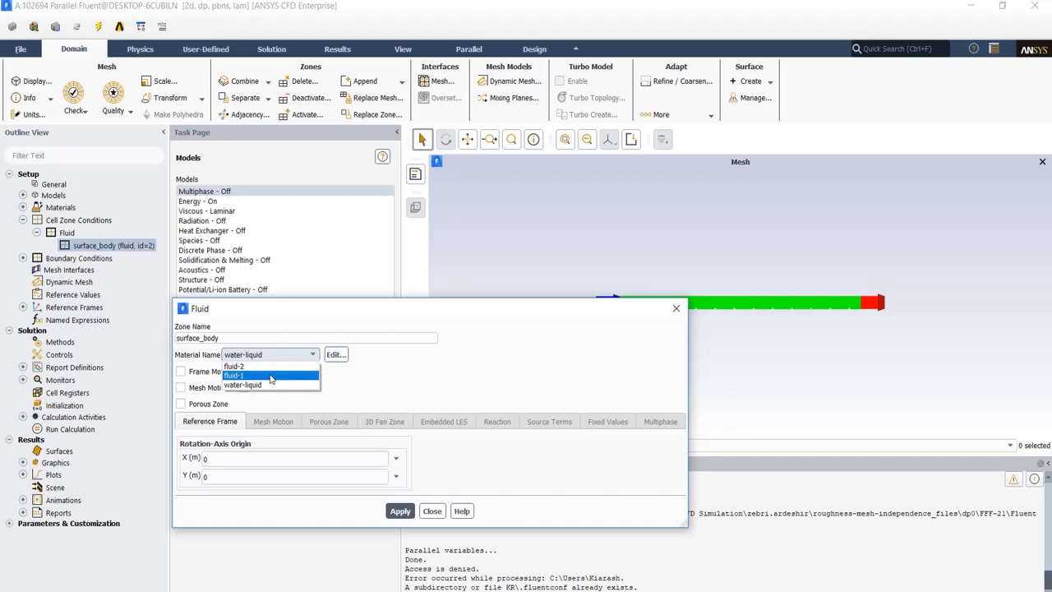
mouse_move(243, 385)
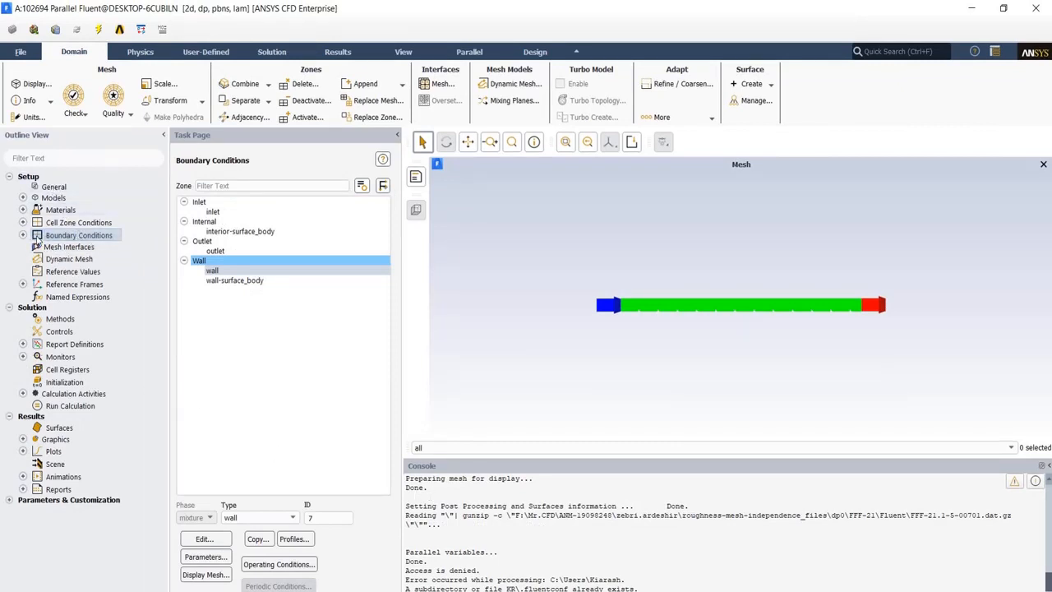
click(23, 235)
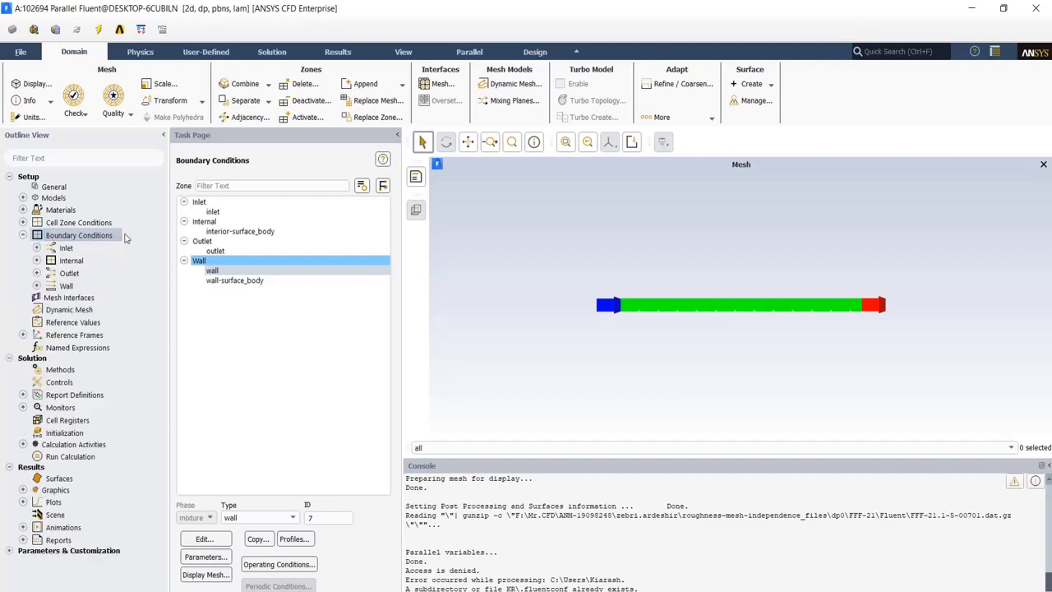
click(381, 184)
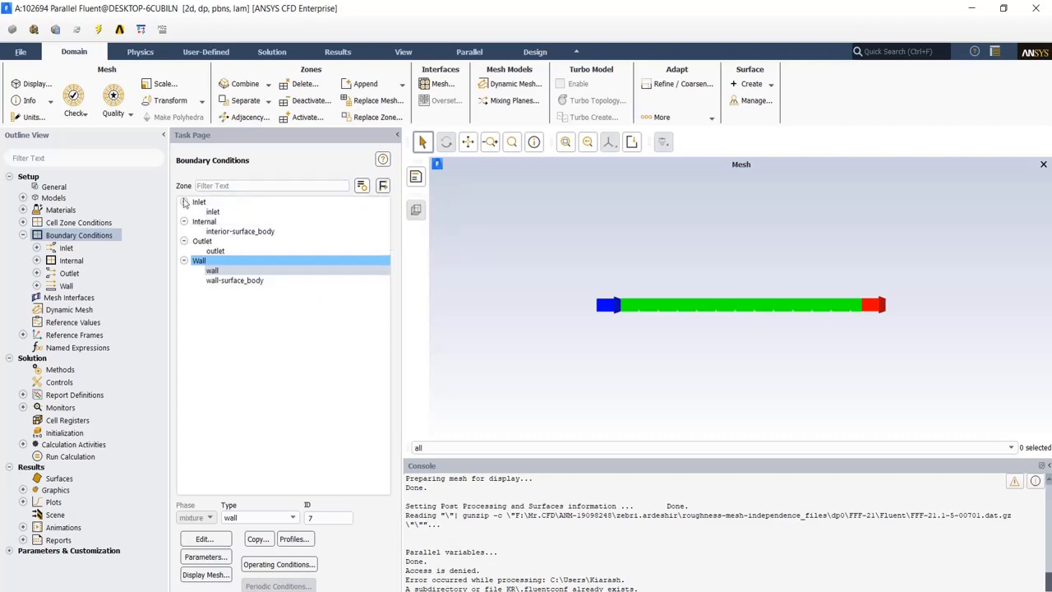
mouse_move(726, 309)
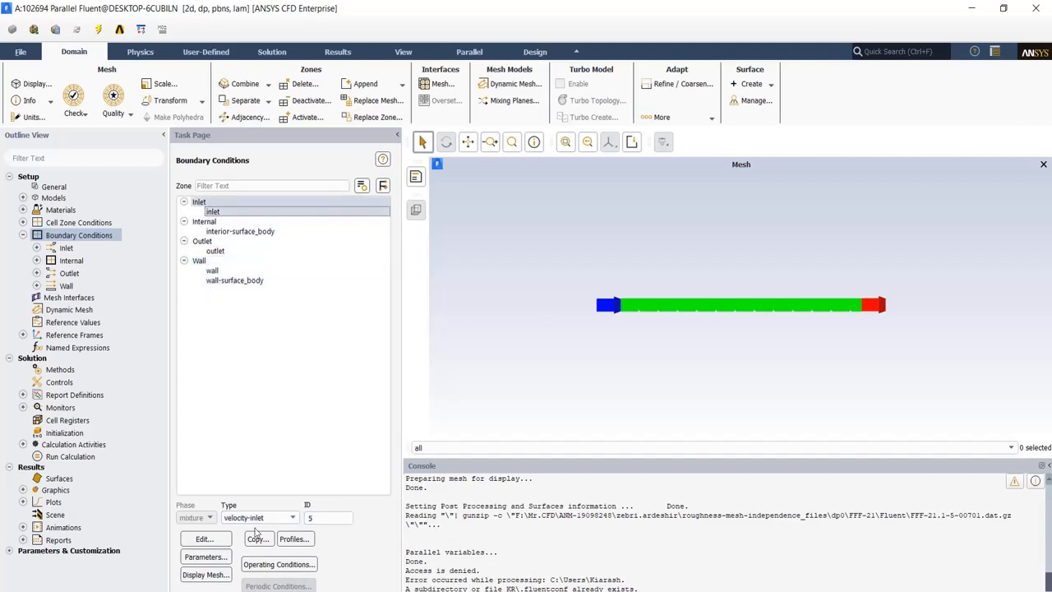
click(204, 539)
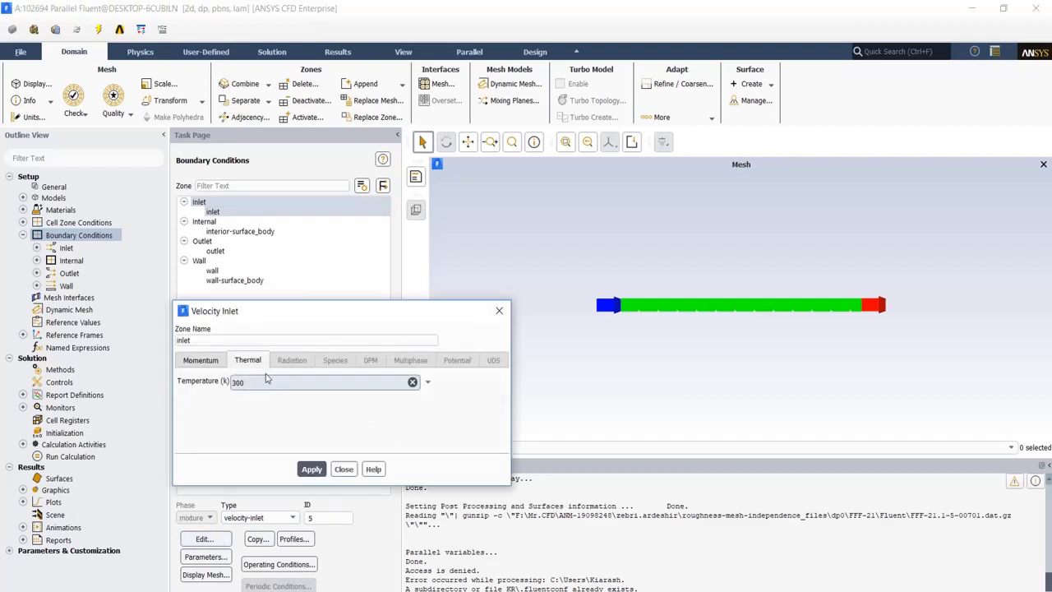
click(200, 360)
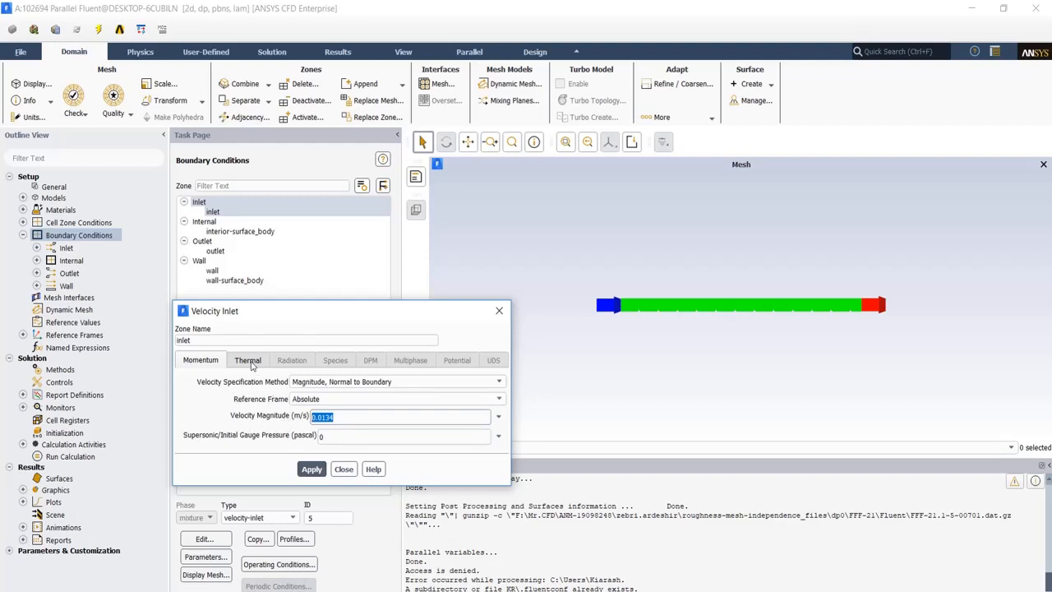
click(247, 360)
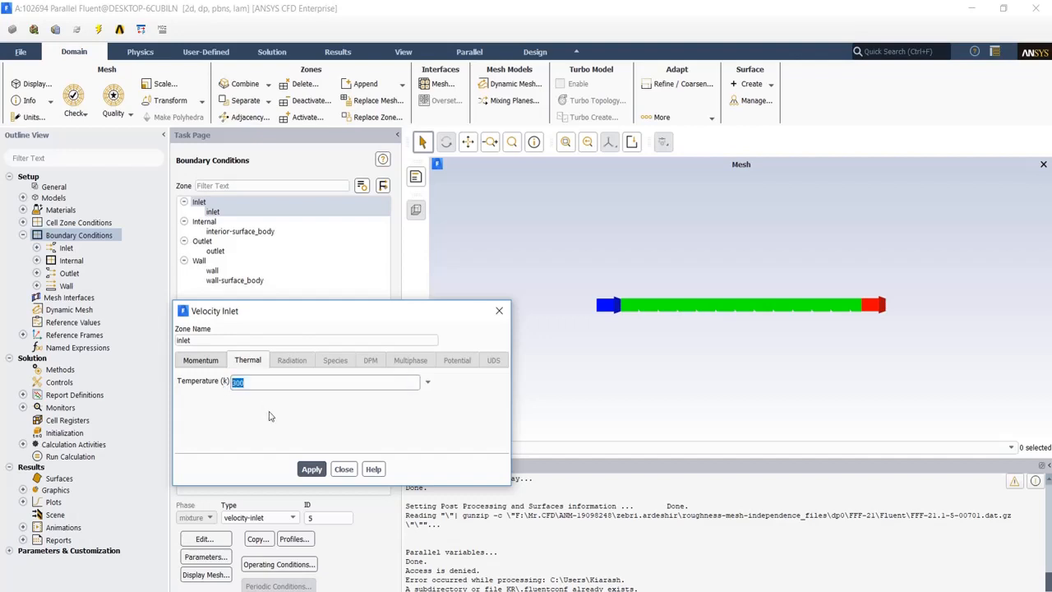
click(344, 468)
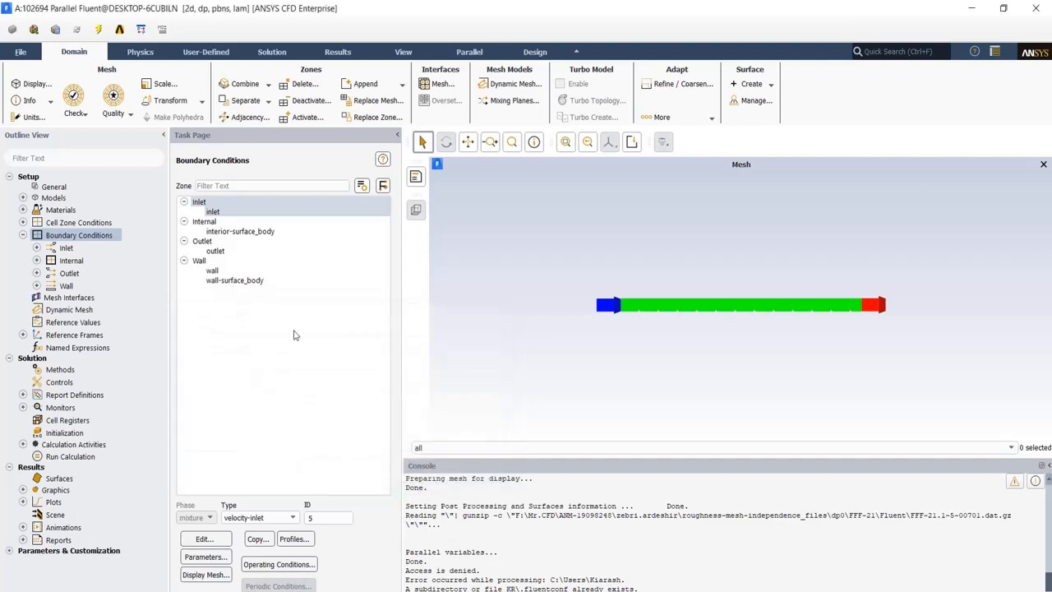
double_click(214, 250)
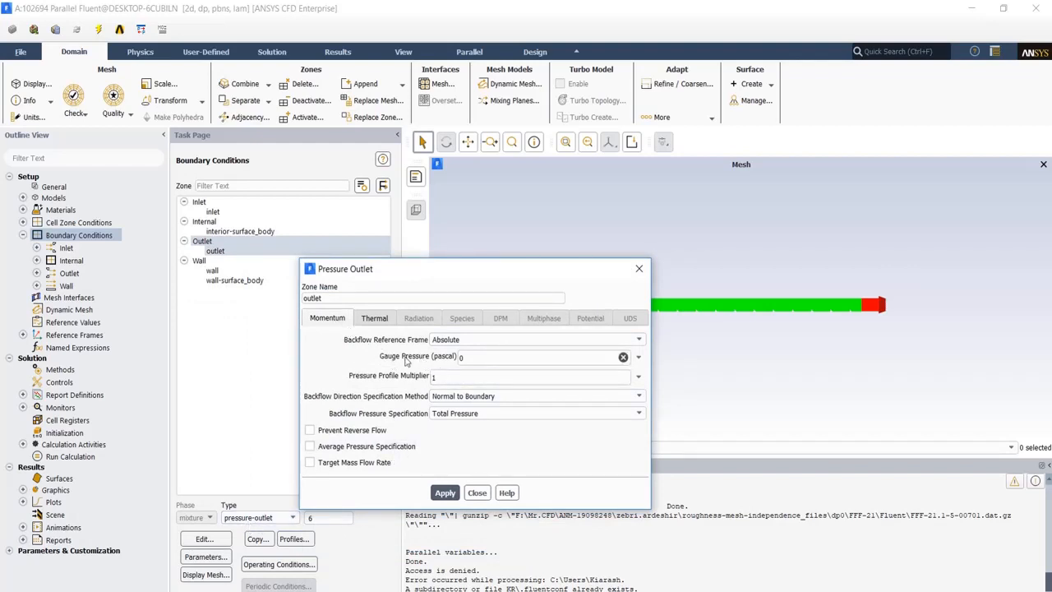
click(539, 357)
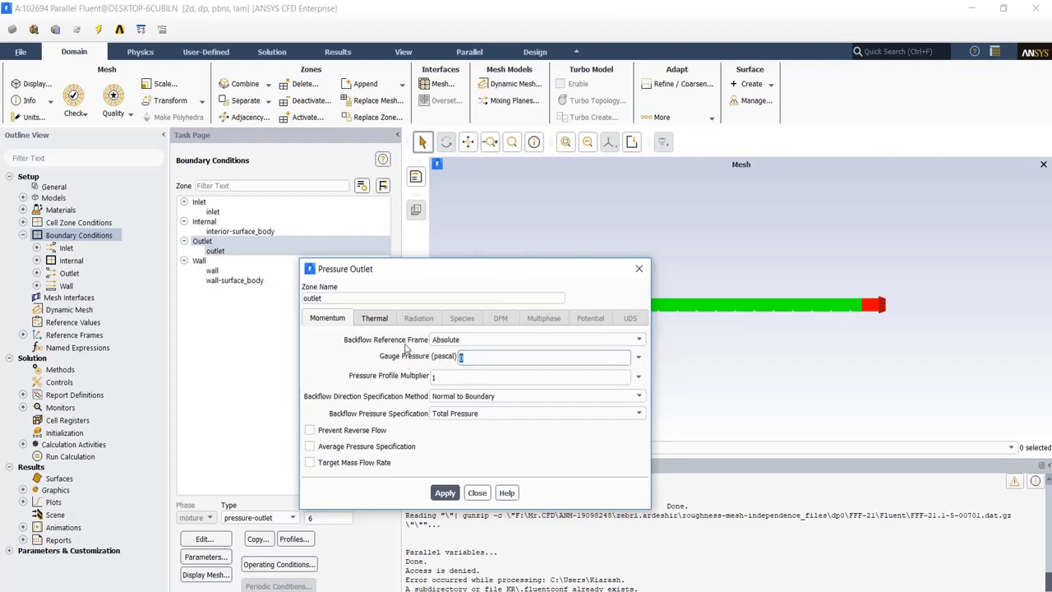
click(375, 319)
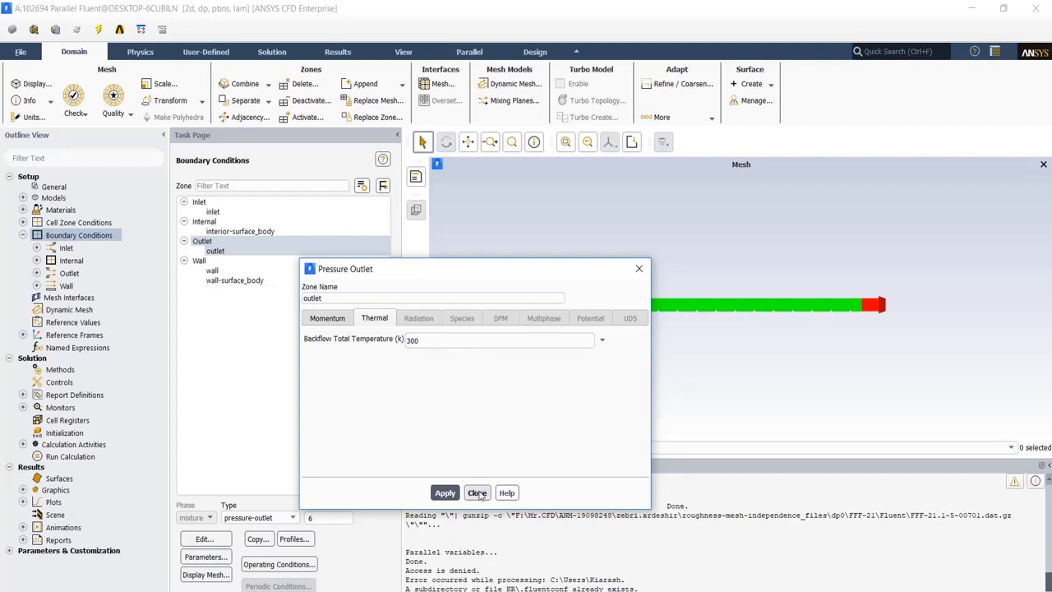
click(477, 493)
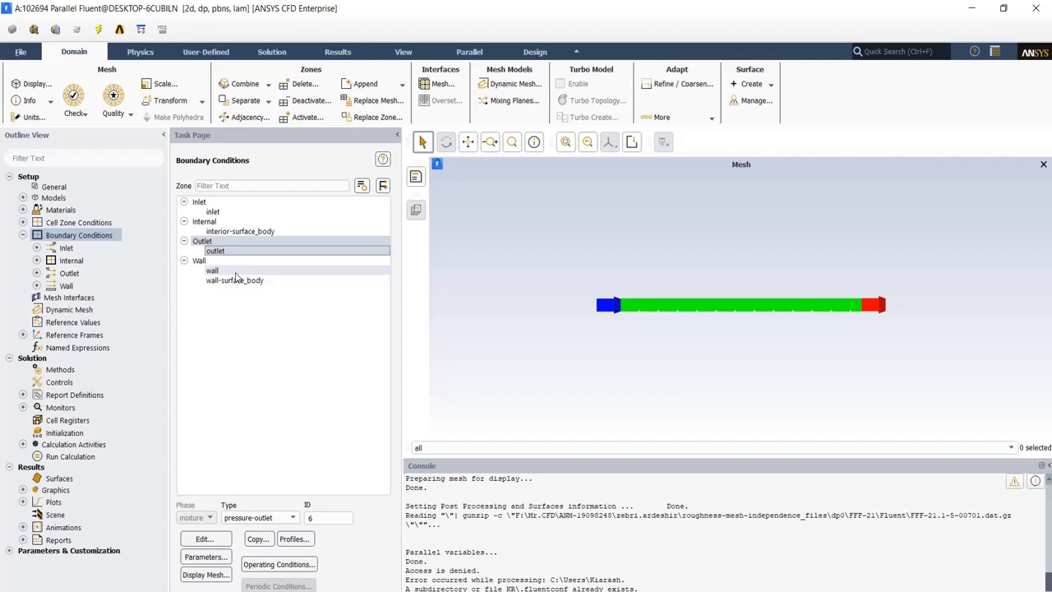
click(212, 270)
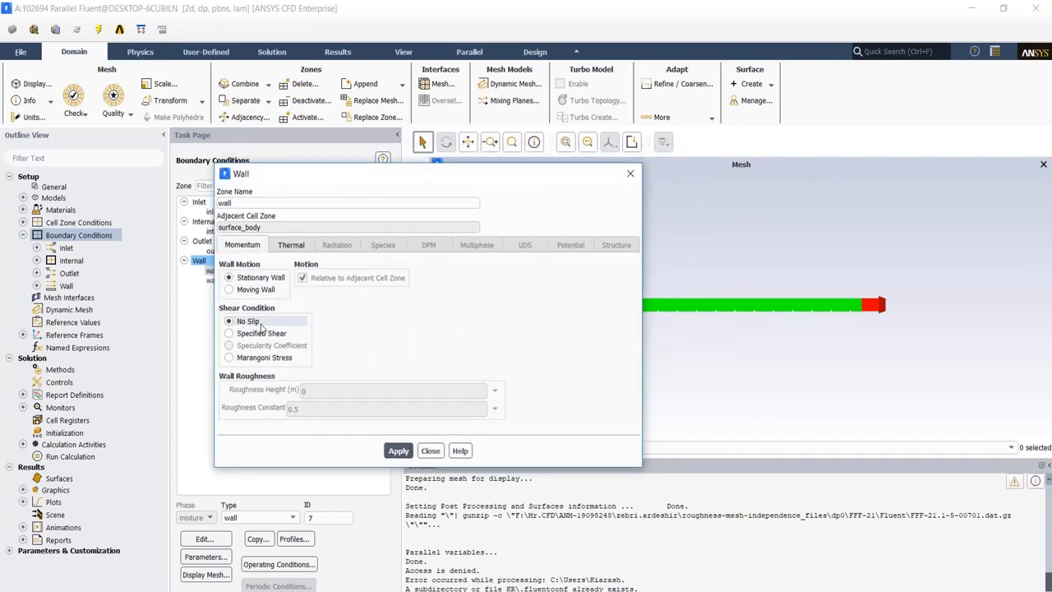
click(291, 245)
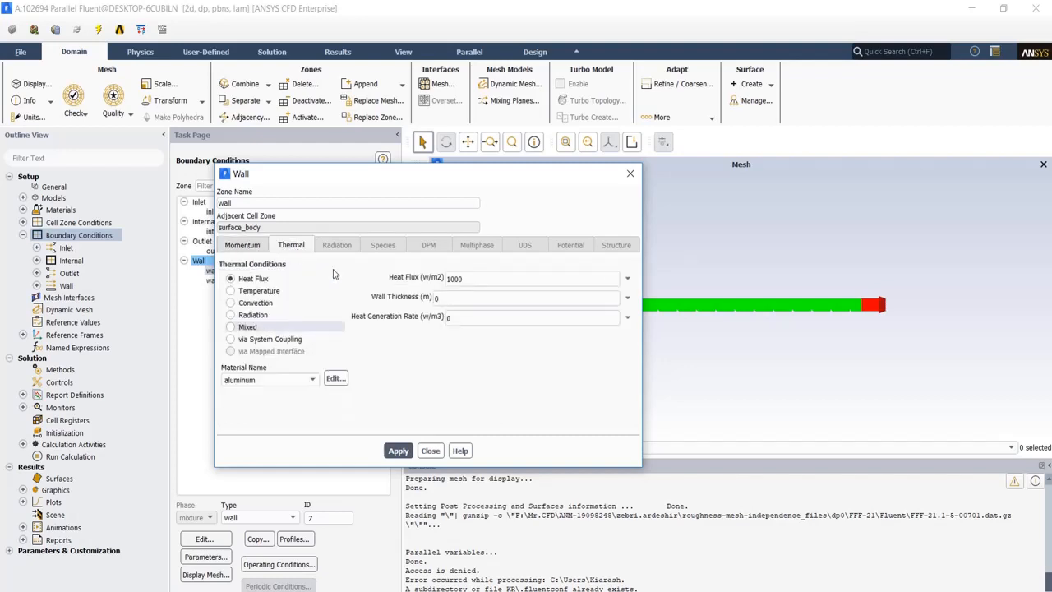
click(529, 278)
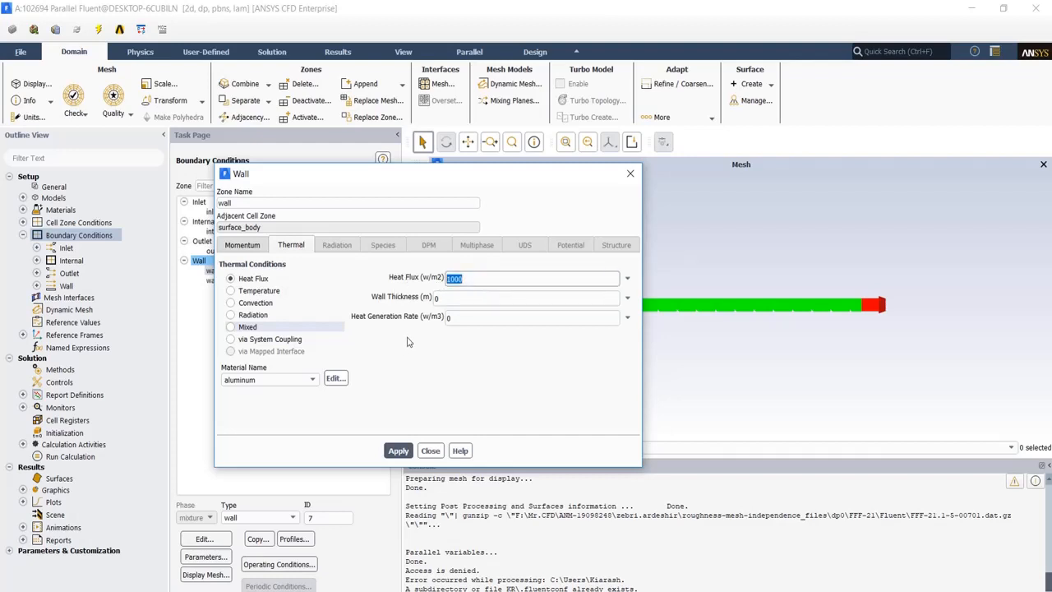
click(430, 451)
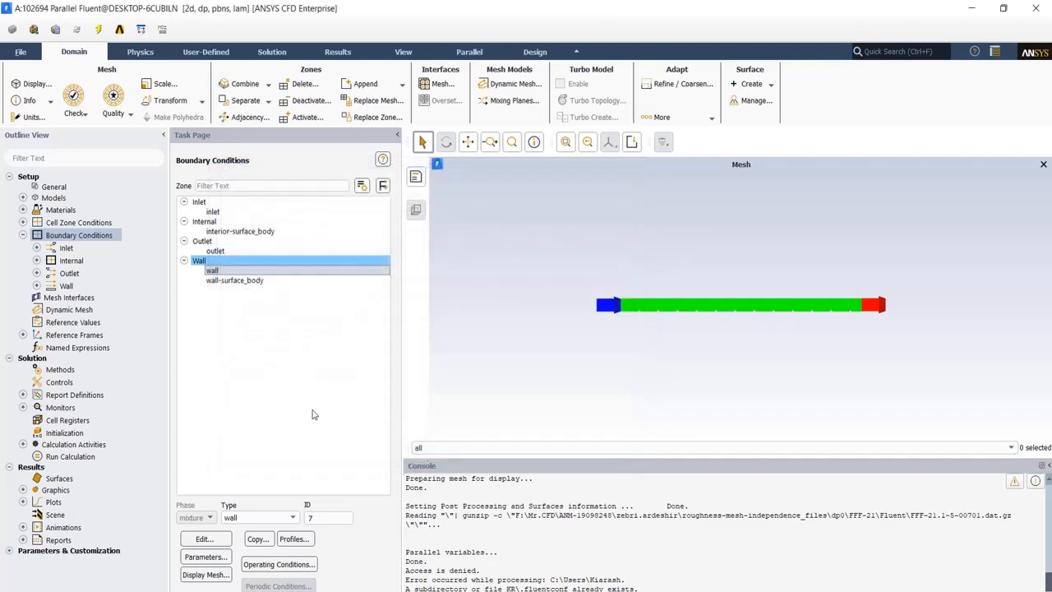
mouse_move(276, 398)
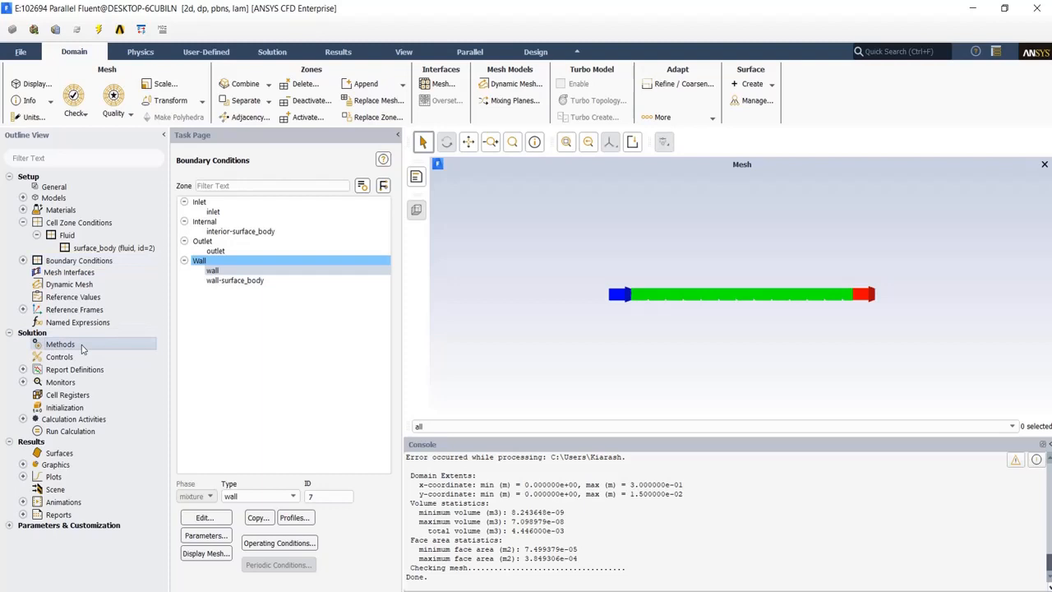
Keep SIMPLE pressure-velocity coupling with second-order discretization in Solution Methods.
click(59, 343)
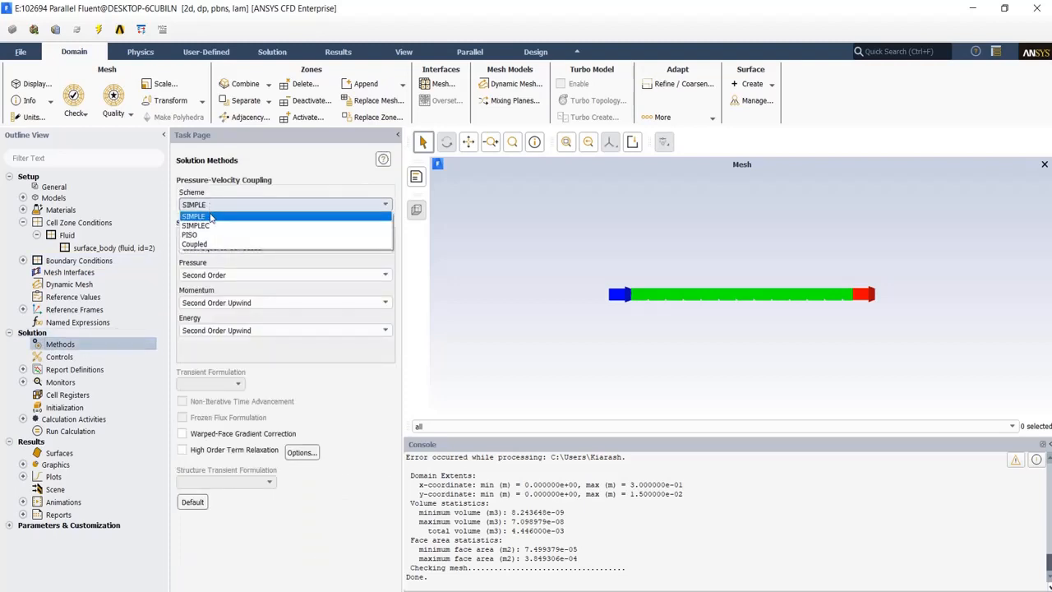
click(194, 217)
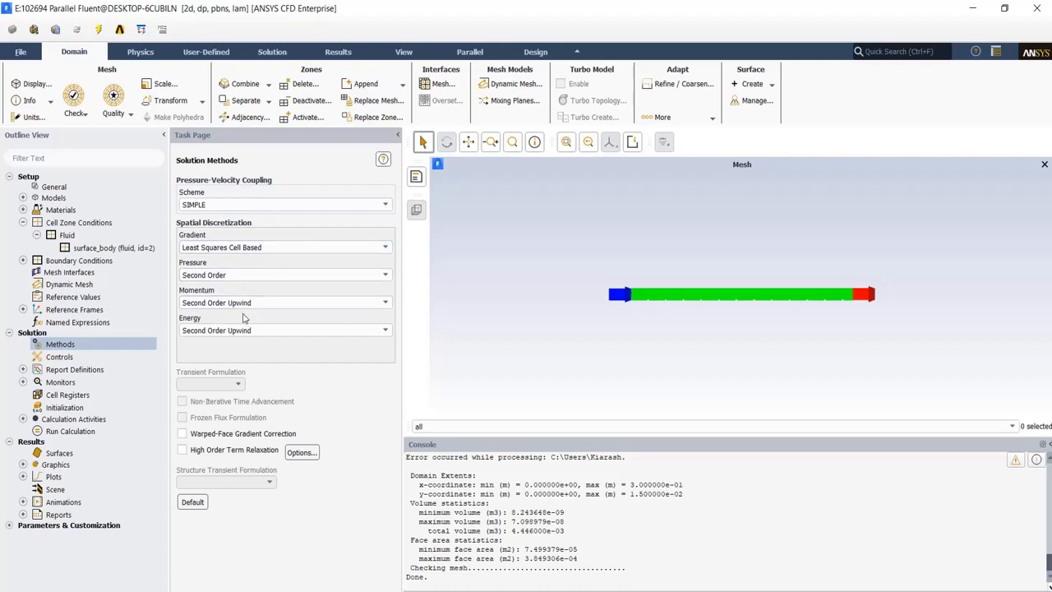
mouse_move(263, 322)
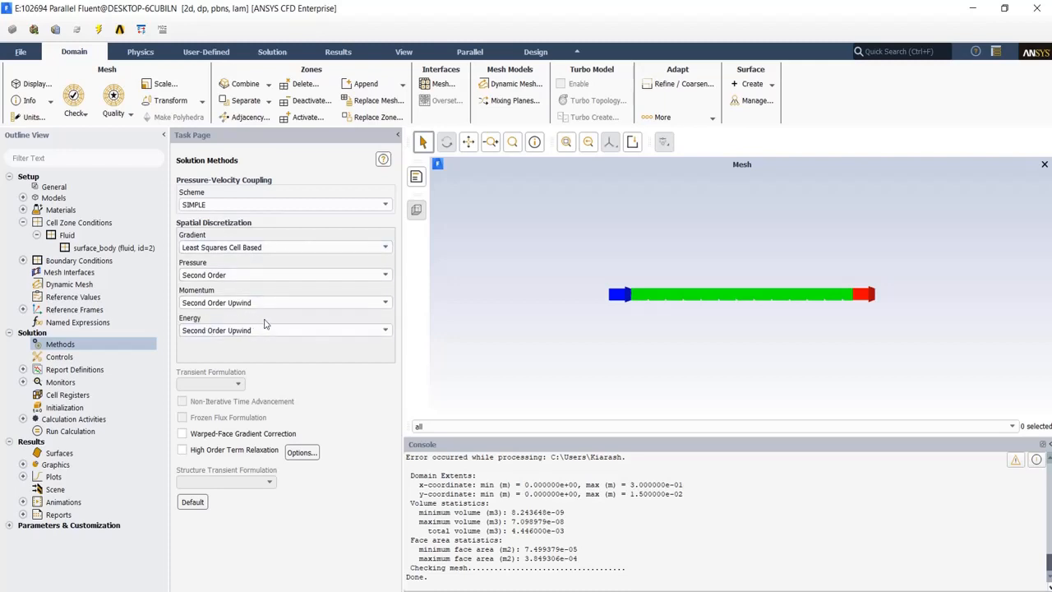
mouse_move(250, 348)
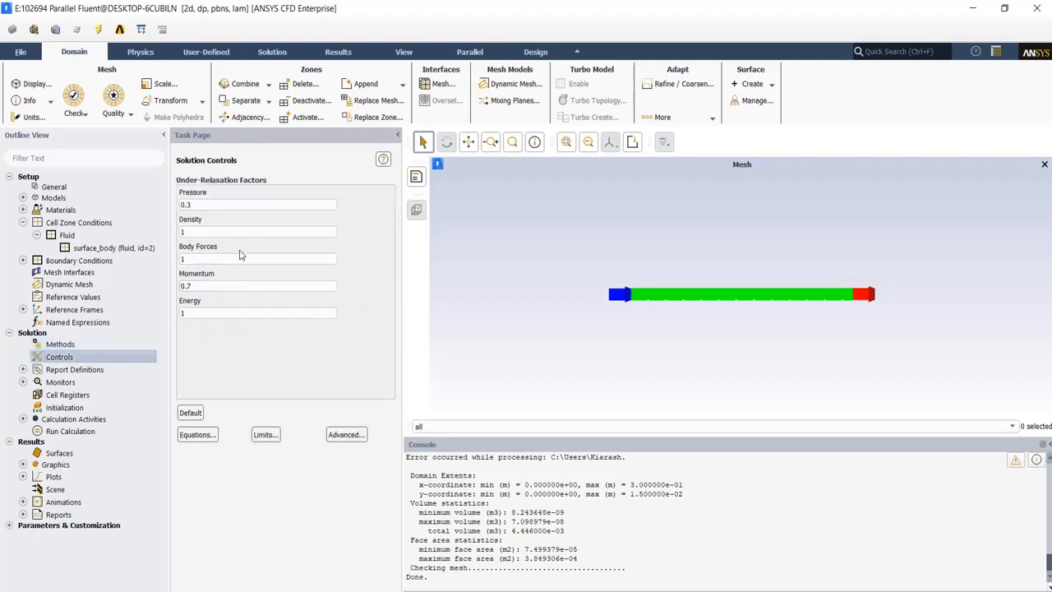
mouse_move(310, 368)
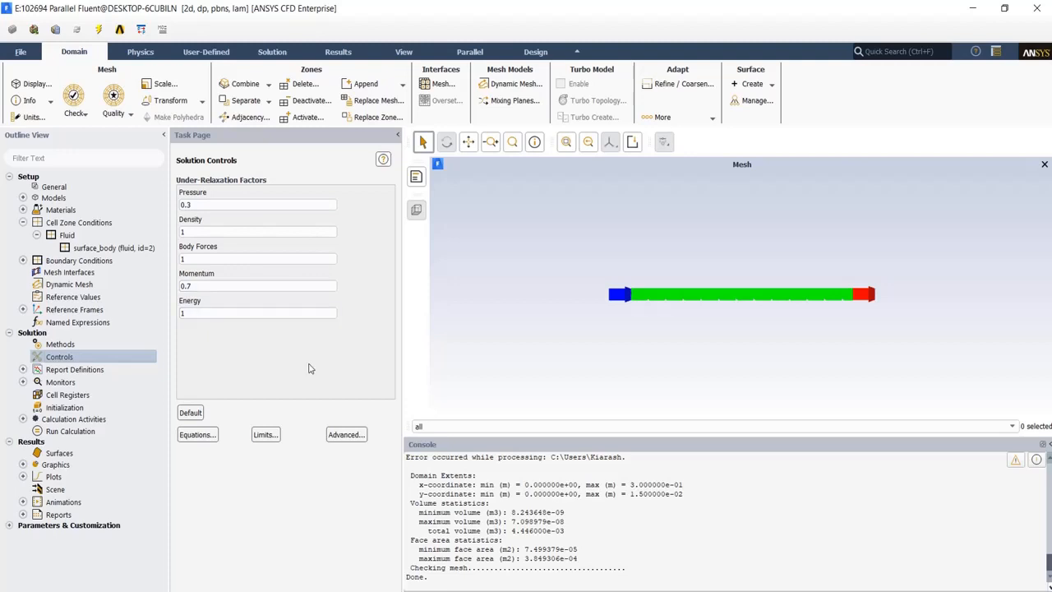
mouse_move(296, 369)
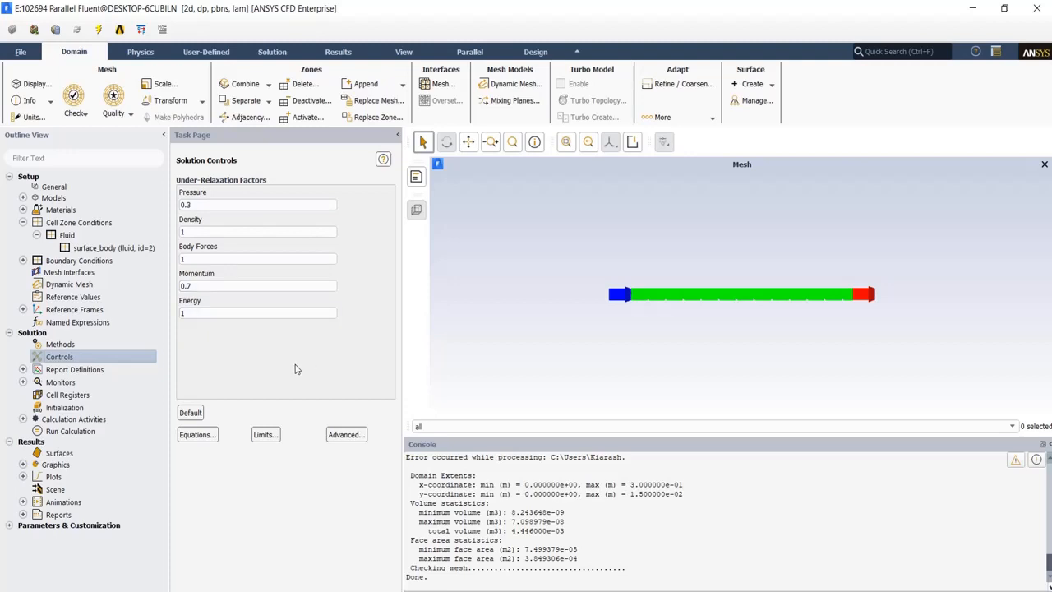
click(79, 233)
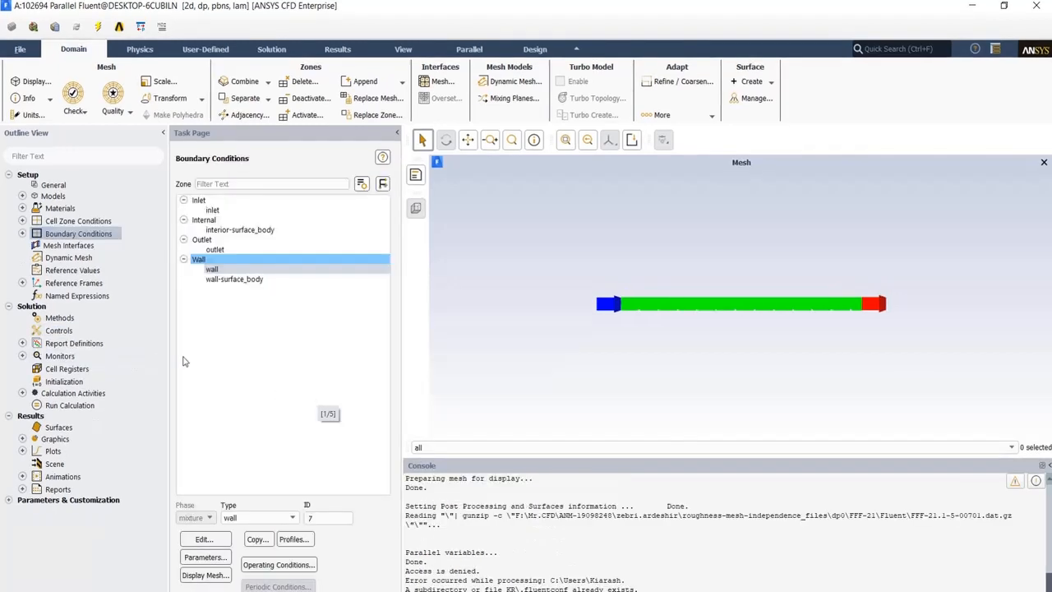
click(59, 317)
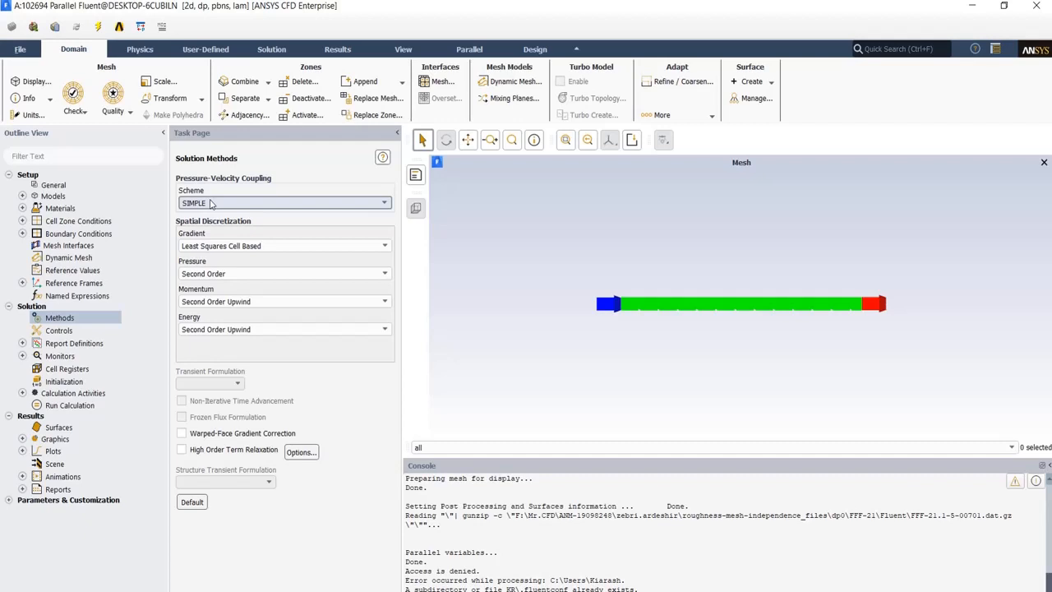
mouse_move(443, 355)
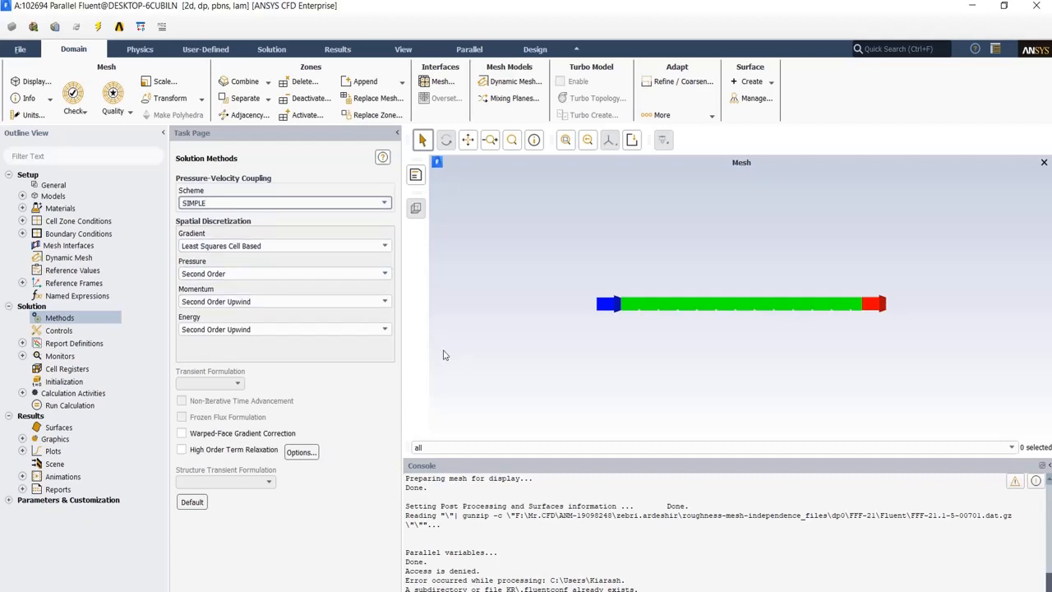
mouse_move(190, 224)
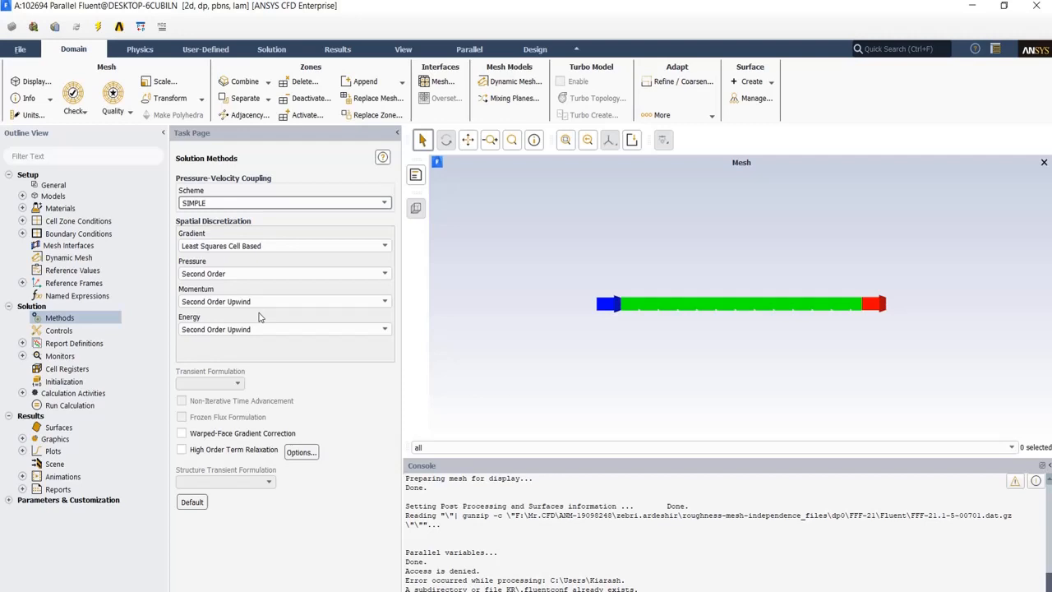
mouse_move(282, 314)
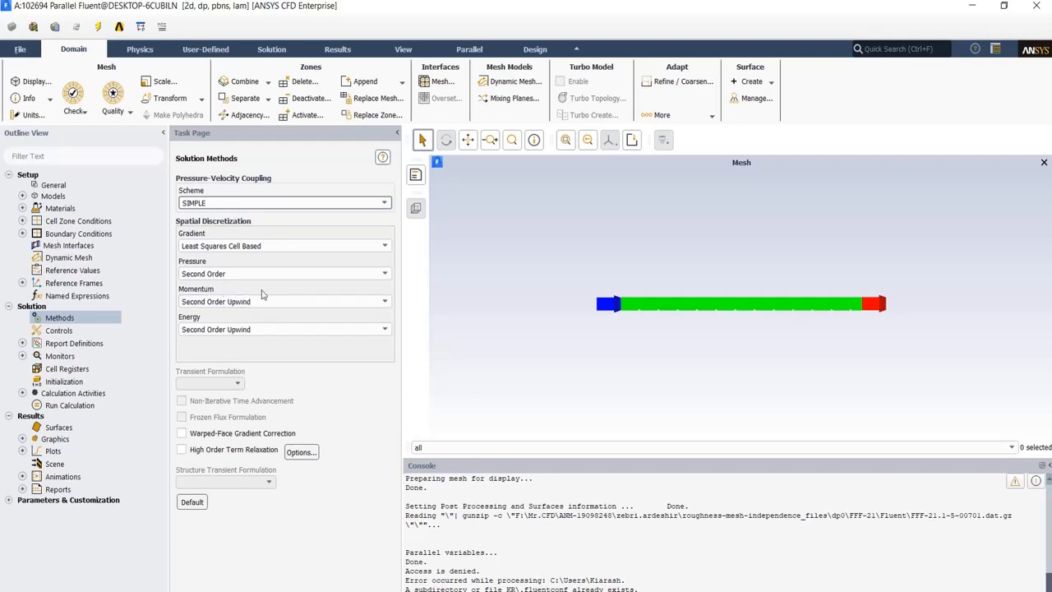
mouse_move(289, 319)
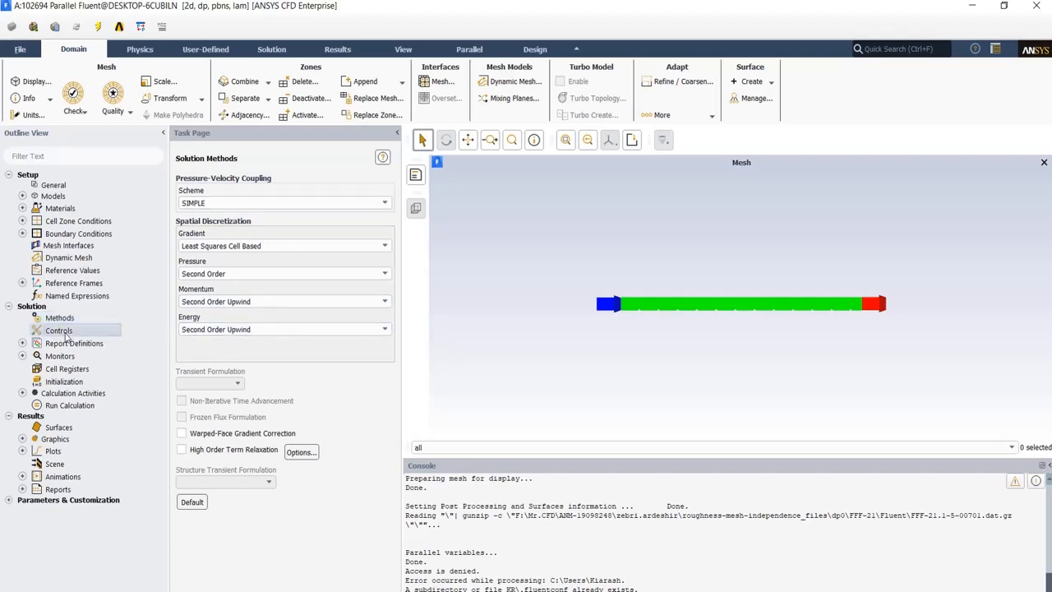
Review under-relaxation factors (pressure 0.3, momentum 0.7) and expand Report Definitions.
click(59, 331)
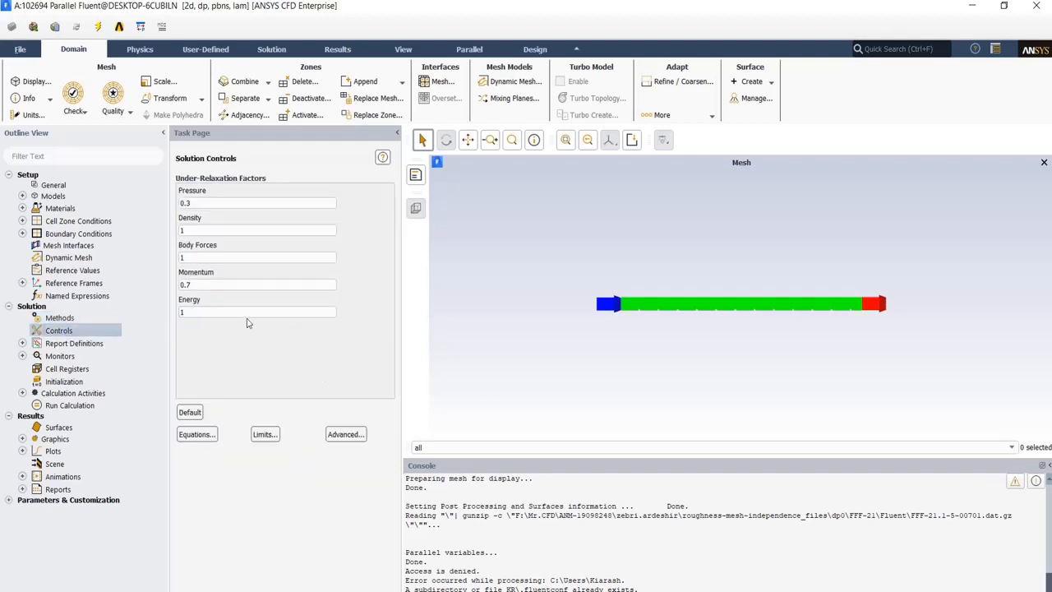
mouse_move(263, 252)
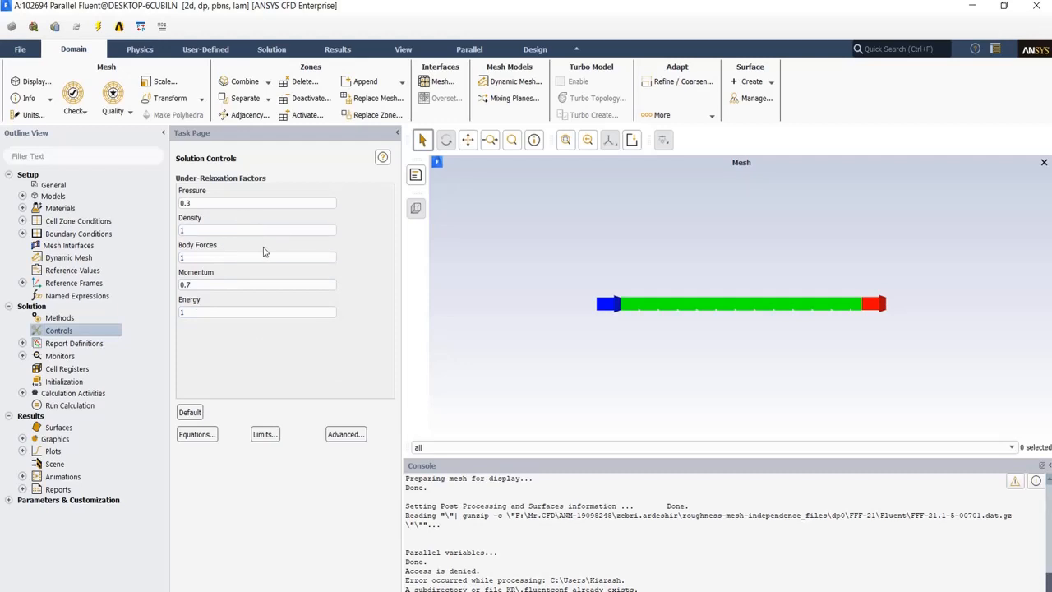
click(256, 256)
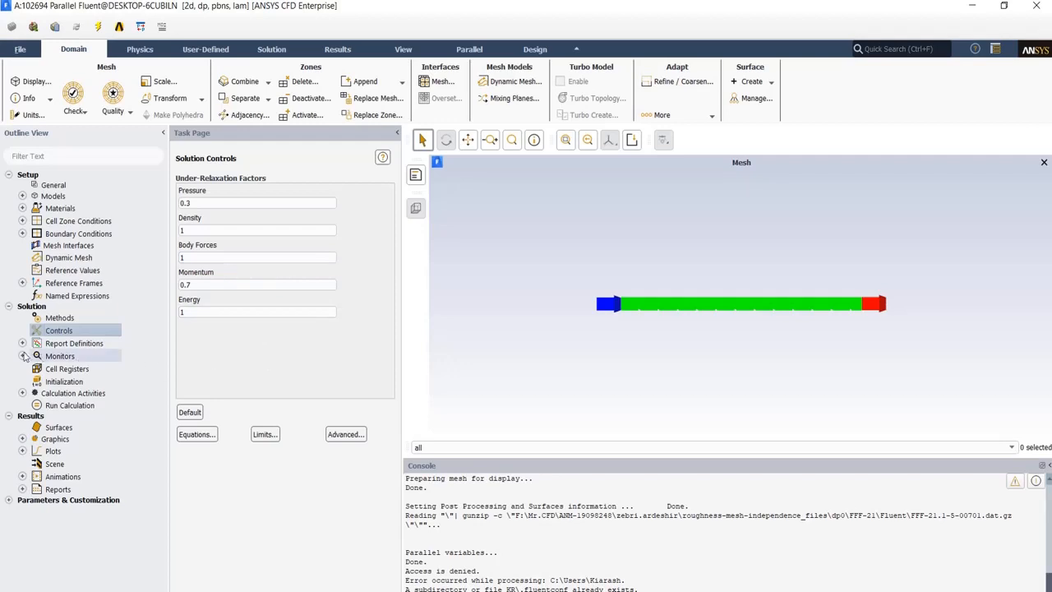
click(23, 343)
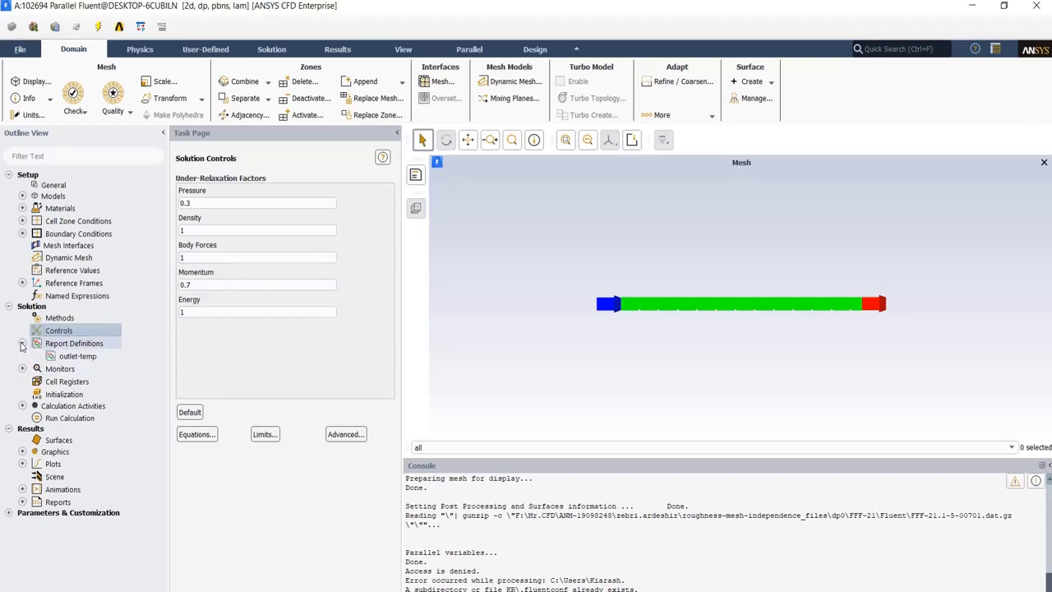
Create an area-weighted average temperature report on the outlet, written to file, plotted and printed to console.
double_click(74, 343)
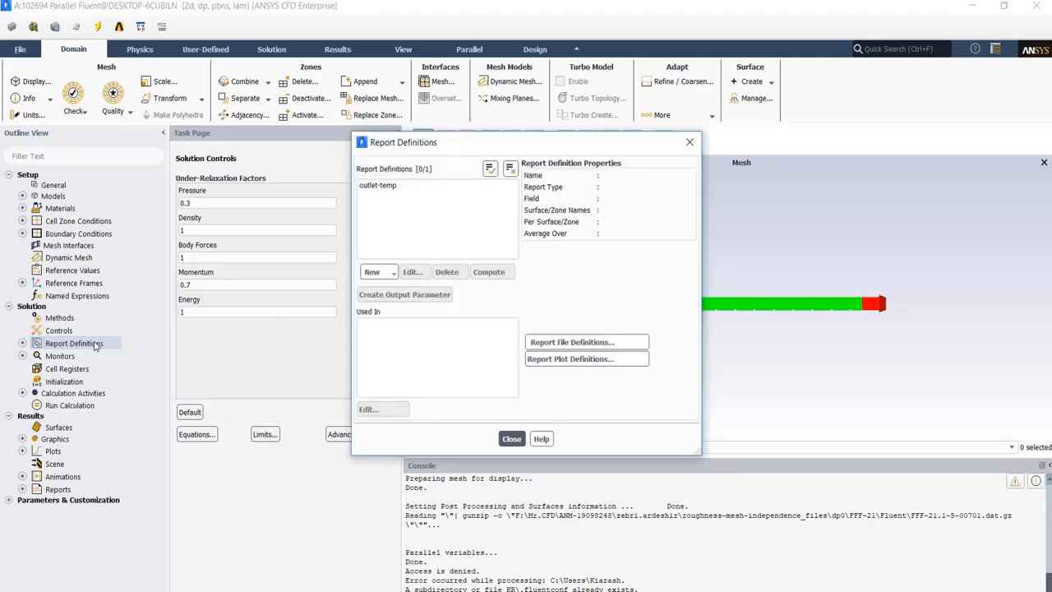
mouse_move(109, 345)
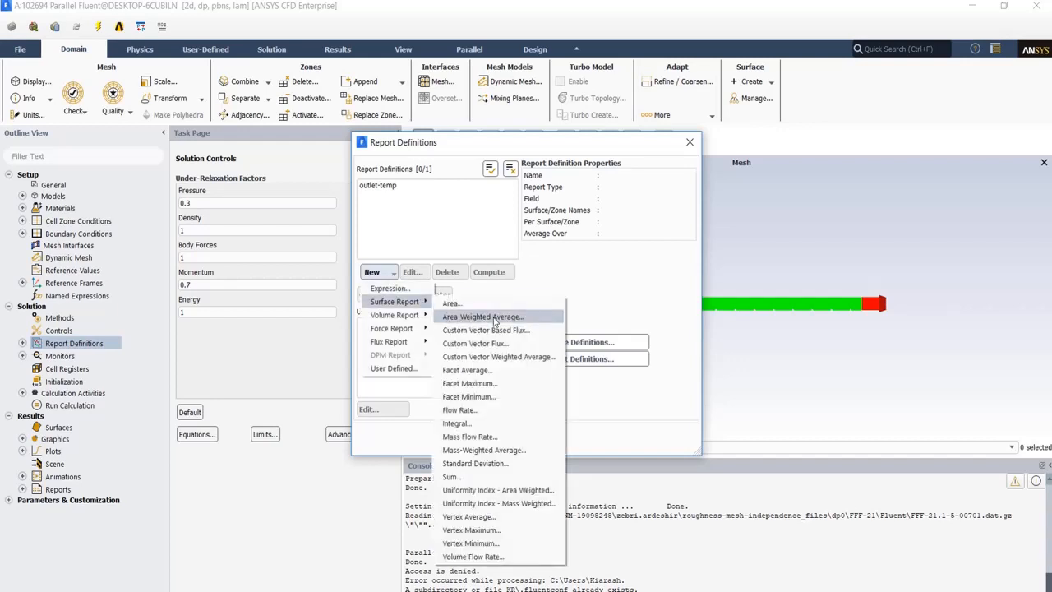
click(482, 315)
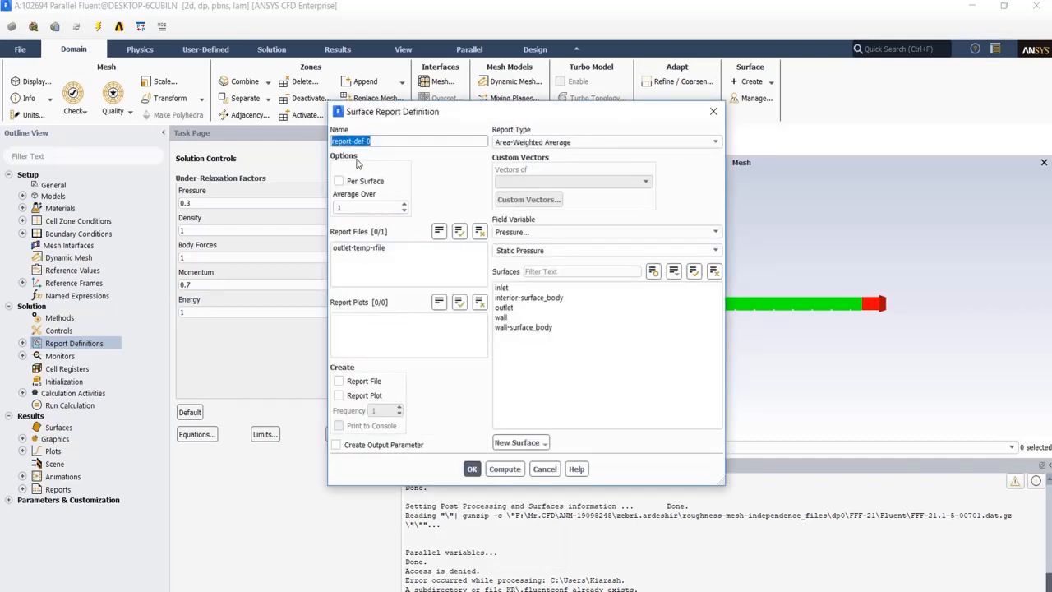
mouse_move(938, 263)
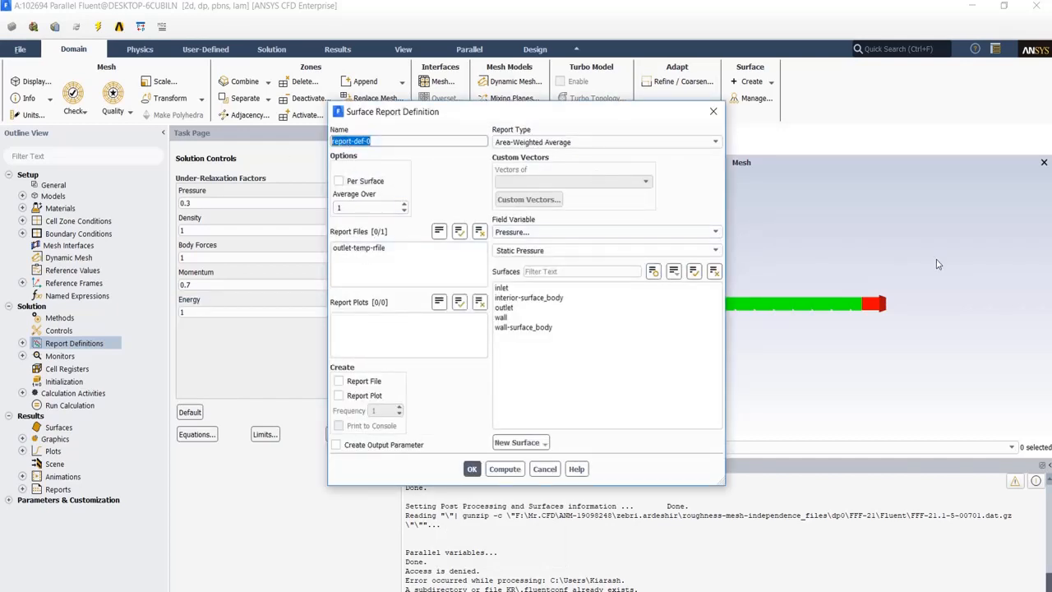
mouse_move(891, 333)
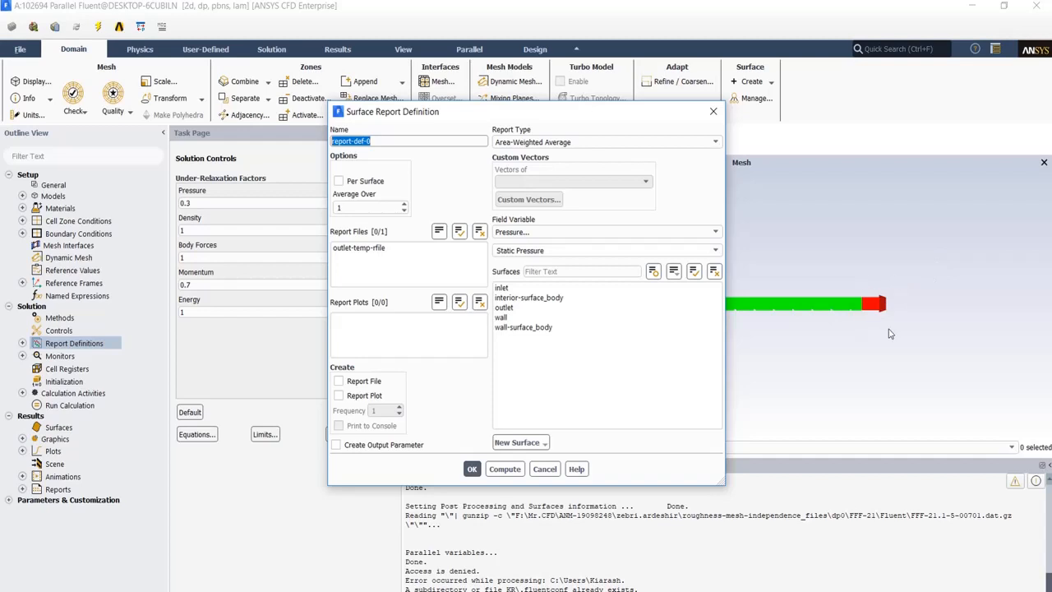
mouse_move(851, 320)
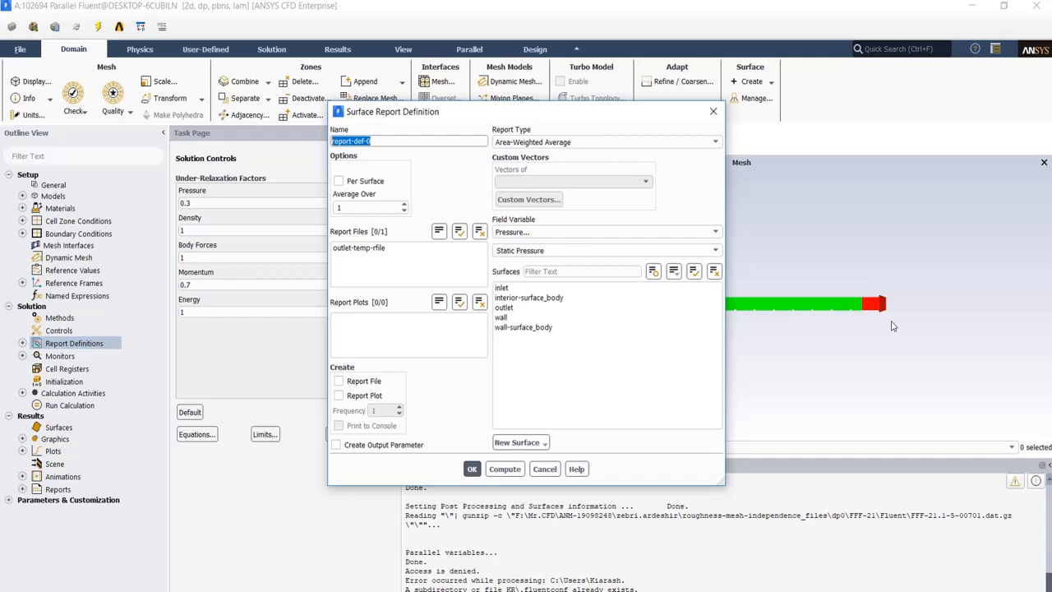
mouse_move(585, 228)
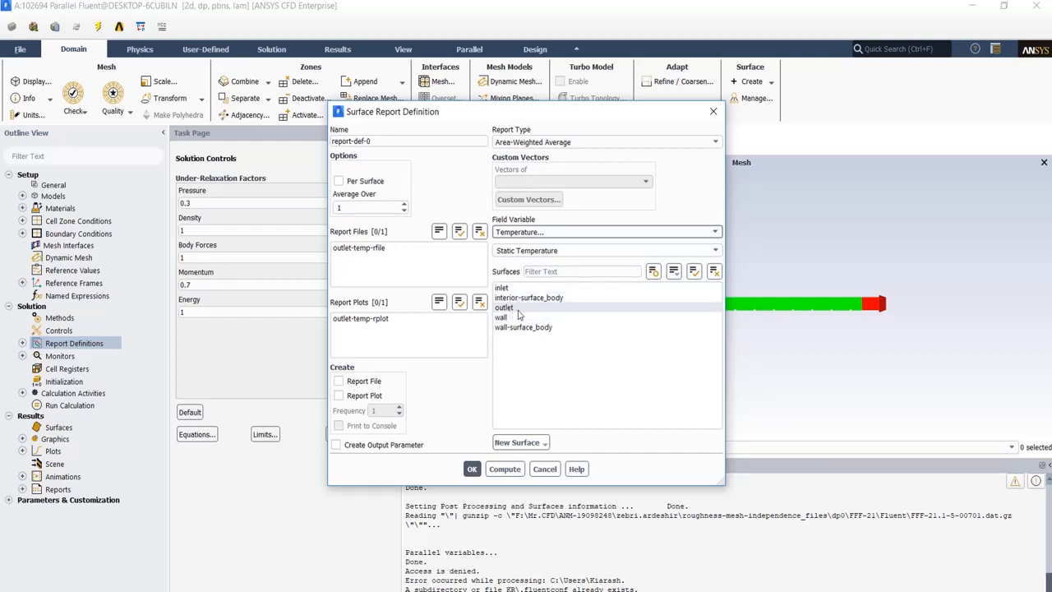
click(503, 307)
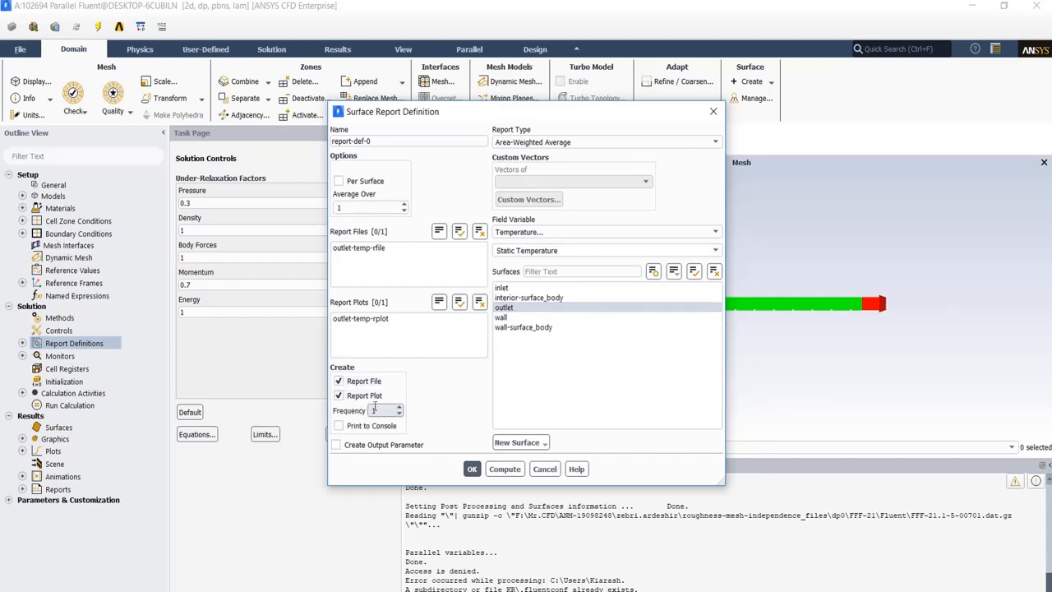
click(338, 424)
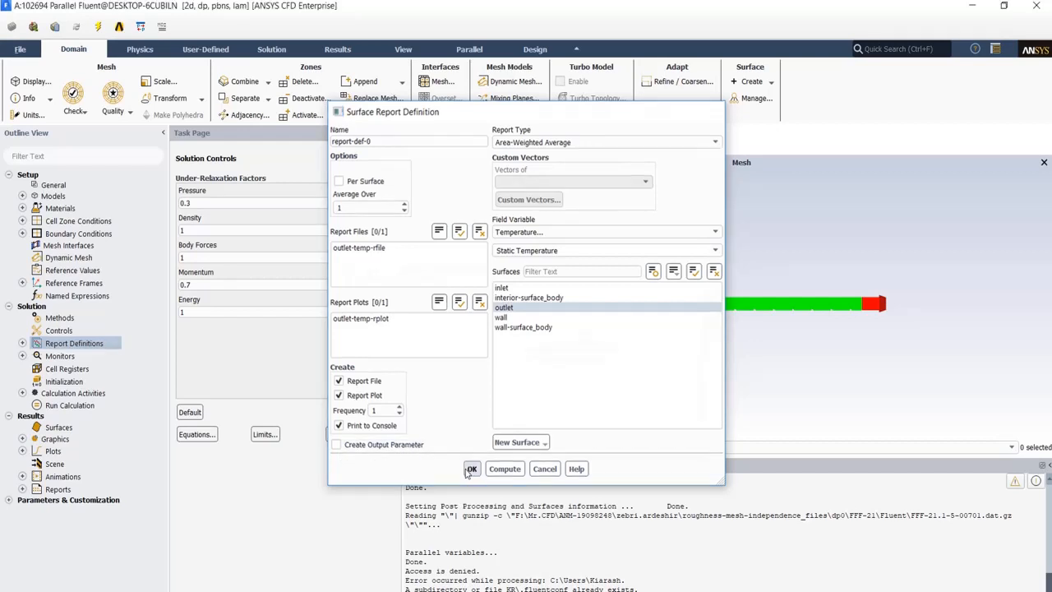
click(472, 468)
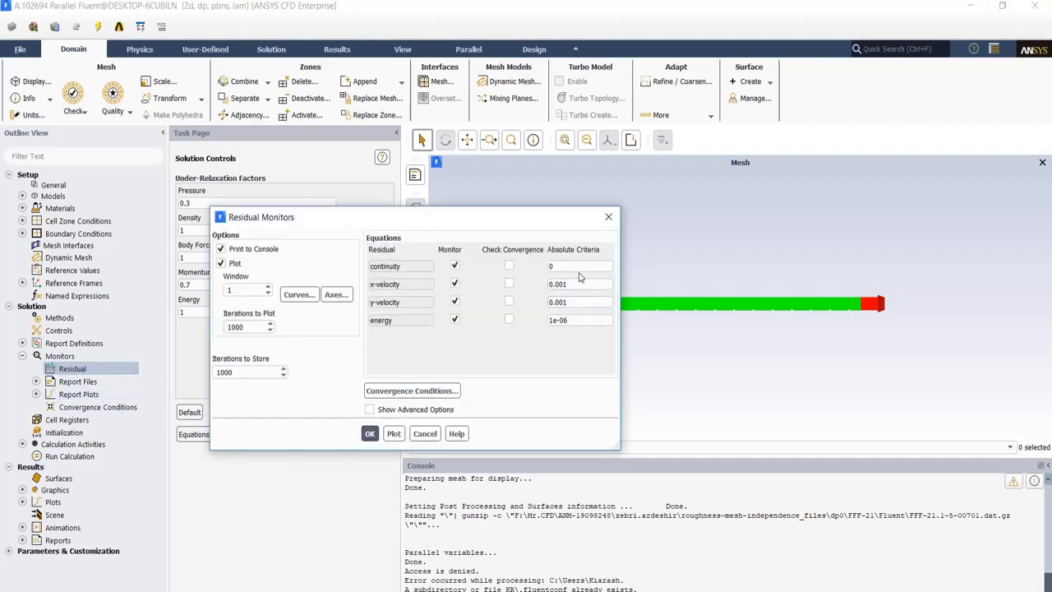
Accept residual criteria of 0.001 for velocities and 1e-06 for energy.
triple_click(578, 282)
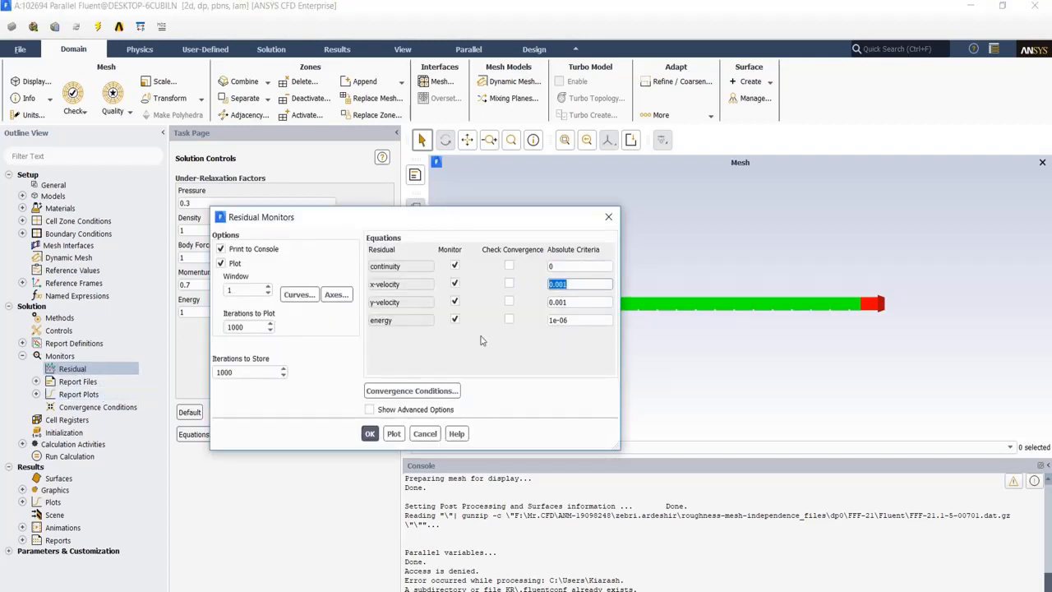
mouse_move(464, 355)
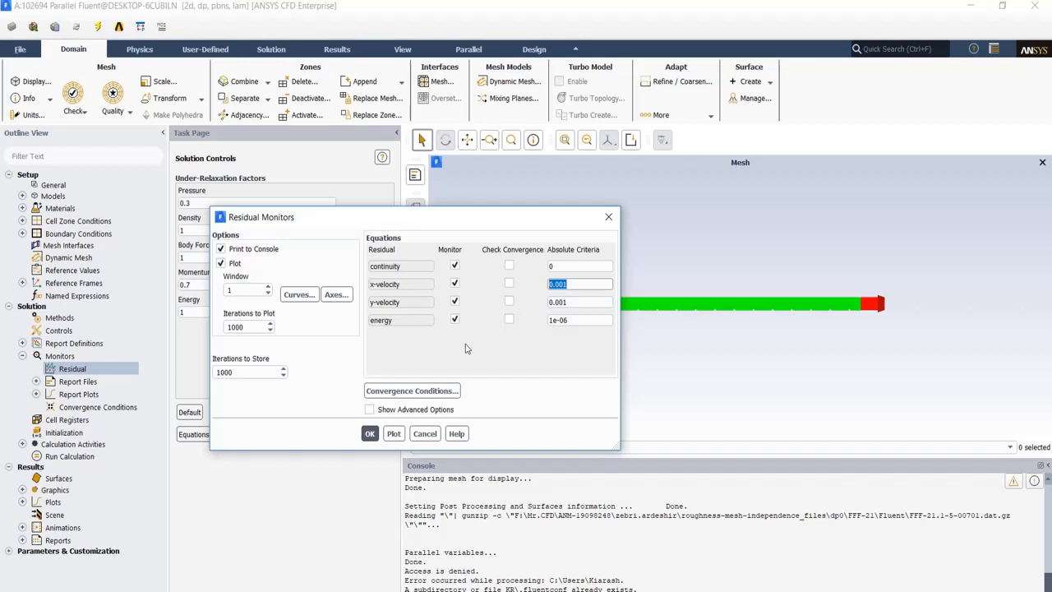
mouse_move(557, 348)
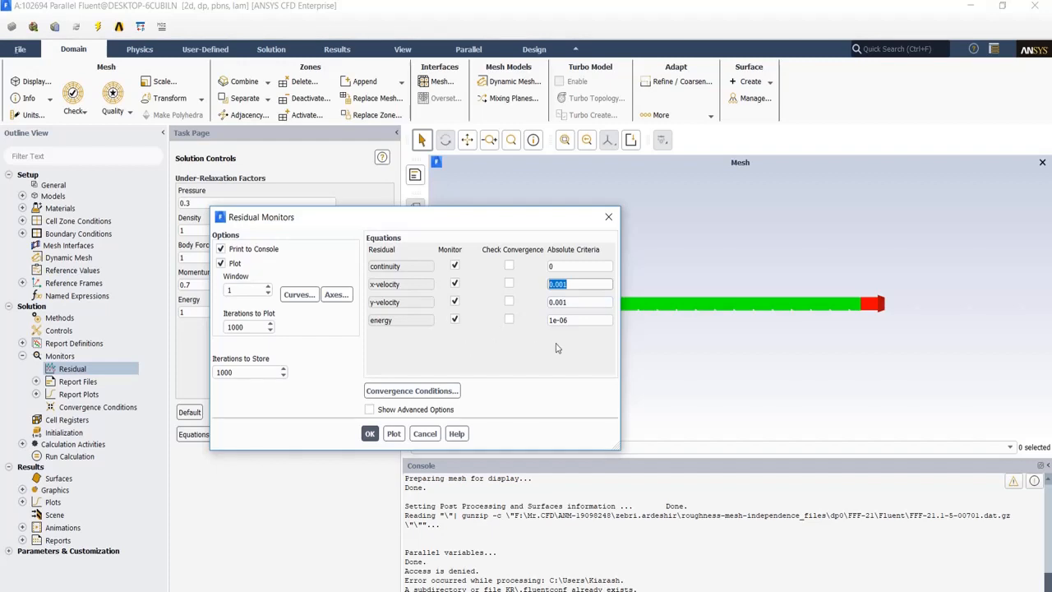
mouse_move(522, 272)
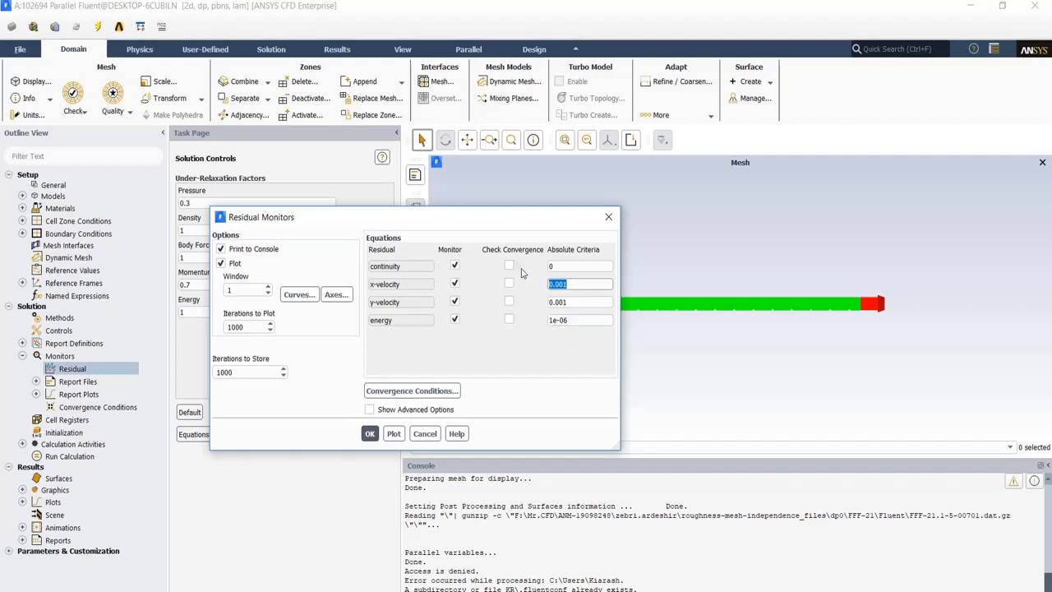
mouse_move(435, 364)
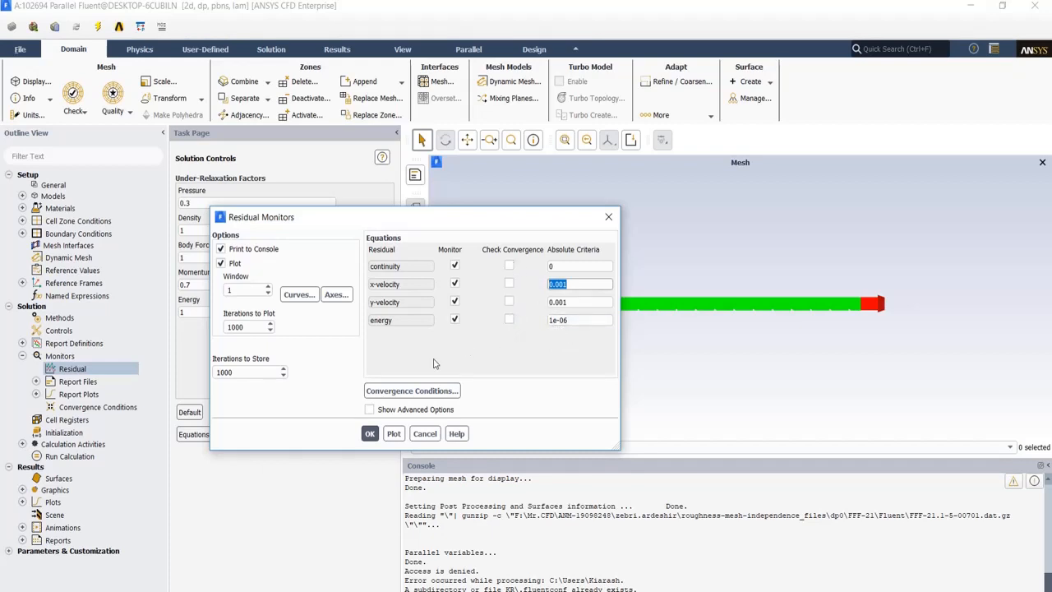
mouse_move(418, 369)
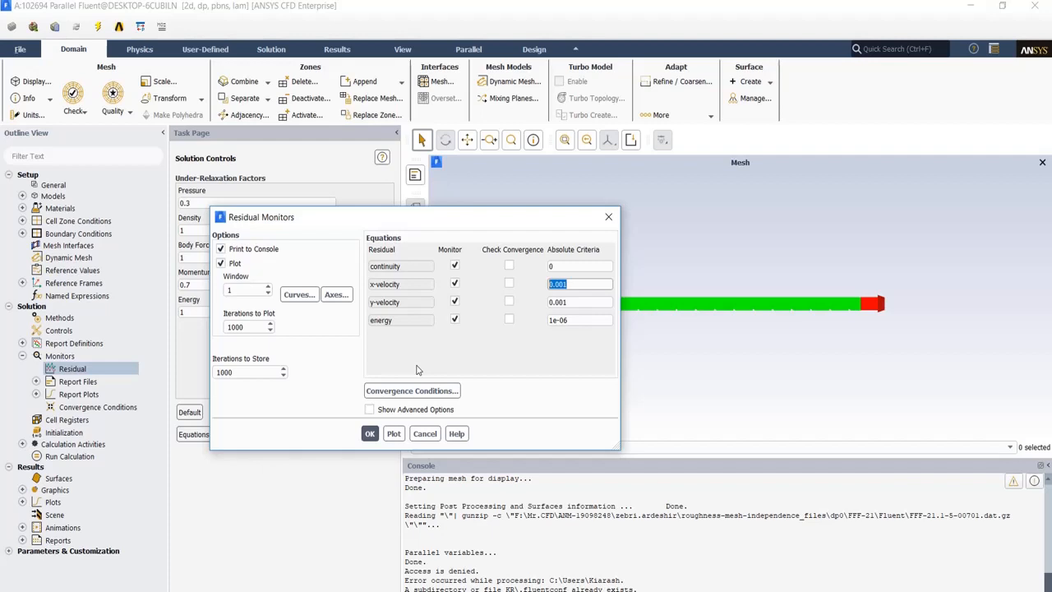
mouse_move(375, 362)
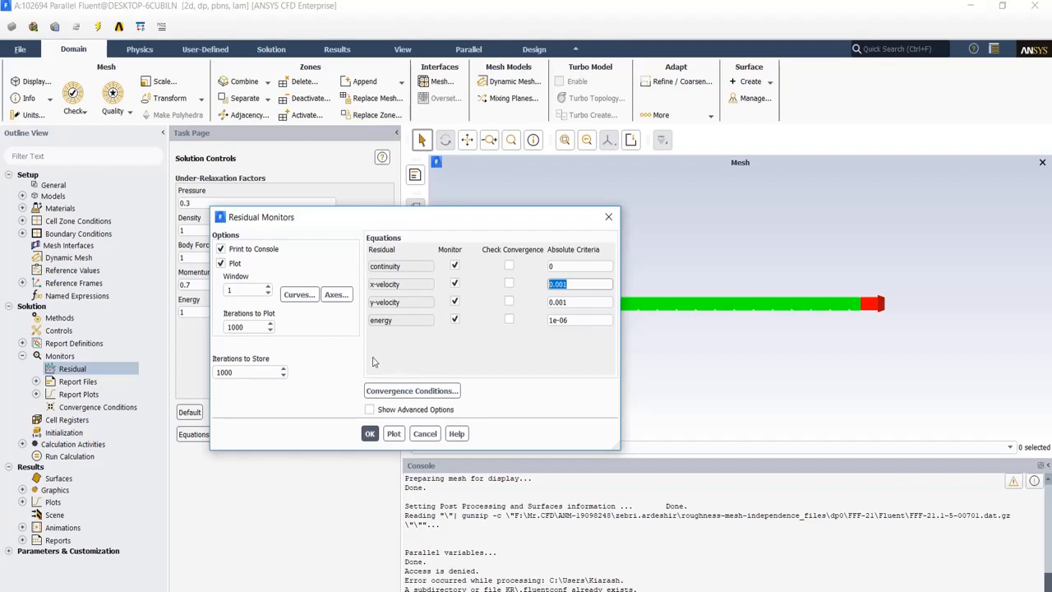
mouse_move(450, 378)
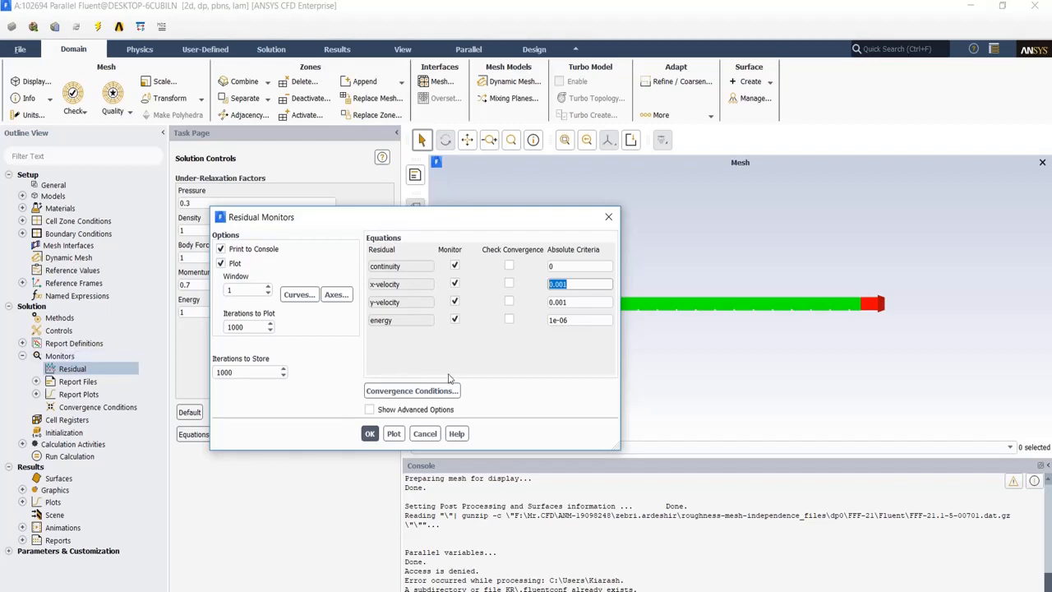
mouse_move(515, 364)
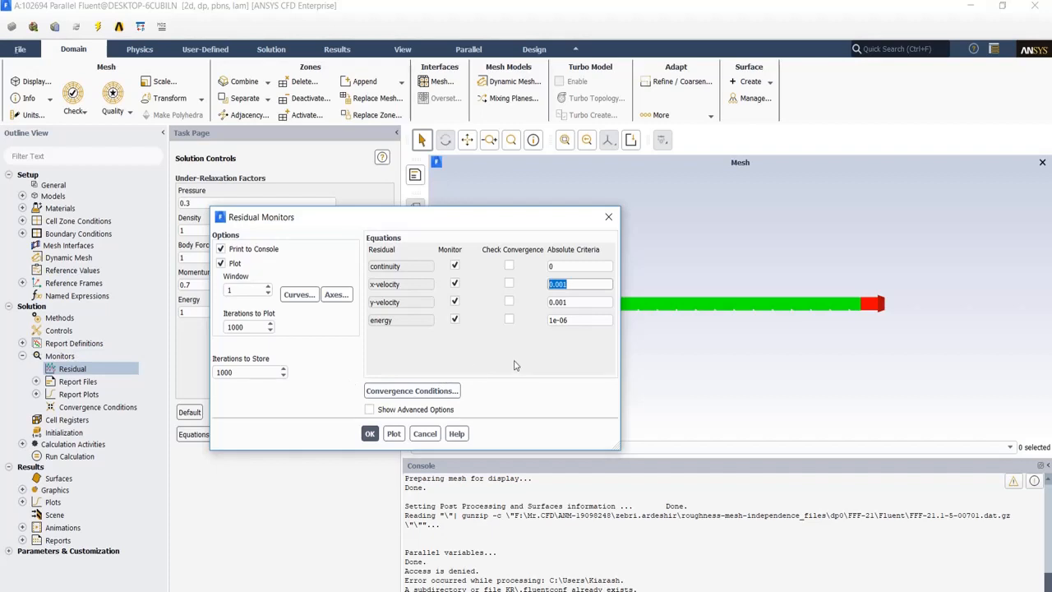
mouse_move(897, 330)
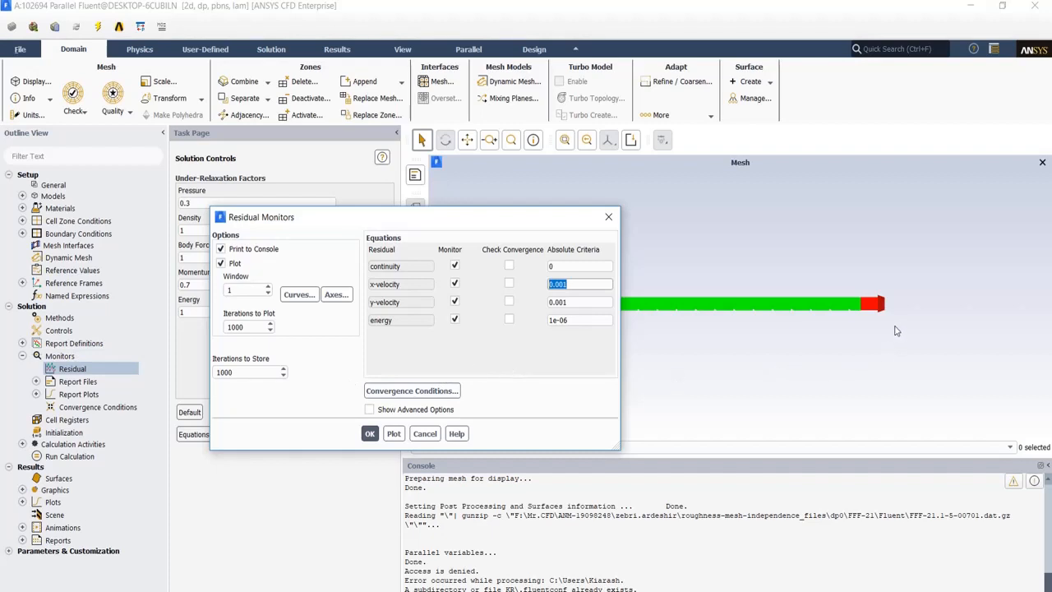
mouse_move(588, 396)
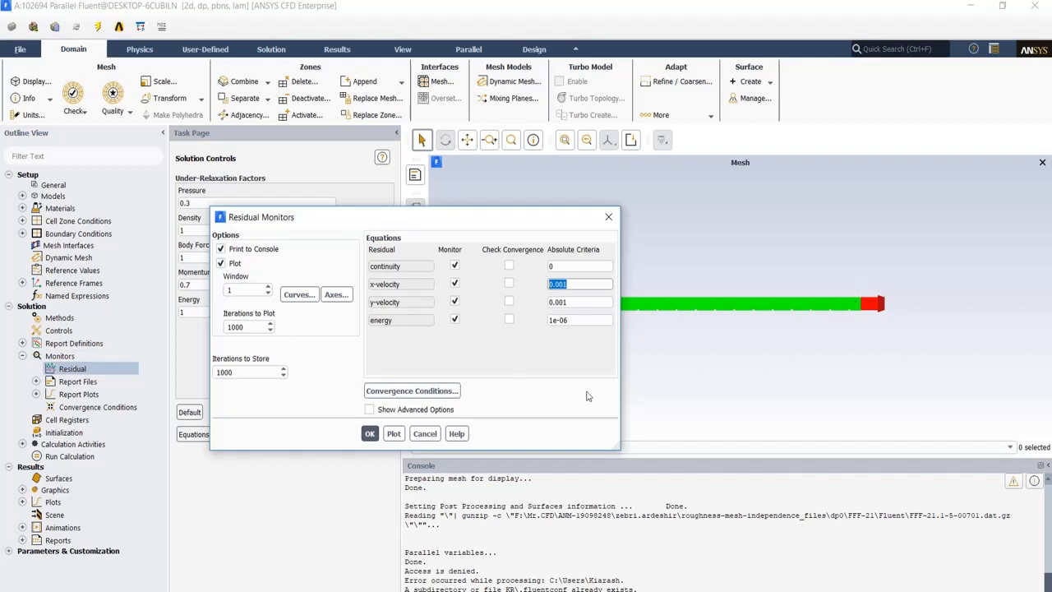
mouse_move(464, 366)
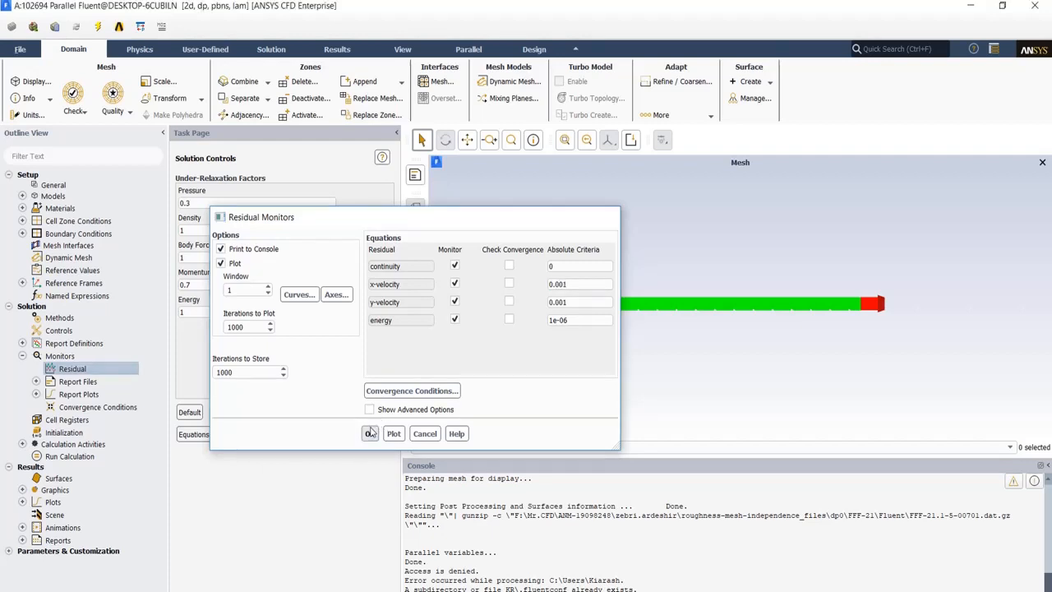
click(370, 434)
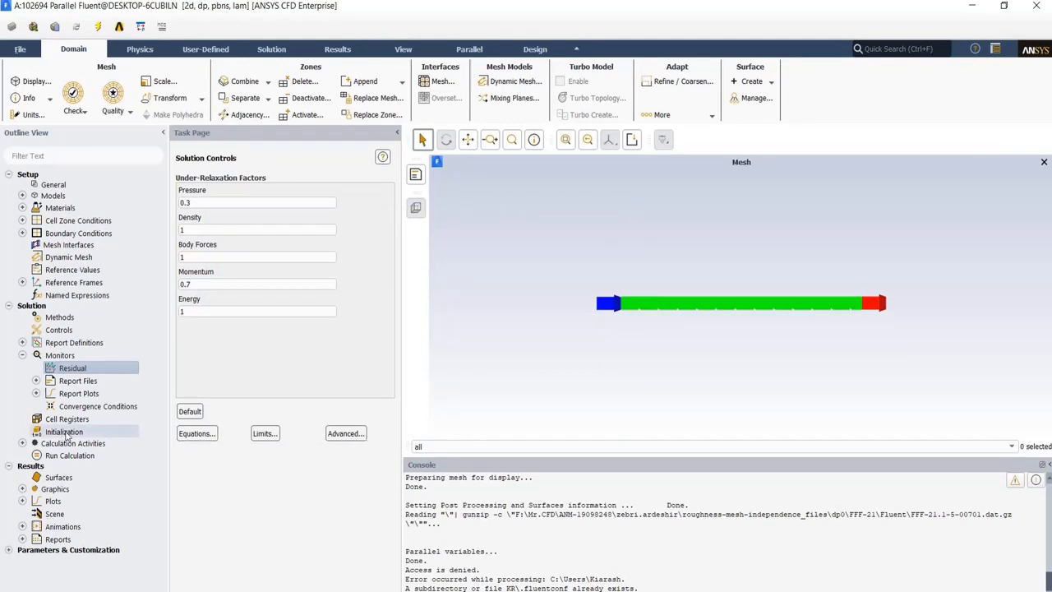
Choose the zone to compute standard initialization values from.
click(64, 431)
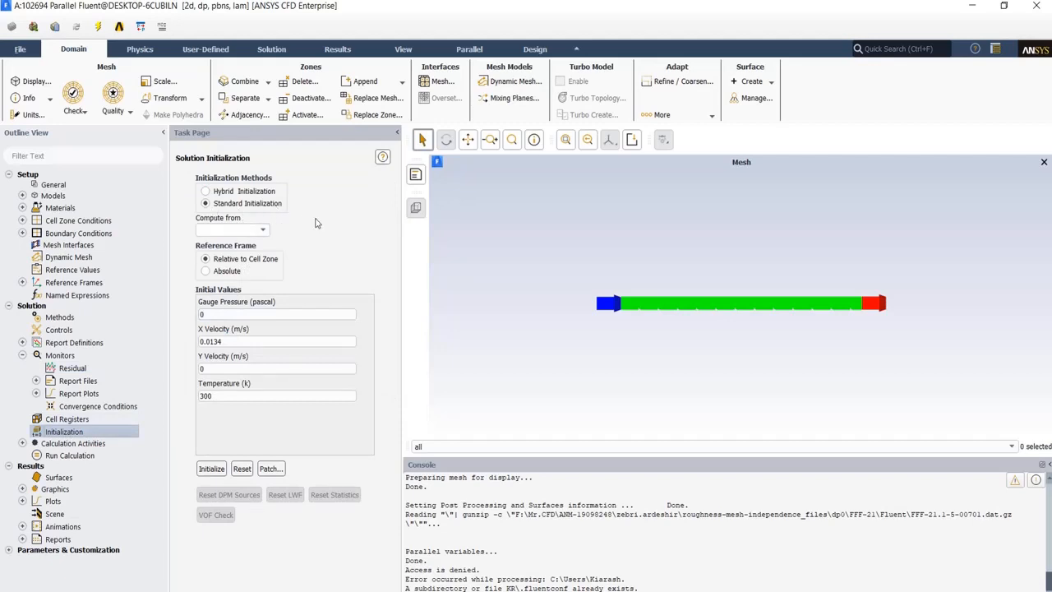
click(263, 229)
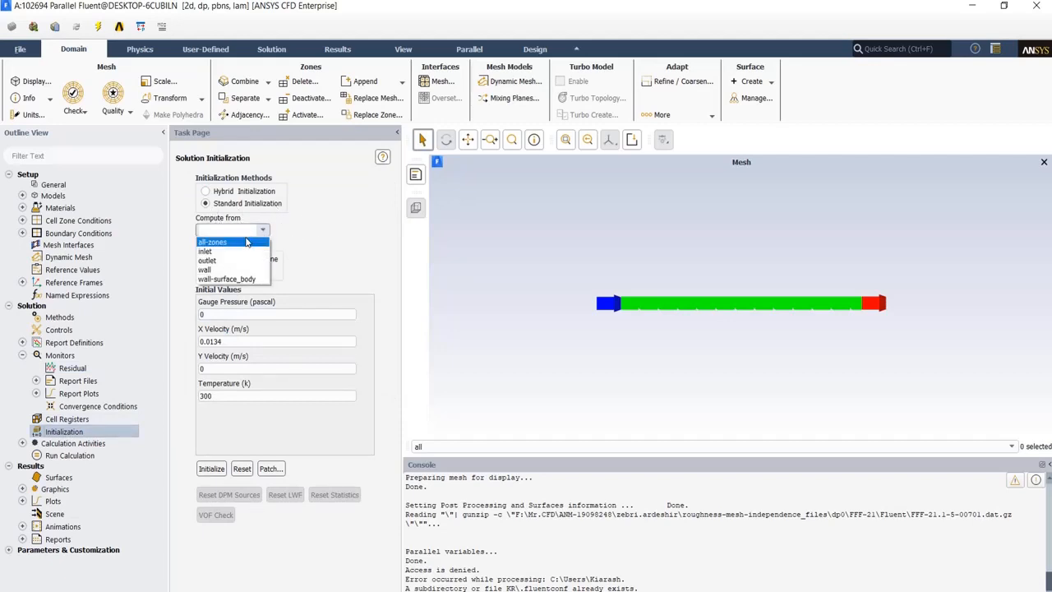
click(204, 250)
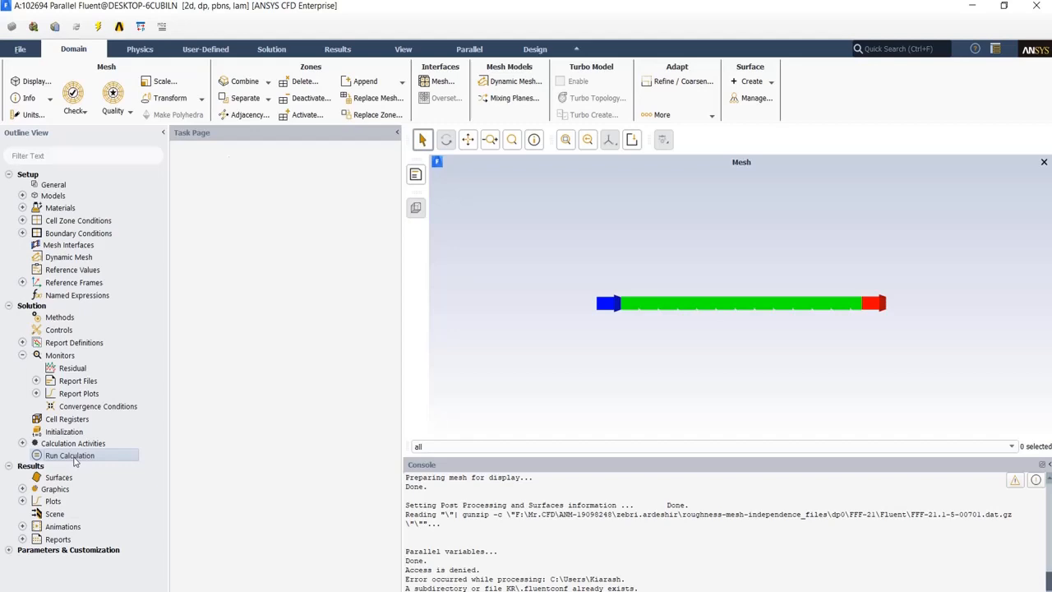
Review the solution controls: pressure 0.3, momentum 0.7, density, body forces and energy 1.
click(69, 455)
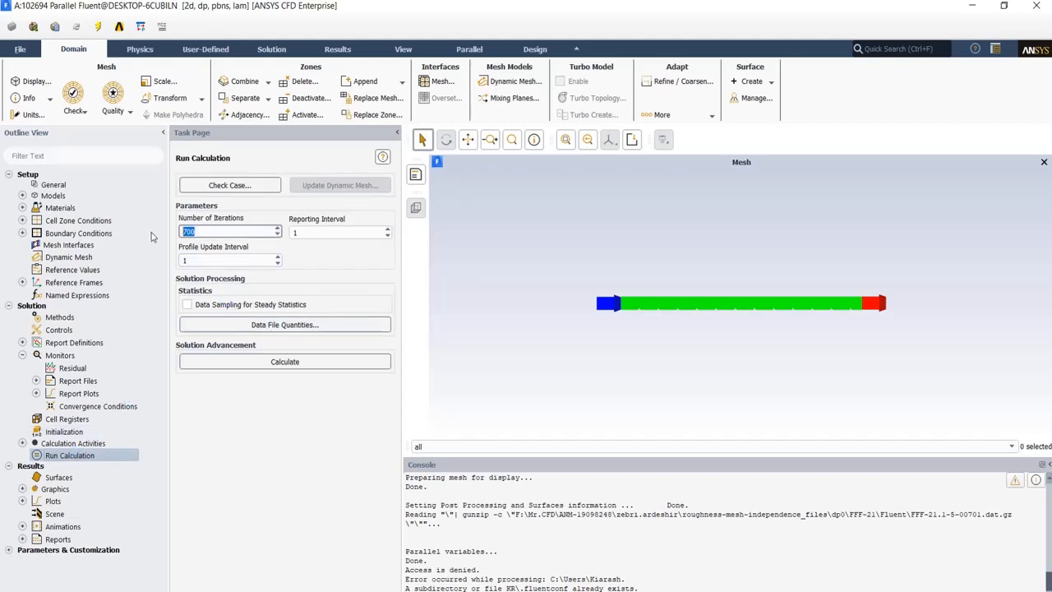
mouse_move(327, 292)
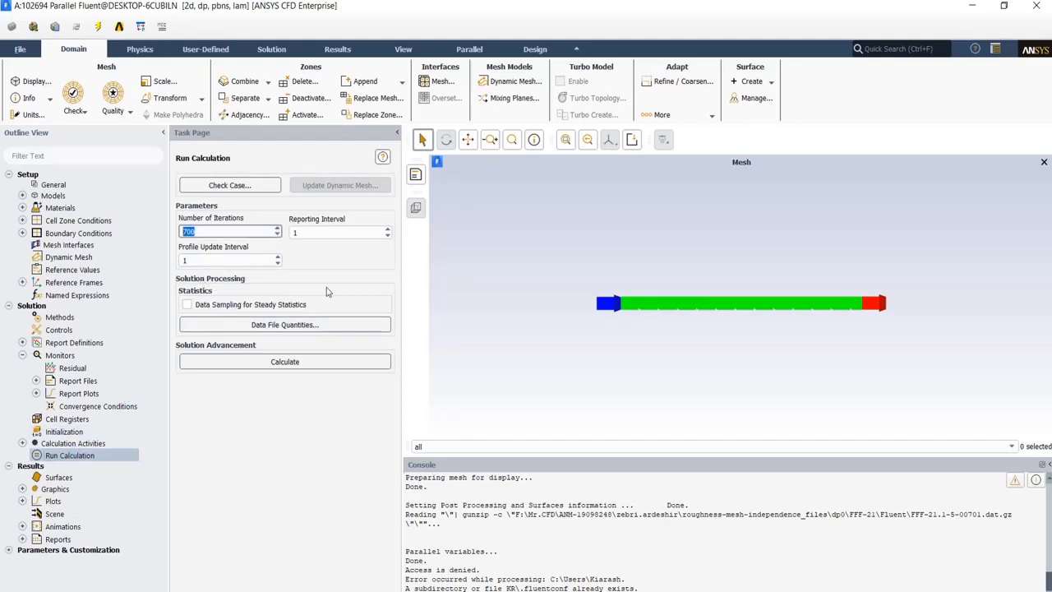
mouse_move(285, 361)
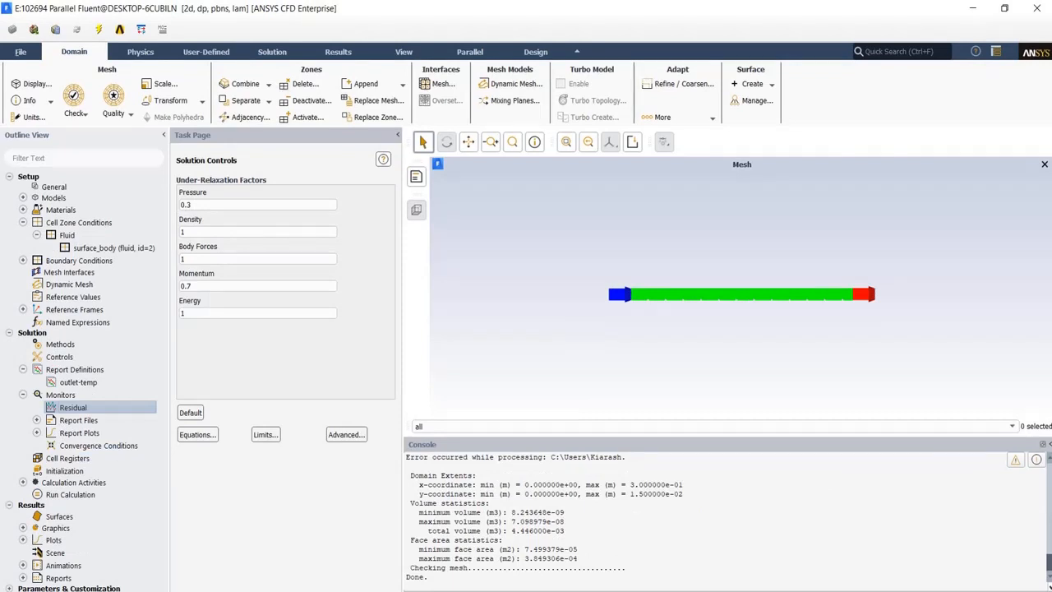
Choose Standard Initialization with gauge pressure 0 Pa, x velocity 0.0134 m/s and temperature 300 K.
click(66, 470)
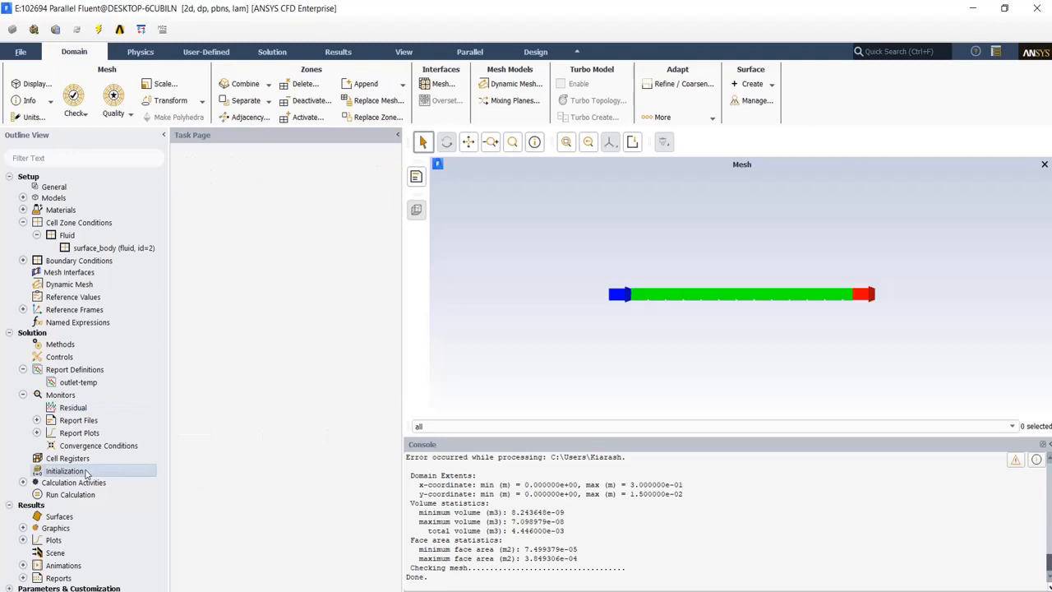
click(66, 470)
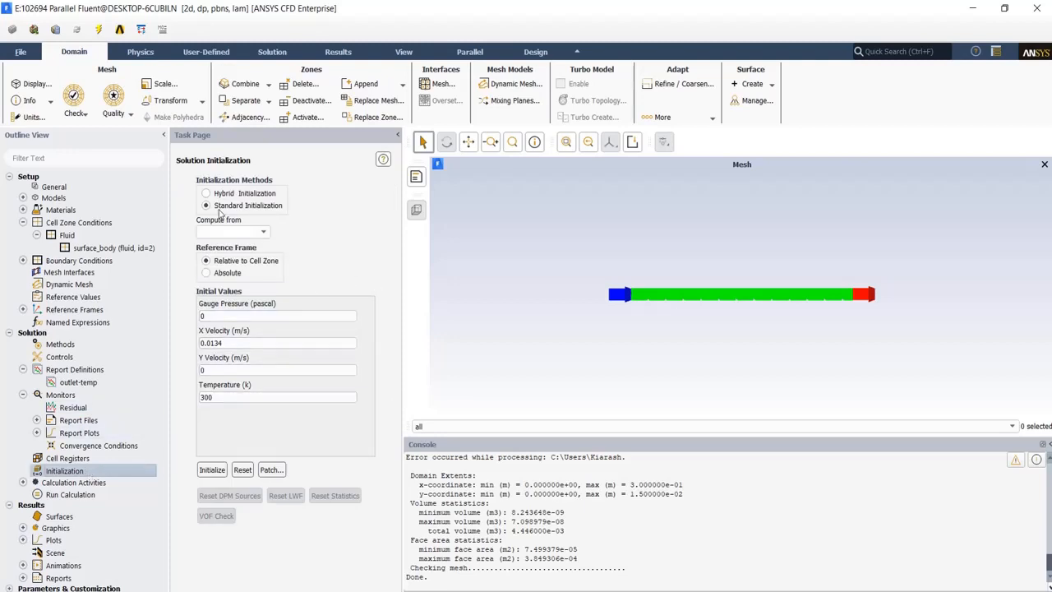
mouse_move(271, 237)
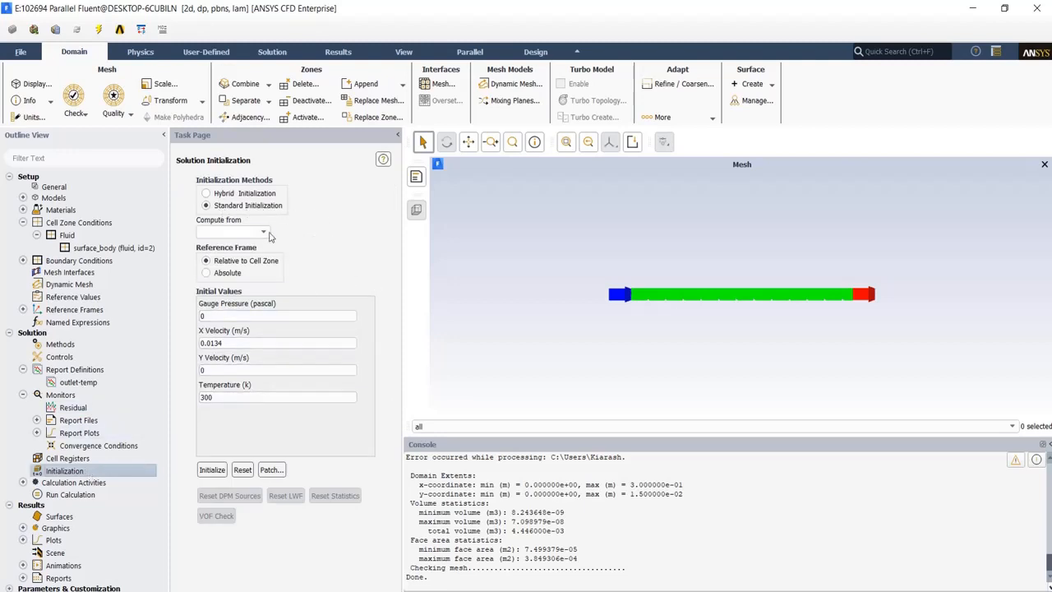
click(261, 232)
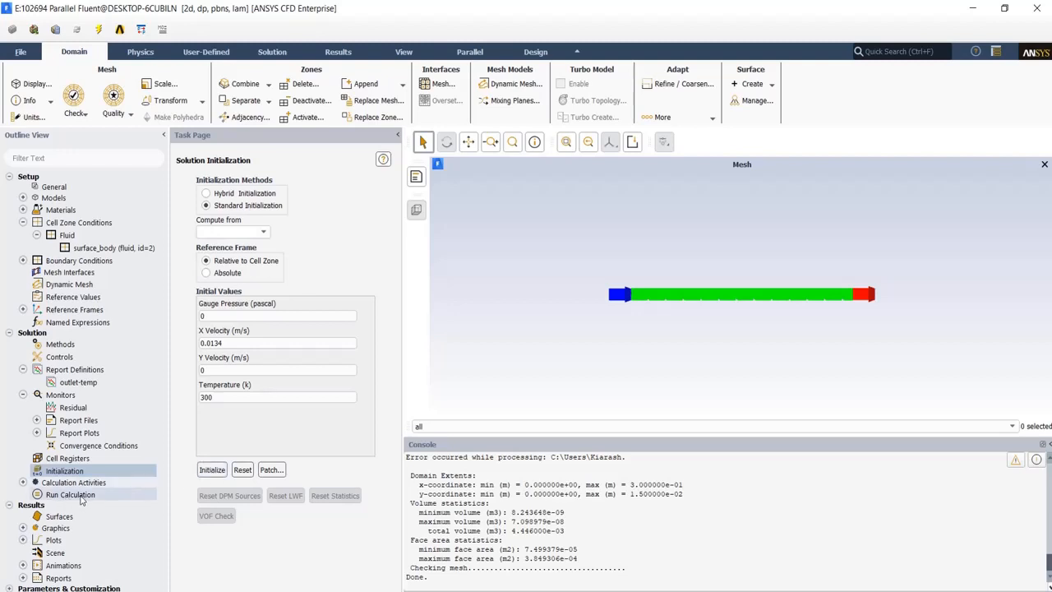
Run the calculation for 700 iterations and view the outlet temperature history plot.
click(70, 493)
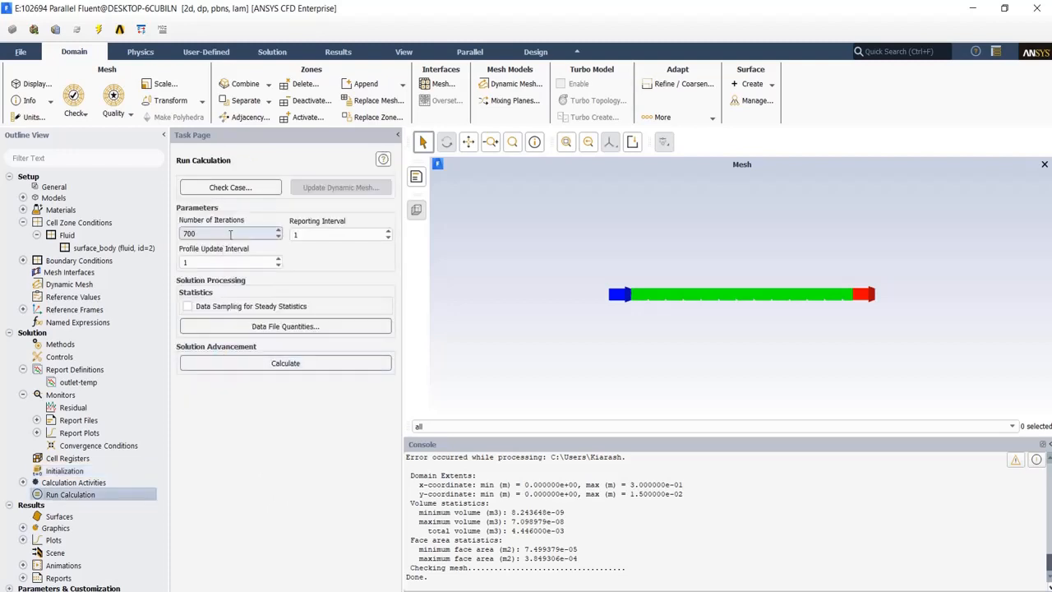
triple_click(230, 233)
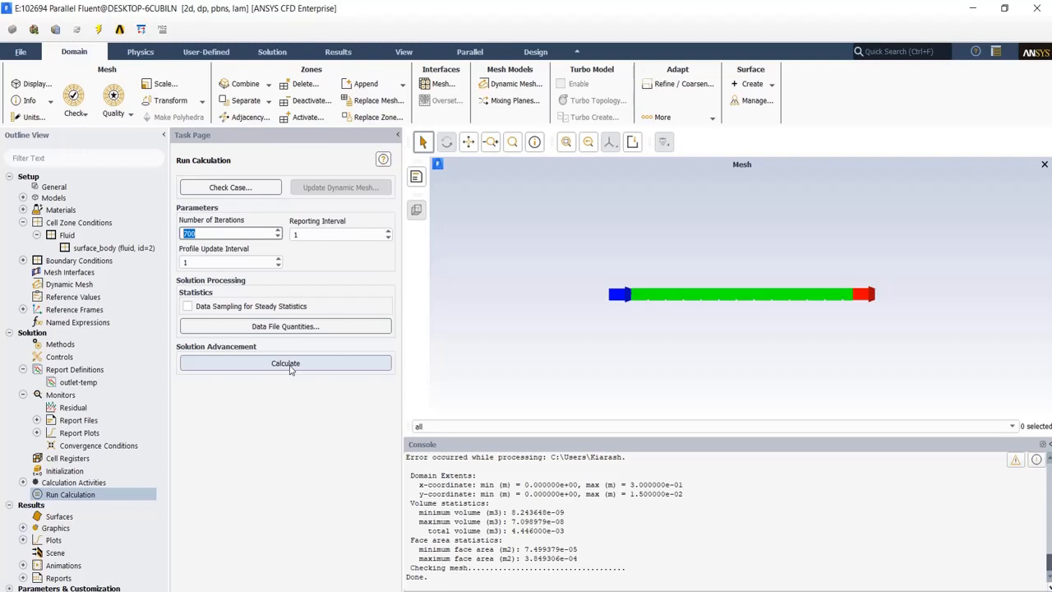
click(286, 363)
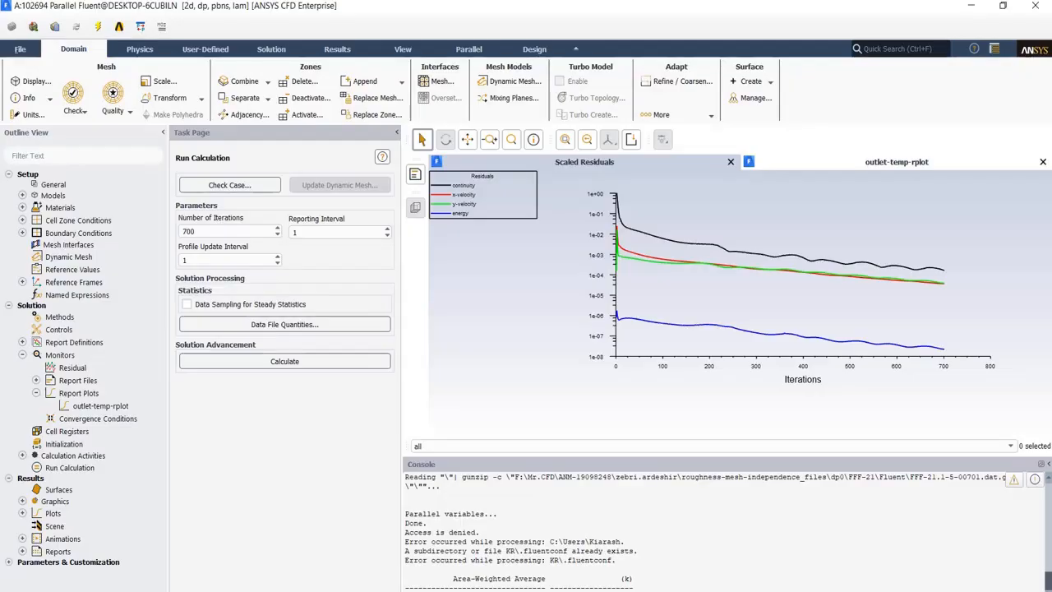
mouse_move(677, 411)
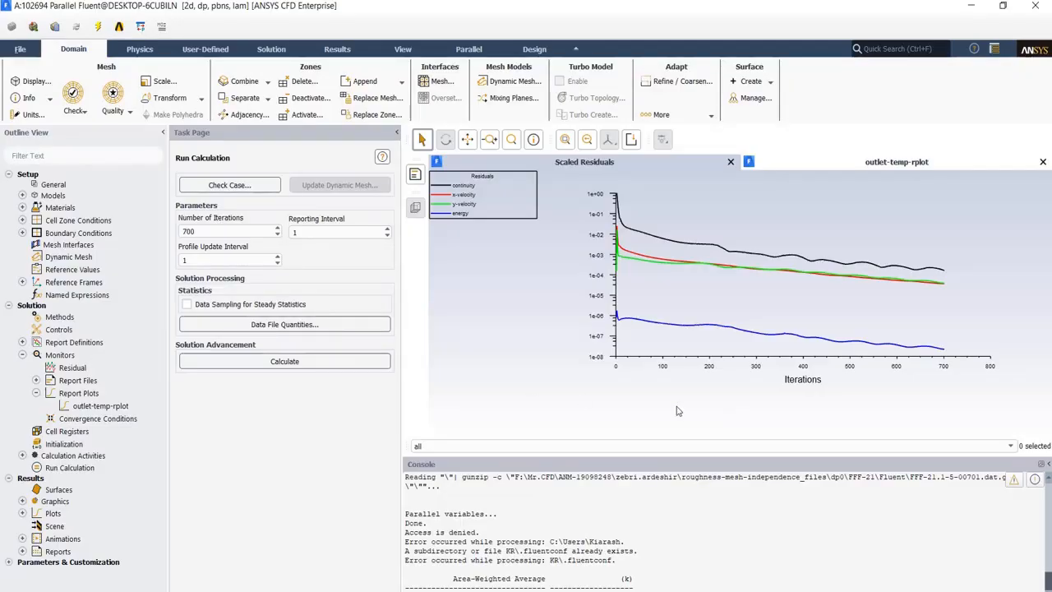
mouse_move(884, 332)
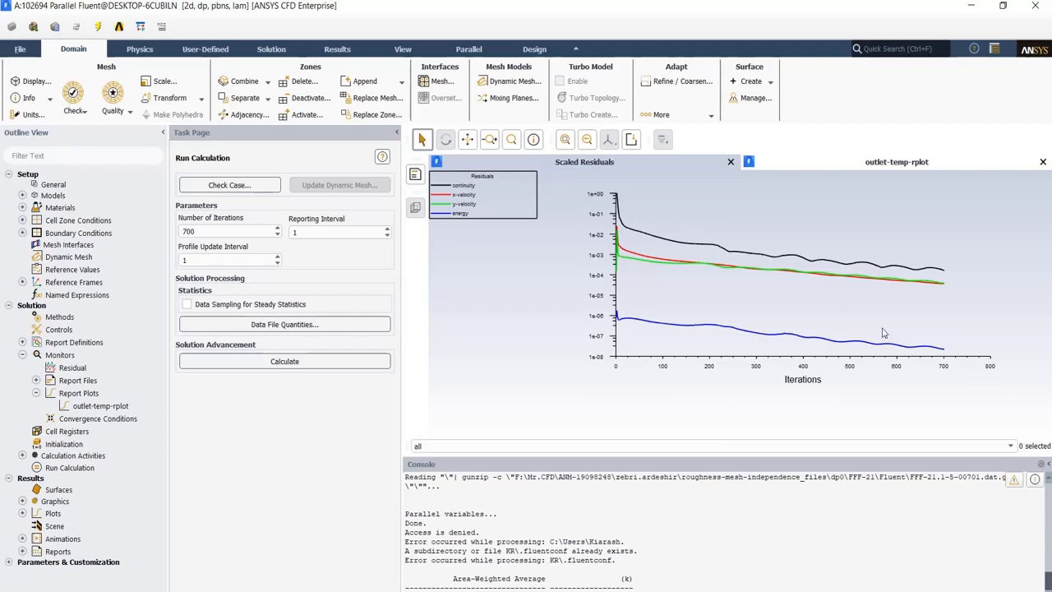
mouse_move(963, 294)
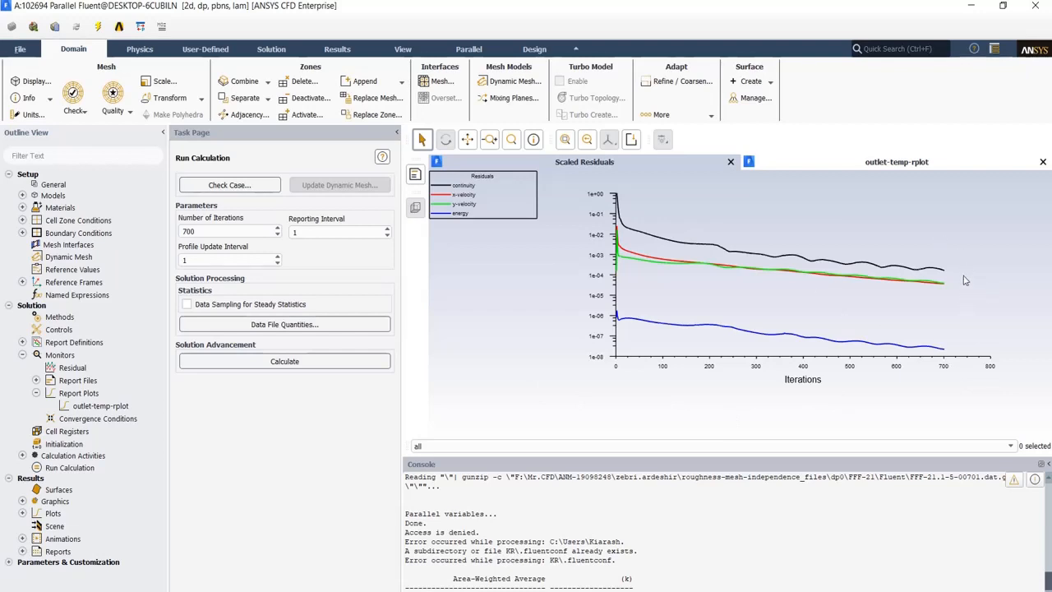
mouse_move(900, 240)
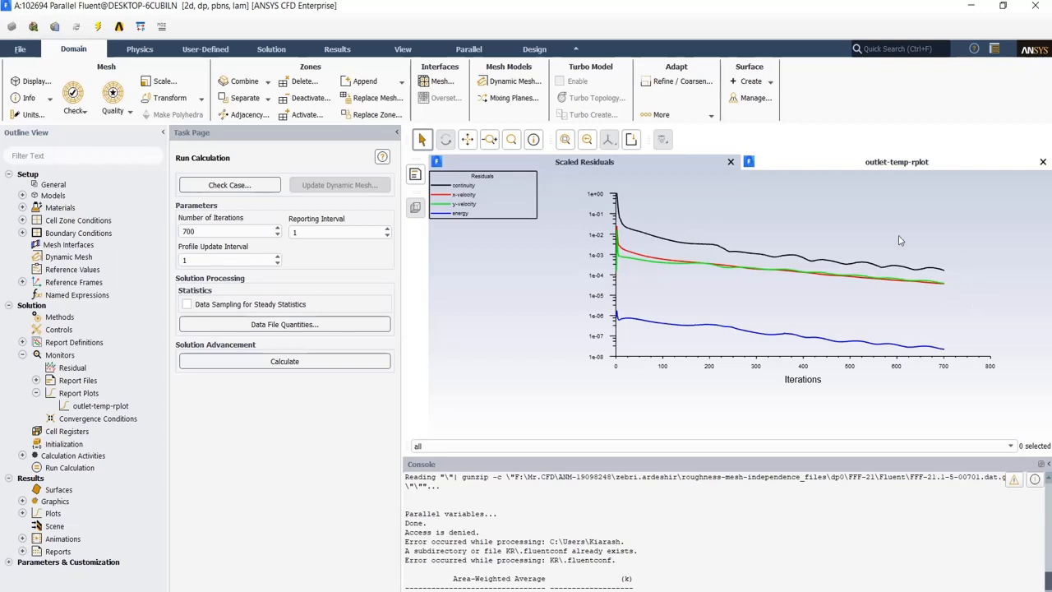
mouse_move(869, 169)
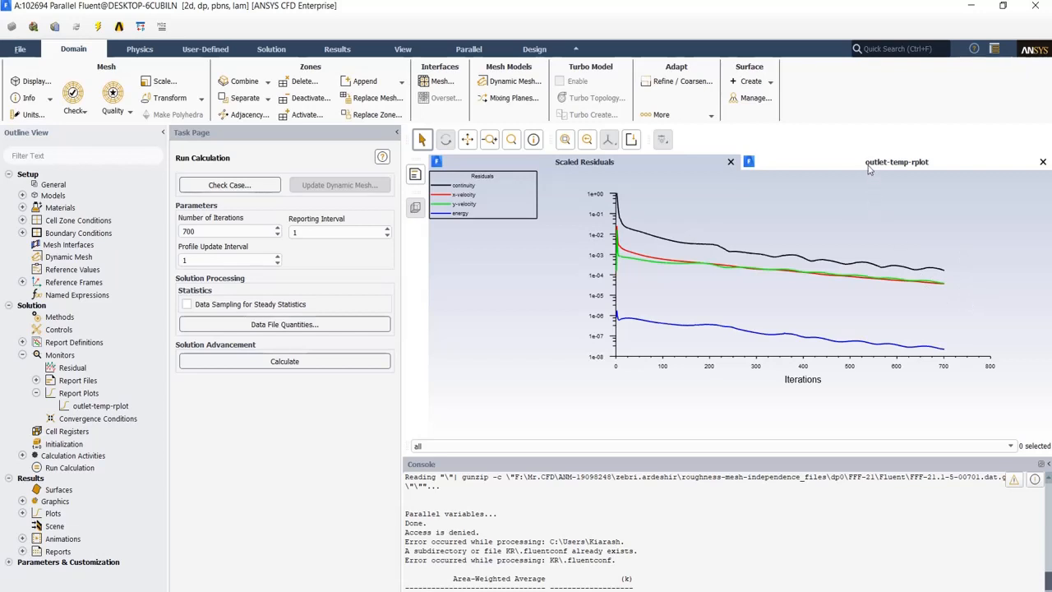
click(895, 163)
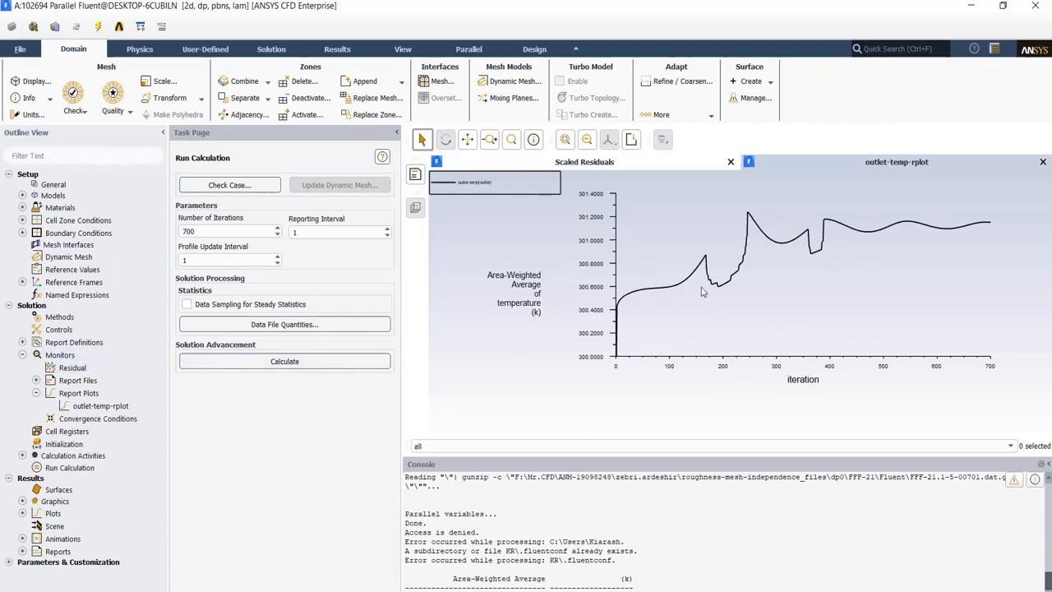
mouse_move(1009, 239)
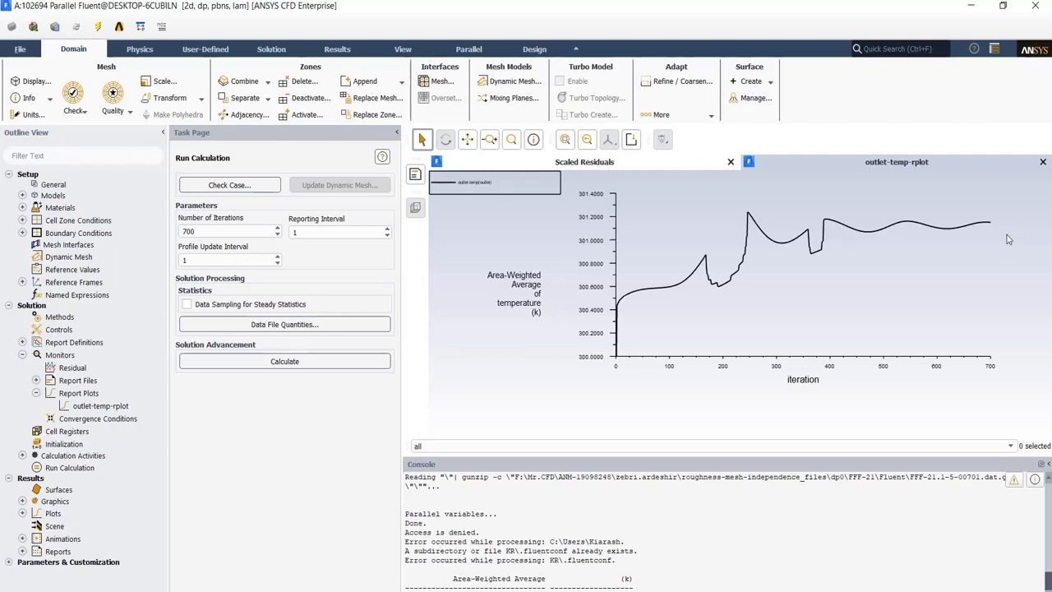
mouse_move(997, 237)
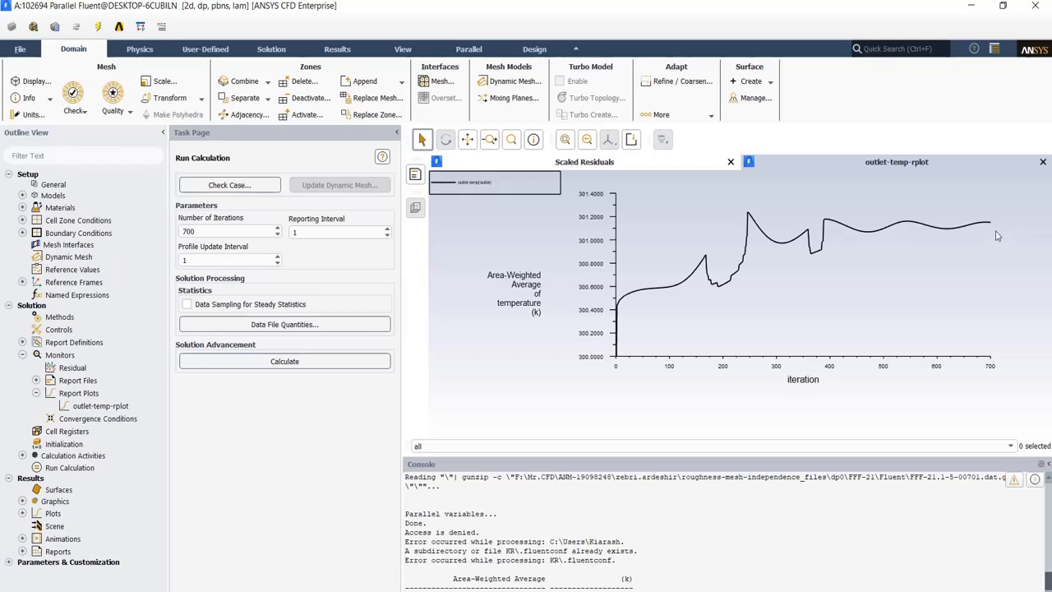
mouse_move(1003, 230)
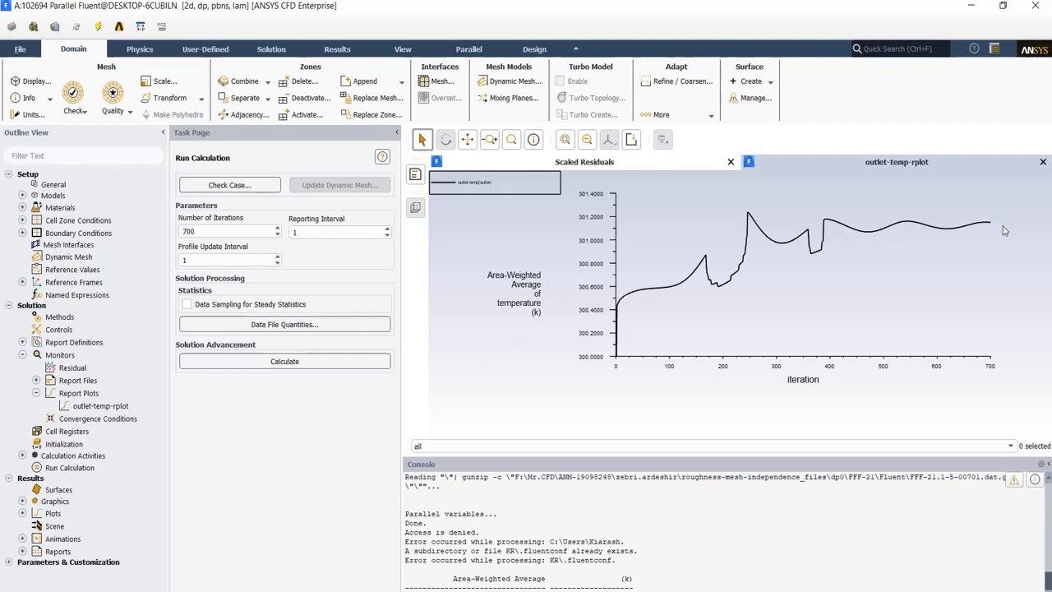
mouse_move(991, 238)
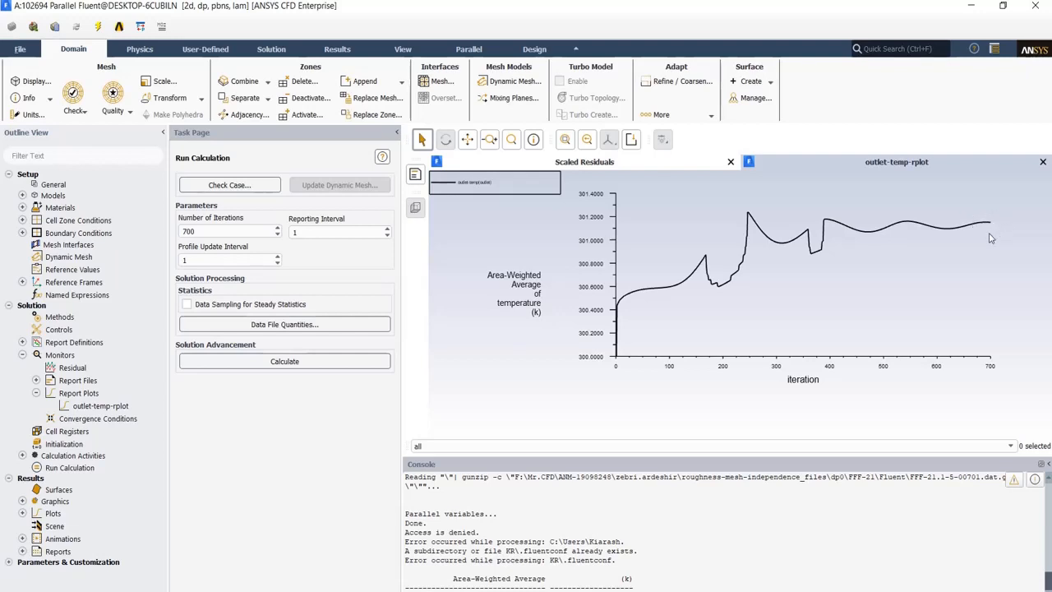
mouse_move(837, 333)
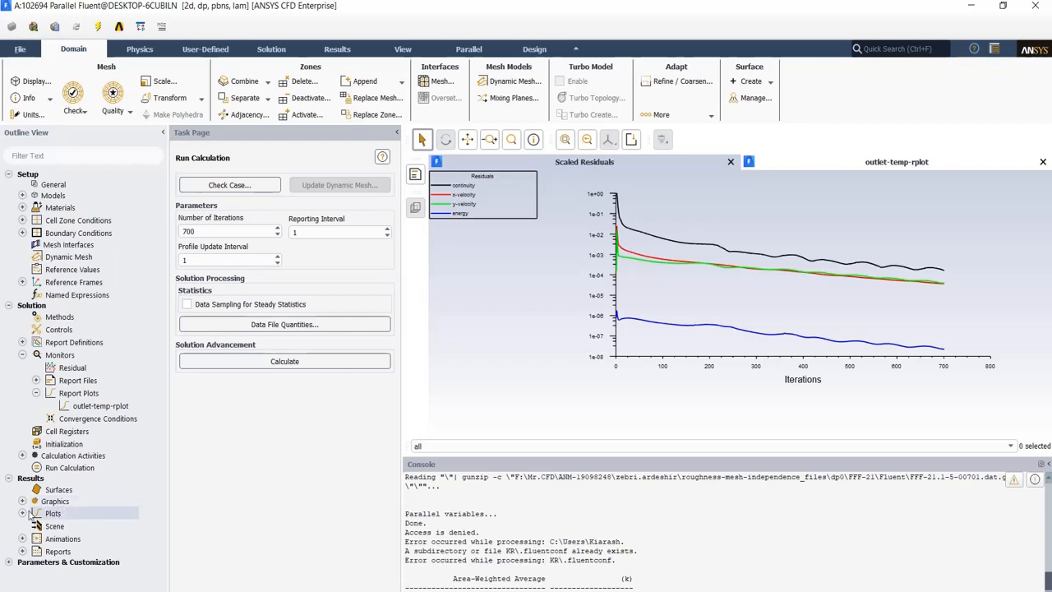
click(23, 513)
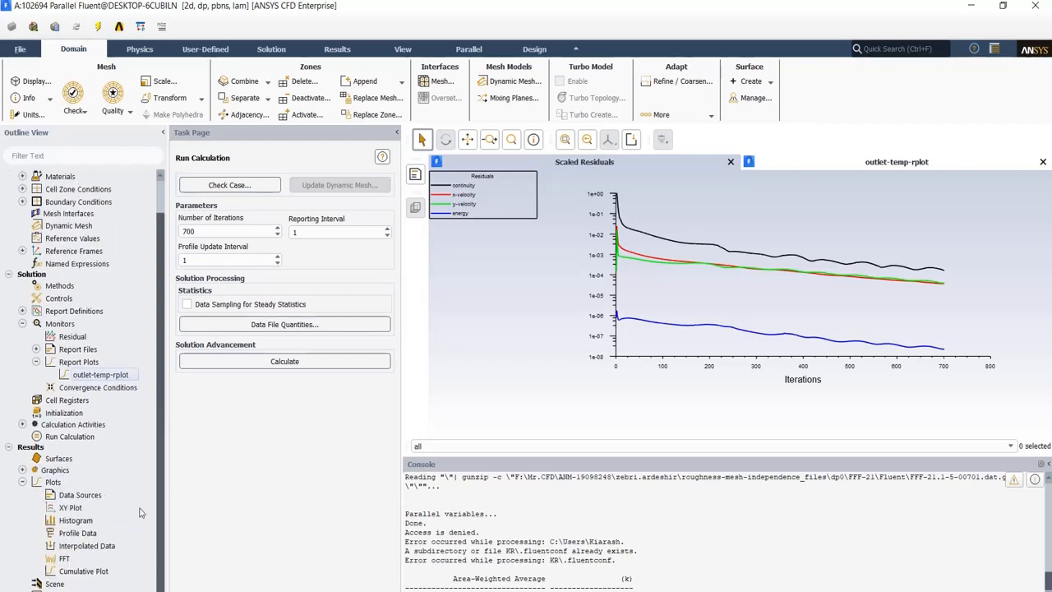
Plot static temperature along position on the wall surface in a Solution XY Plot.
double_click(70, 506)
text(temp)
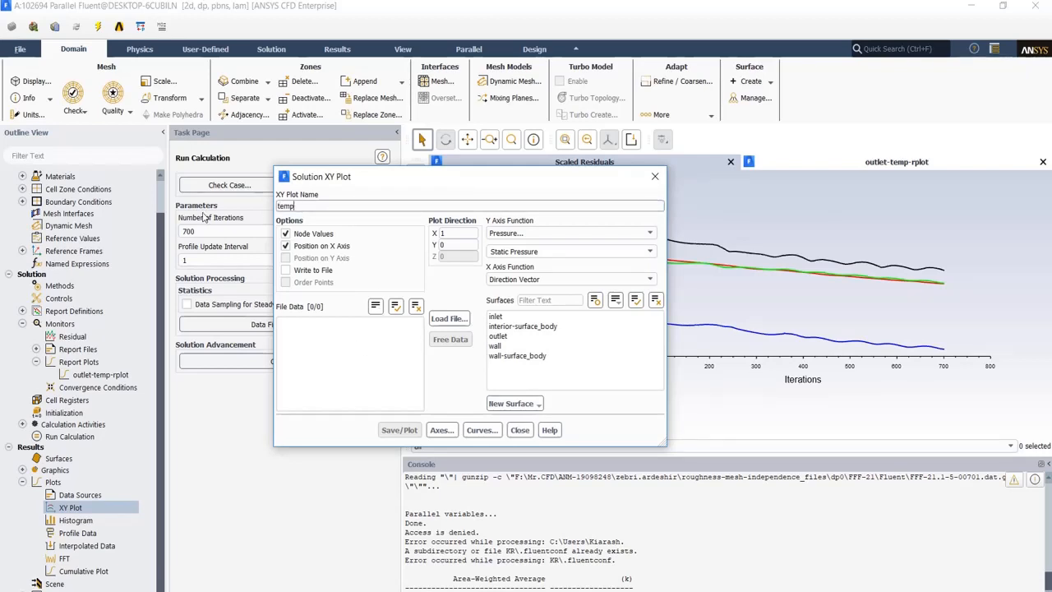
click(648, 233)
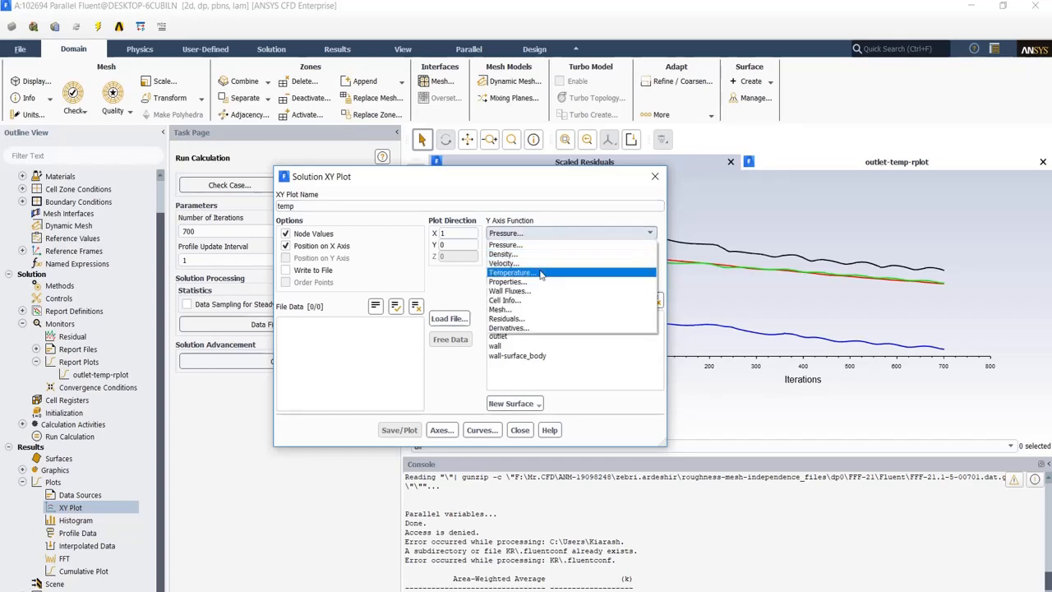
click(512, 273)
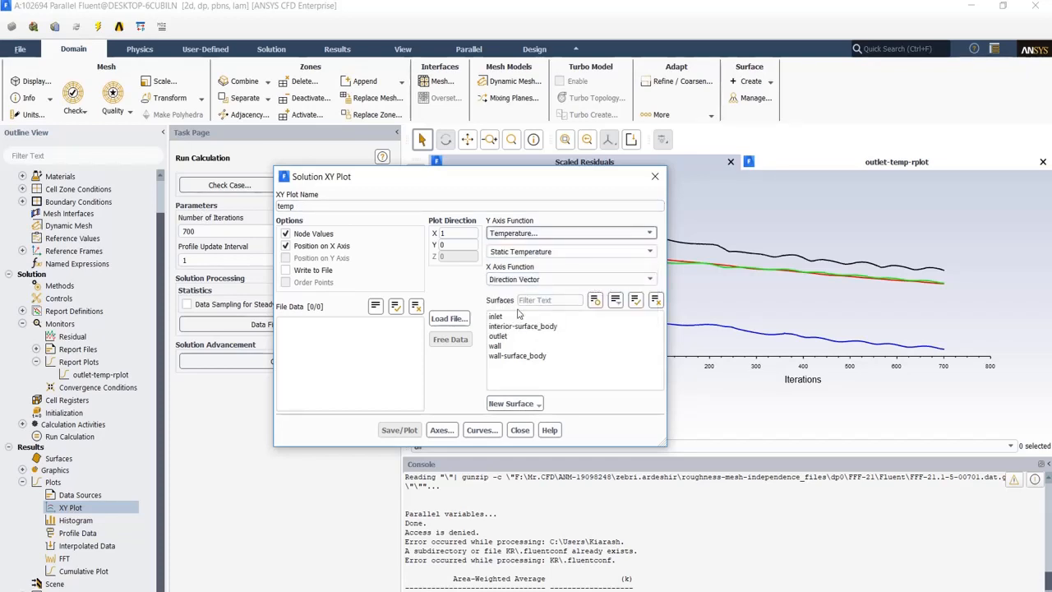
click(495, 345)
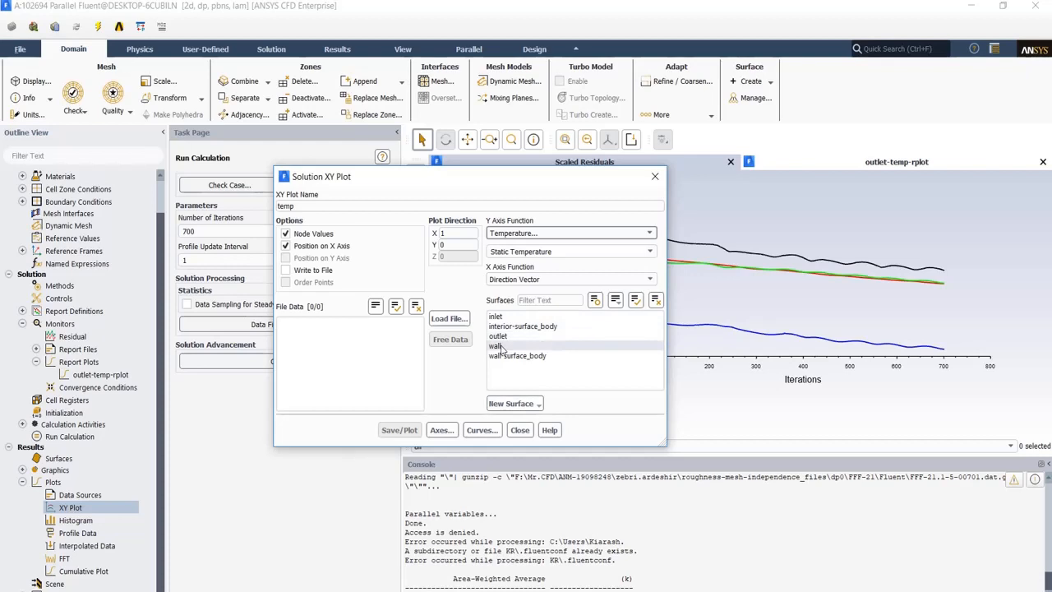
click(399, 430)
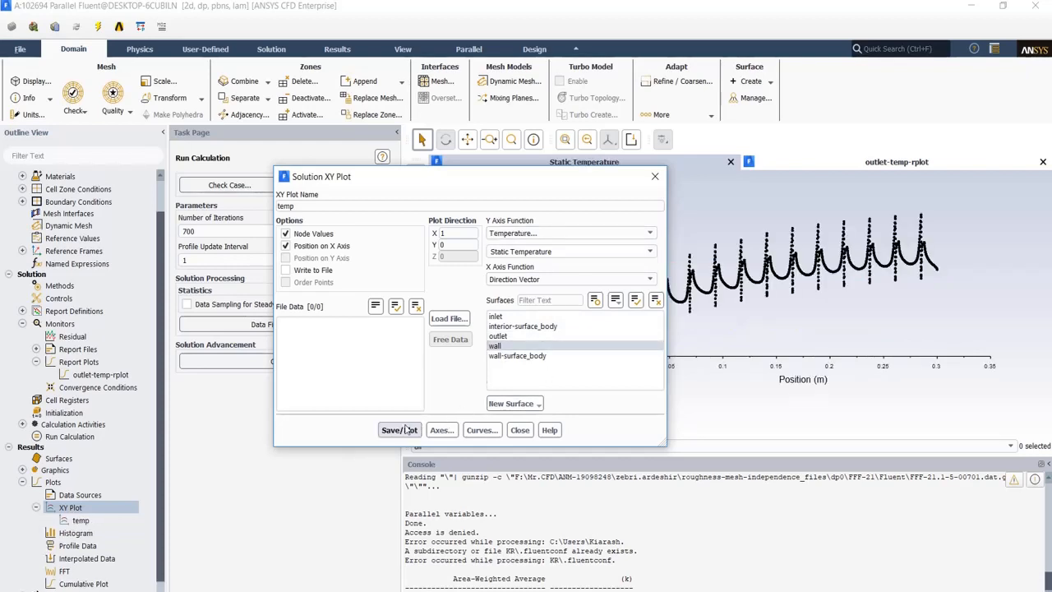
Close the XY plot settings, leaving the wall temperature plot (about 300–312 K) displayed.
click(398, 429)
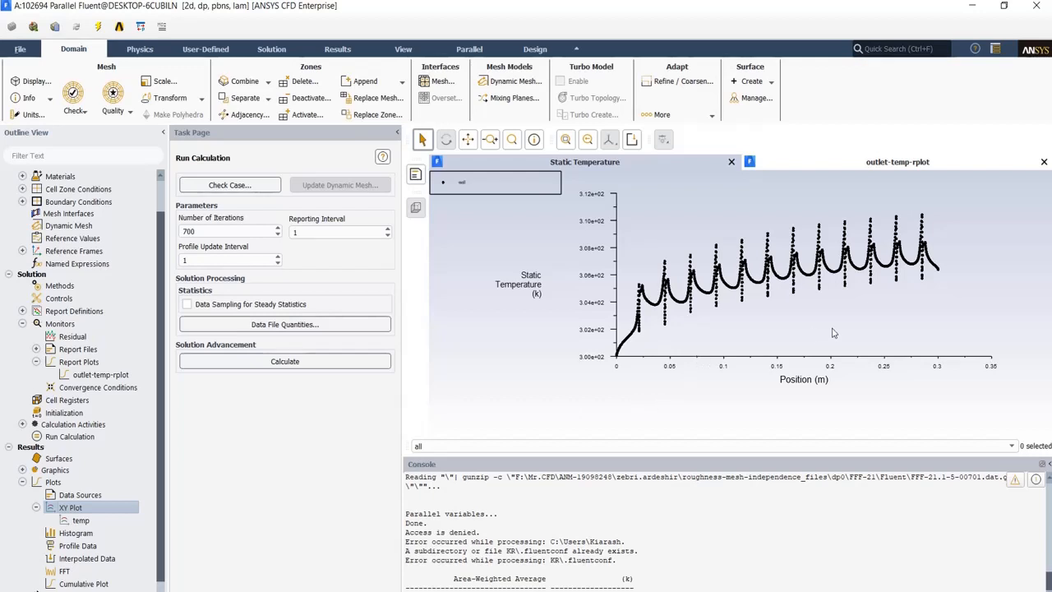
mouse_move(736, 292)
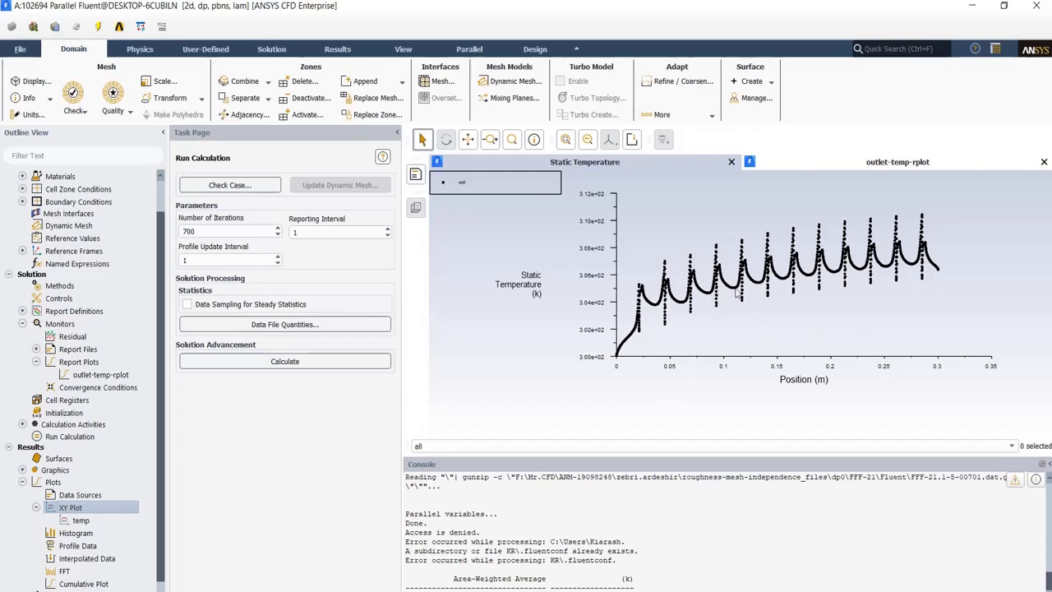
mouse_move(743, 299)
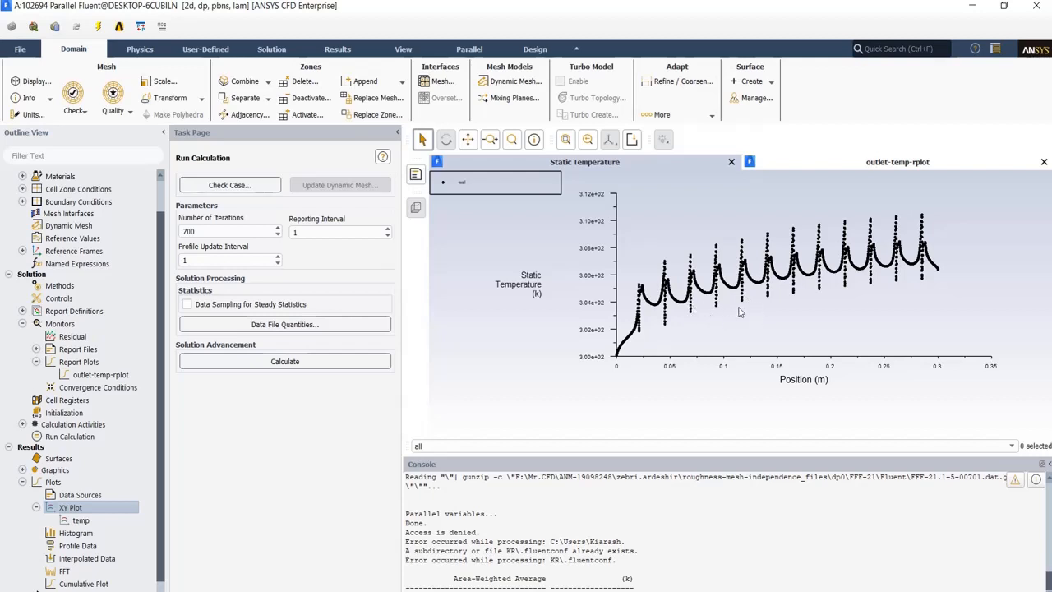
mouse_move(763, 325)
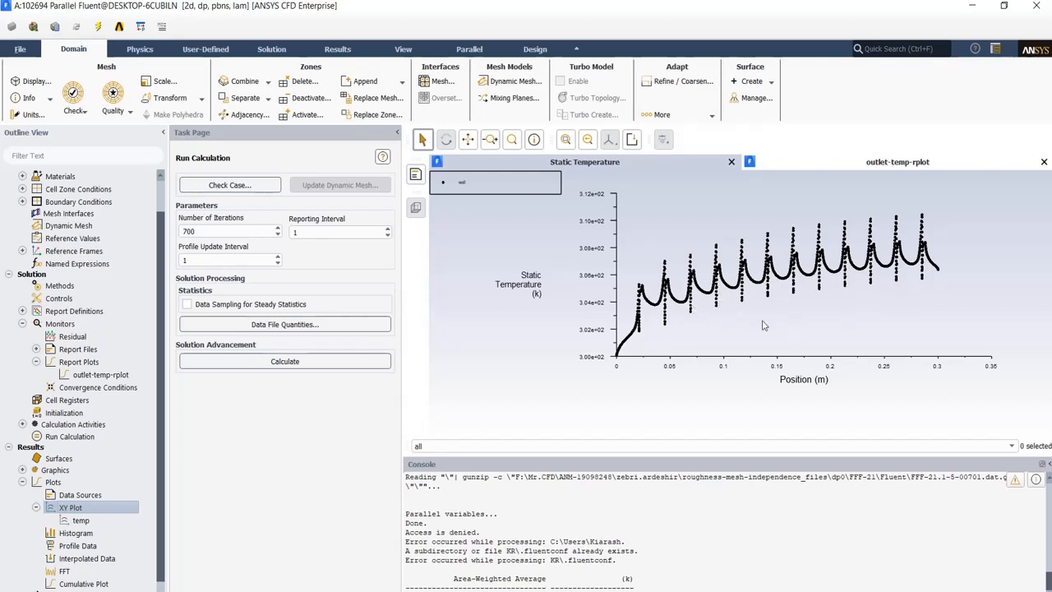
mouse_move(697, 319)
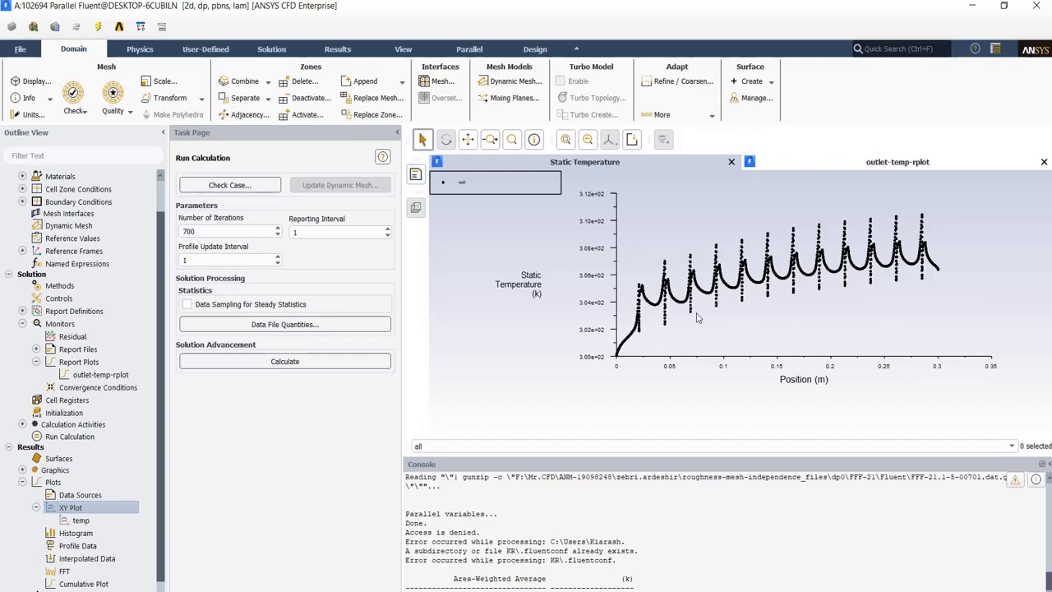
mouse_move(904, 296)
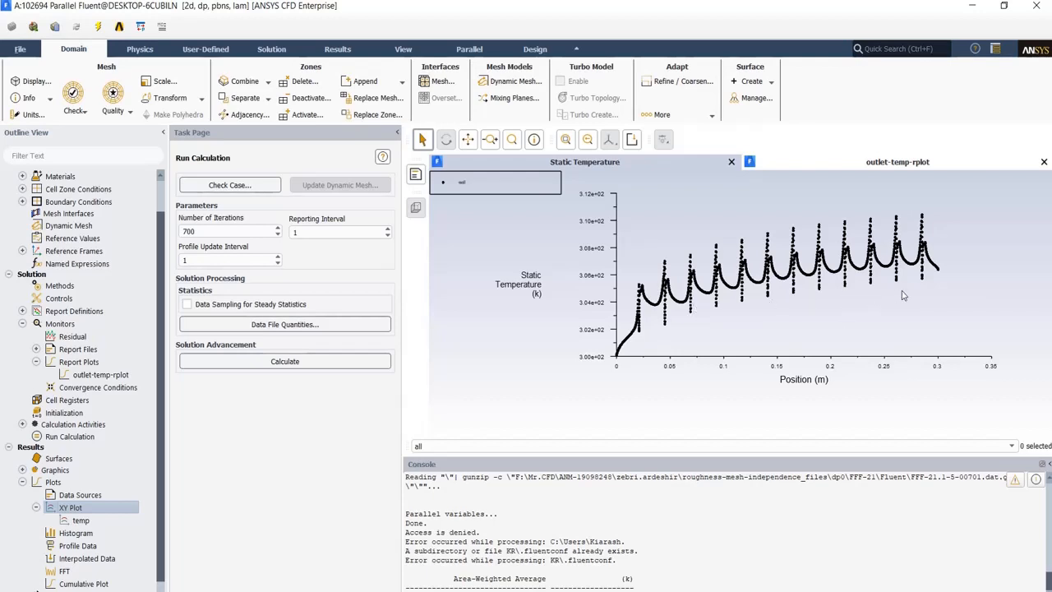
mouse_move(769, 335)
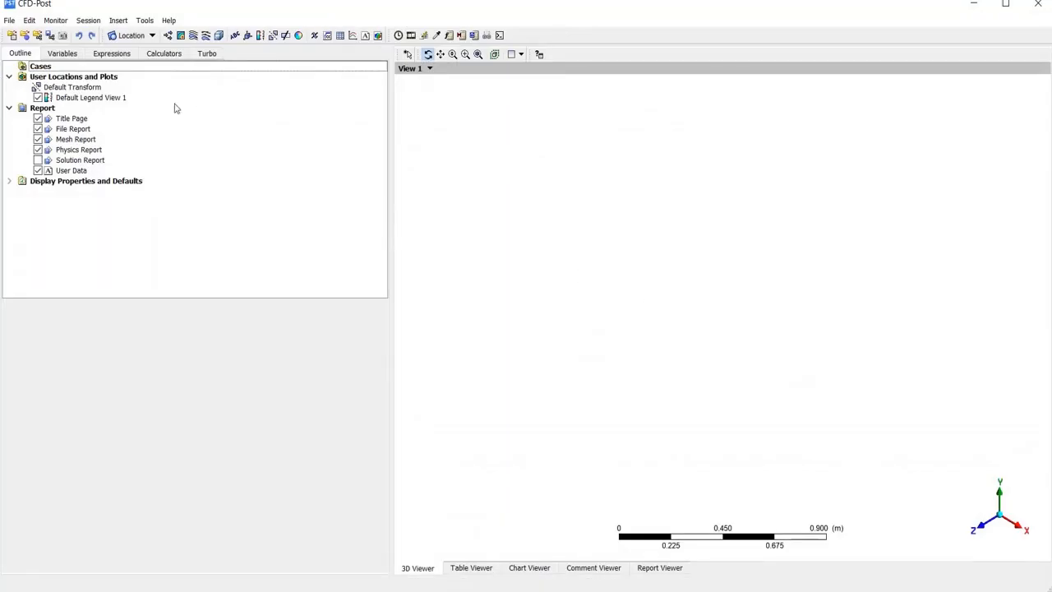
Browse from the recent project folder into the FFF-17 case's Fluent folder to load results.
click(10, 19)
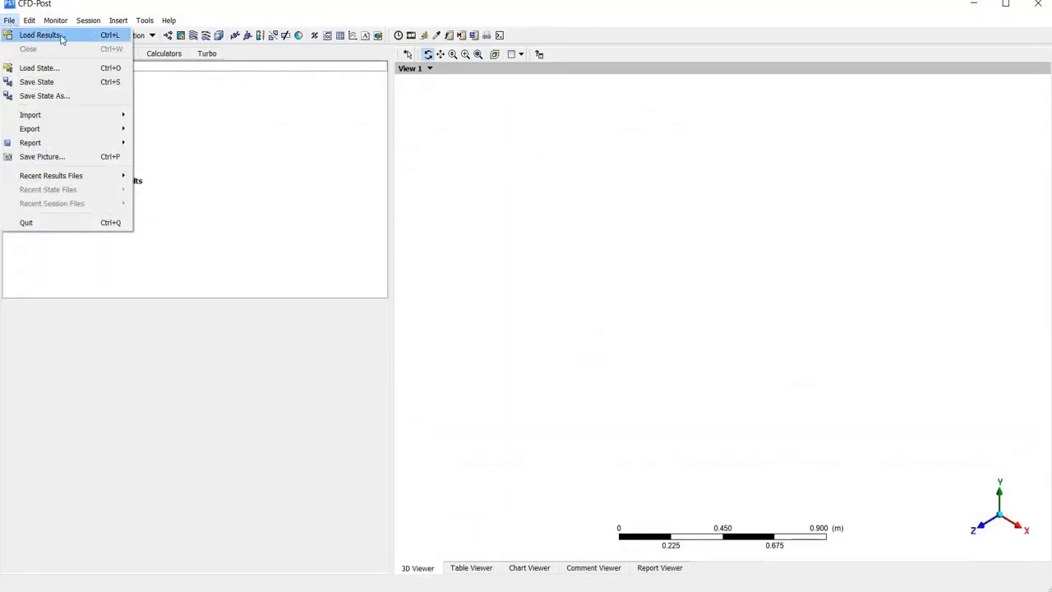
click(40, 35)
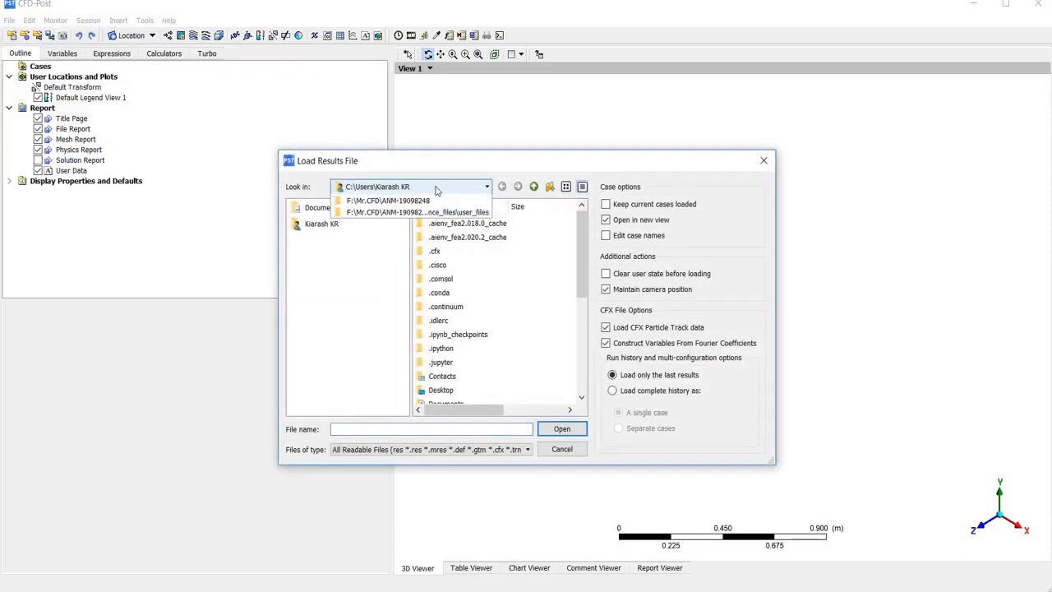
click(487, 187)
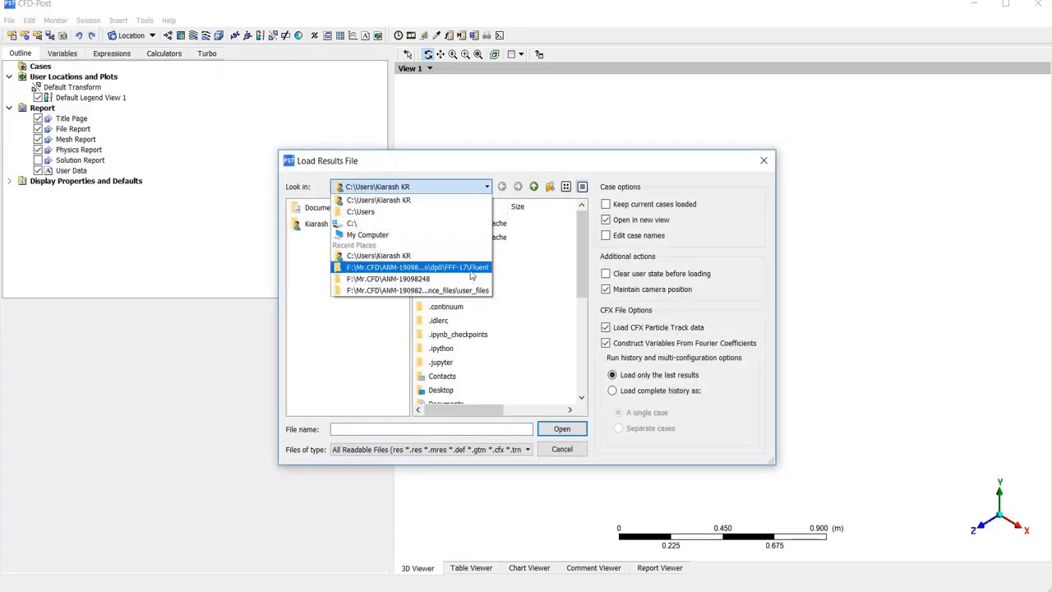
click(388, 278)
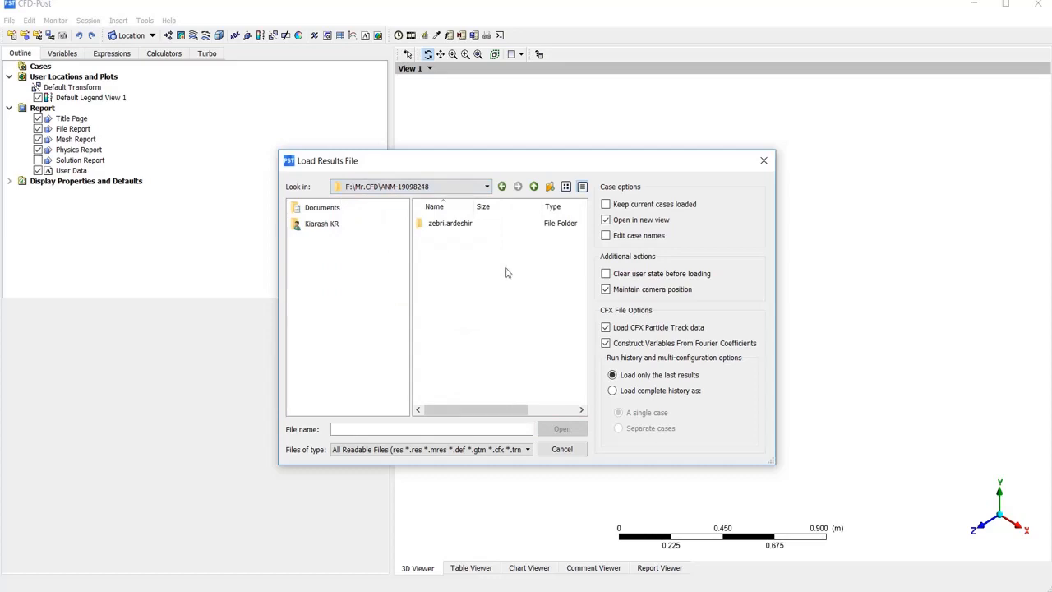
double_click(450, 224)
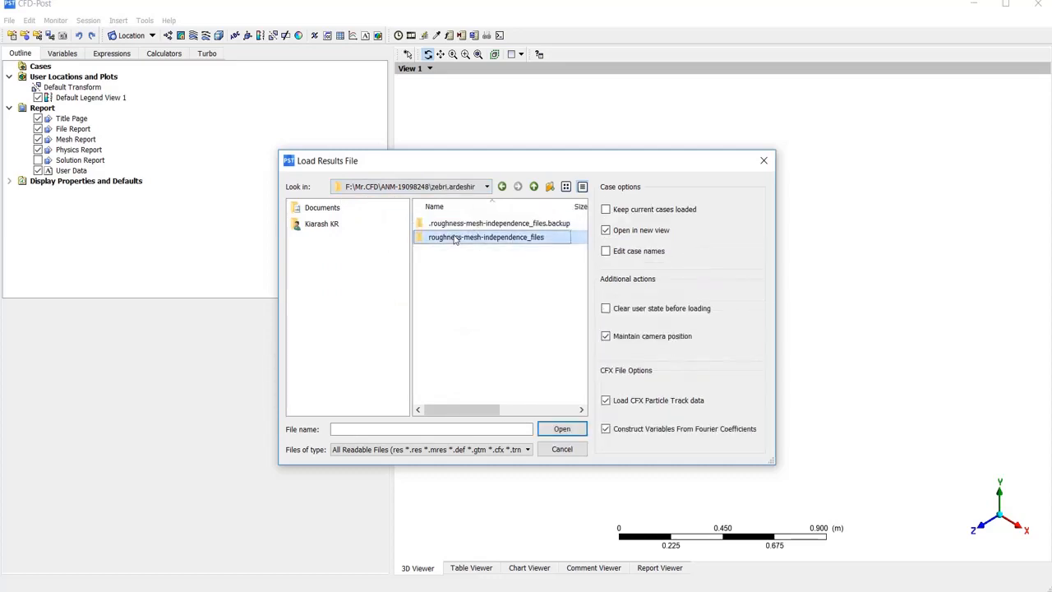
double_click(486, 236)
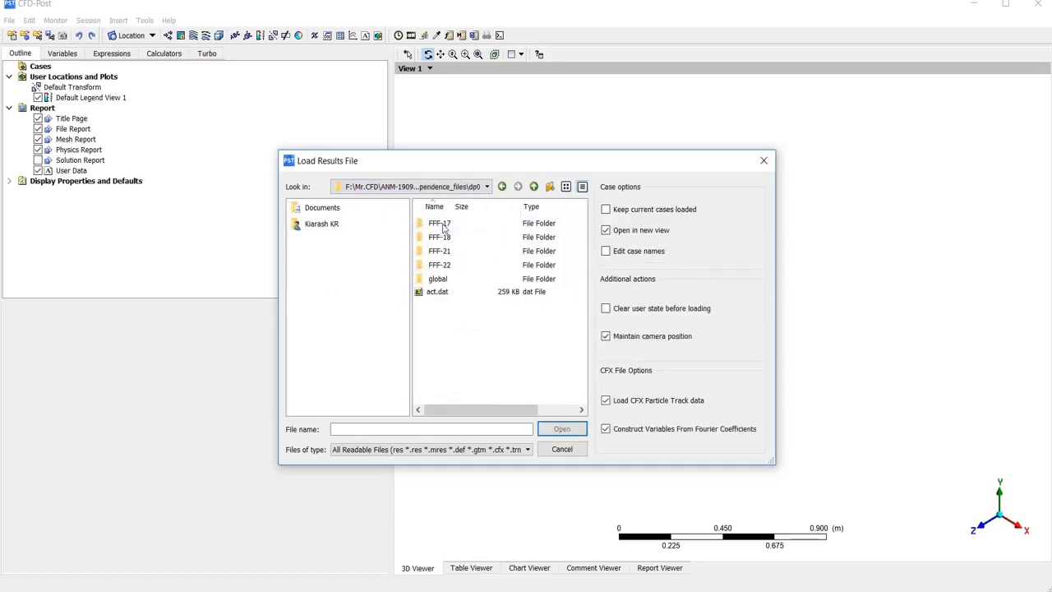
double_click(440, 223)
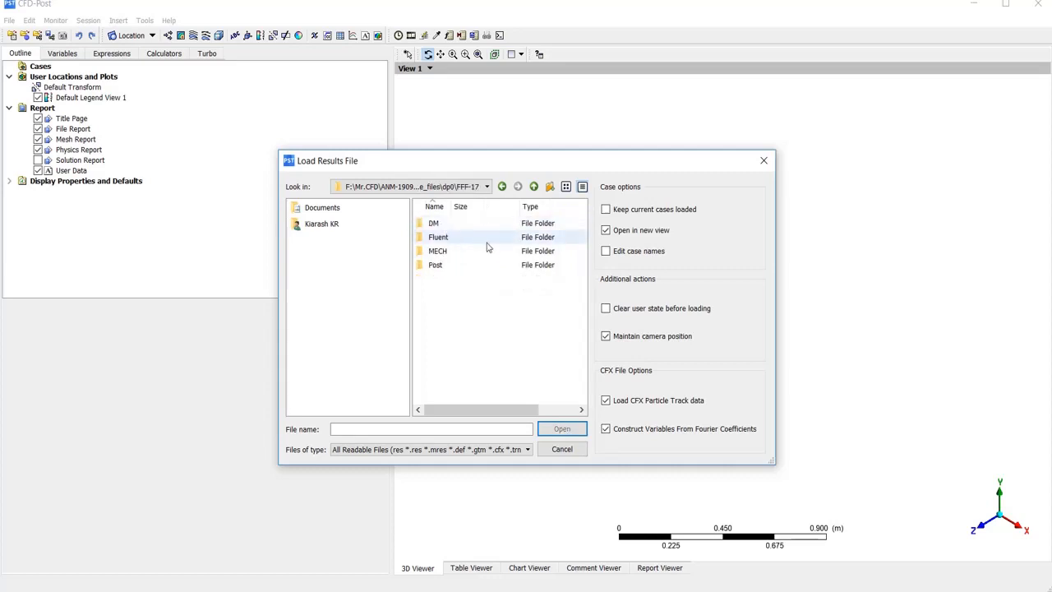
double_click(438, 236)
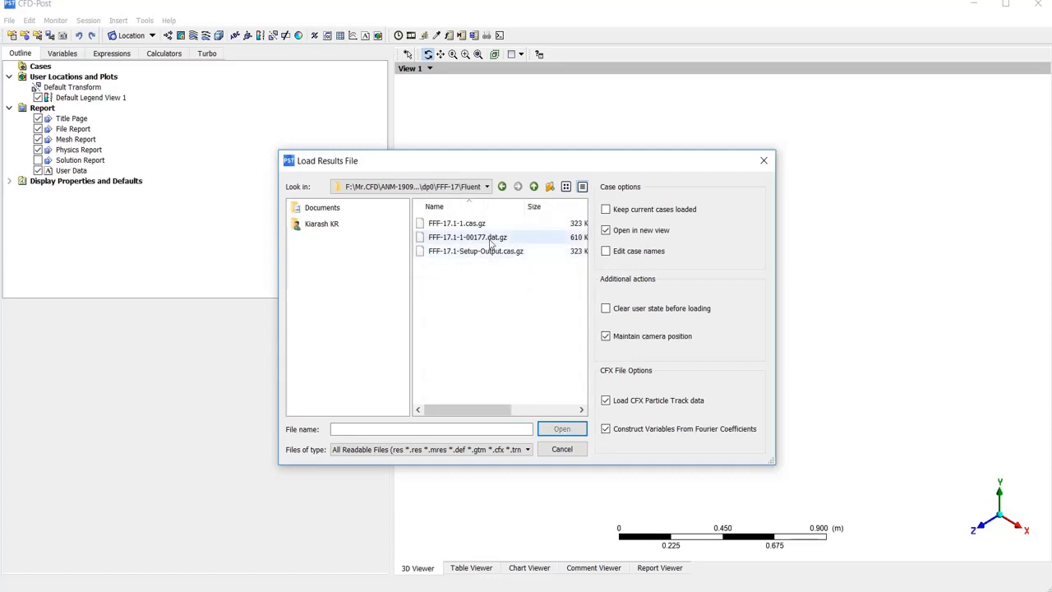
Load the FFF-17.1-1-00177.dat.gz results file and accept the global variable ranges notice.
click(467, 237)
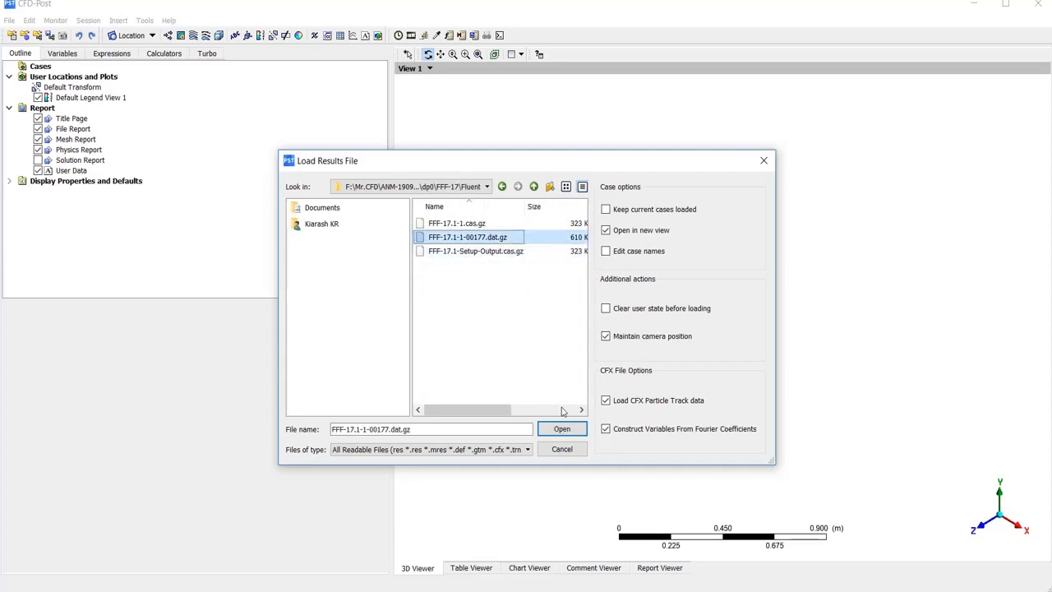
click(562, 428)
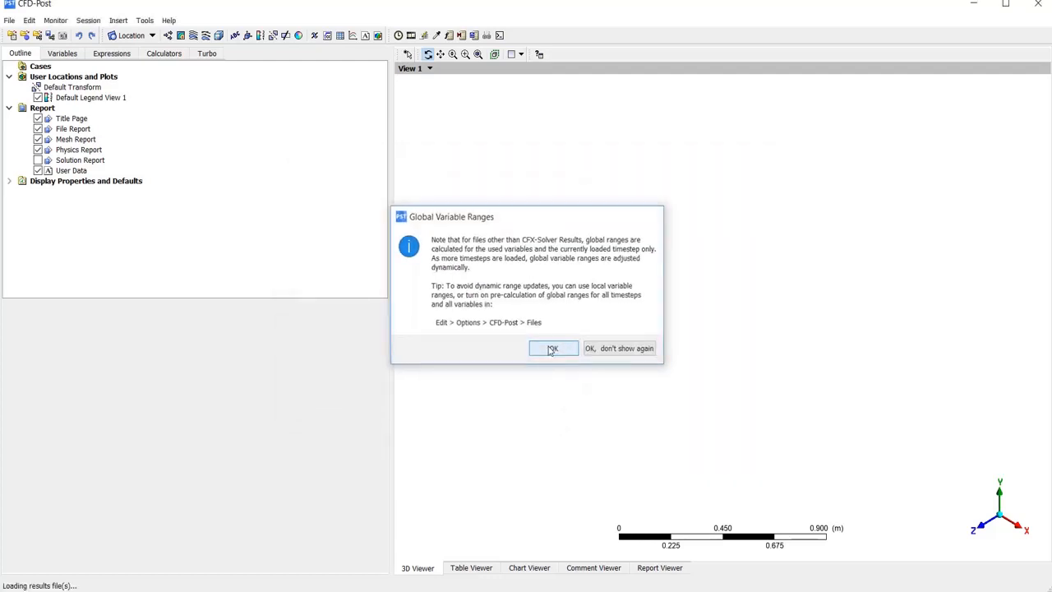
click(552, 348)
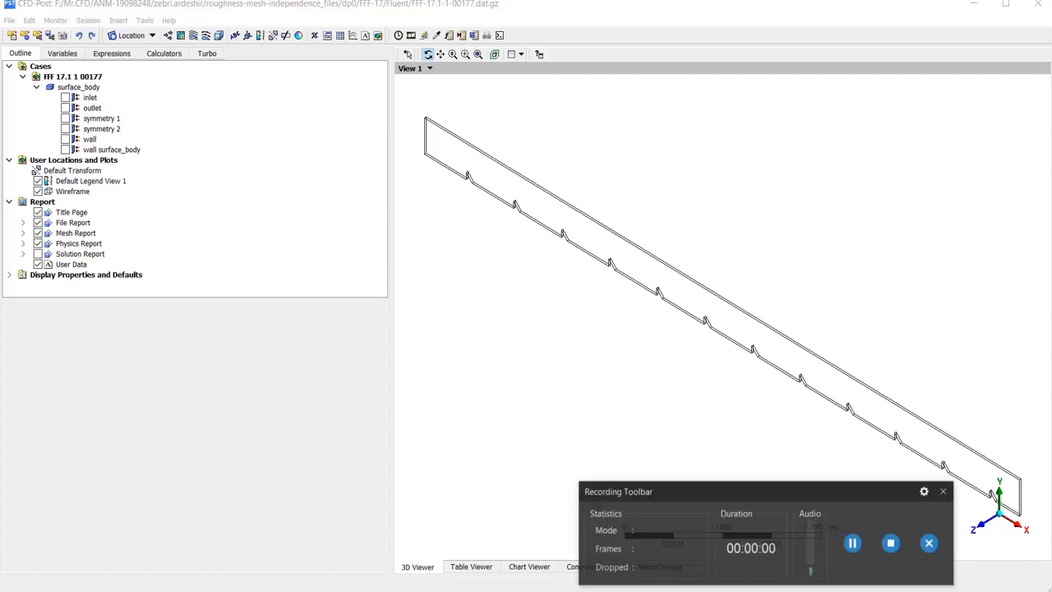
Create a contour named temp showing temperature on symmetry 2.
click(943, 489)
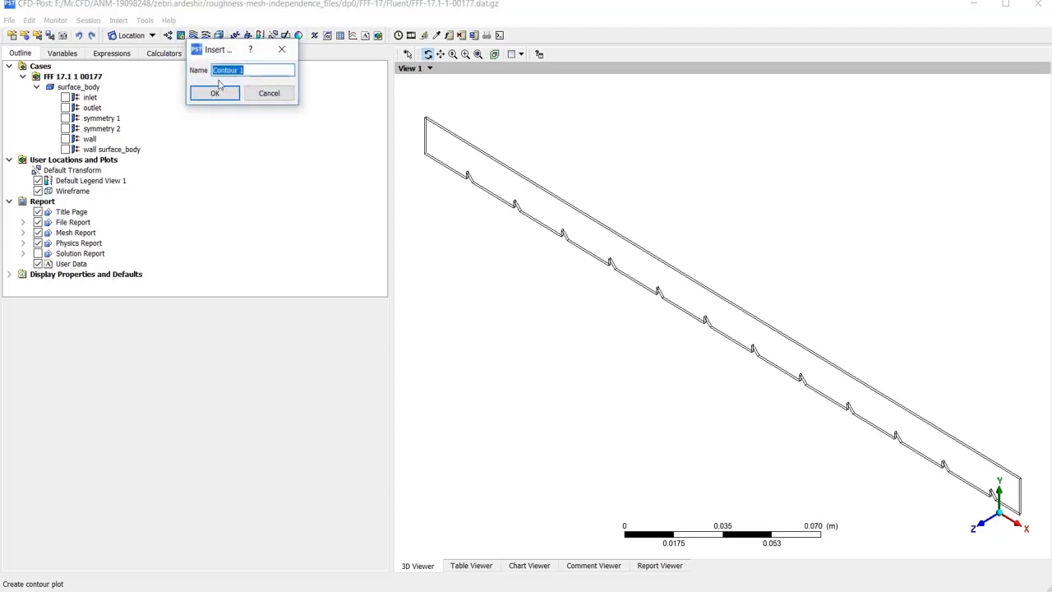
text(temp)
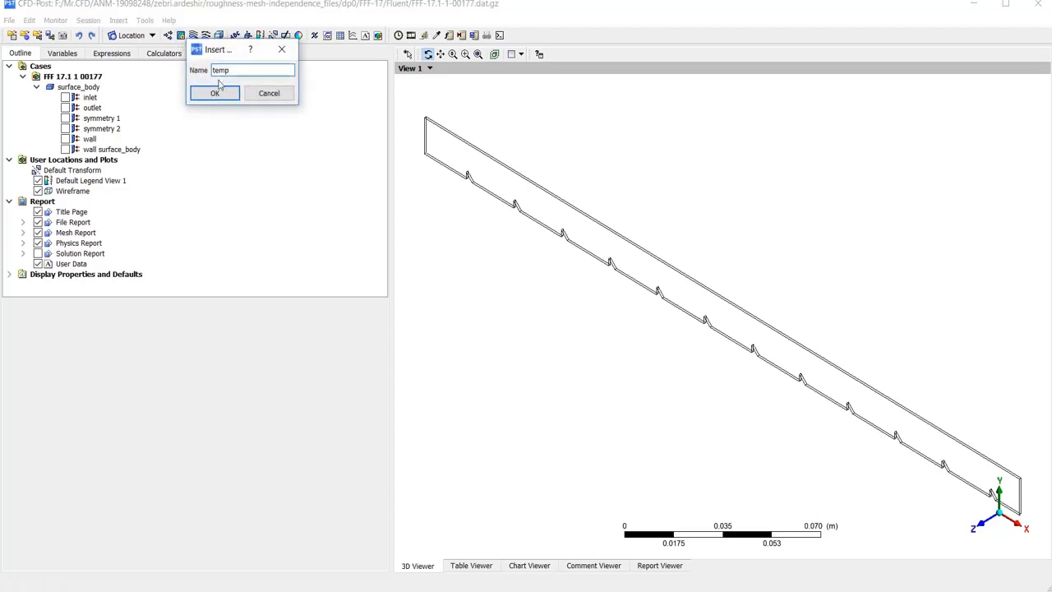
click(214, 92)
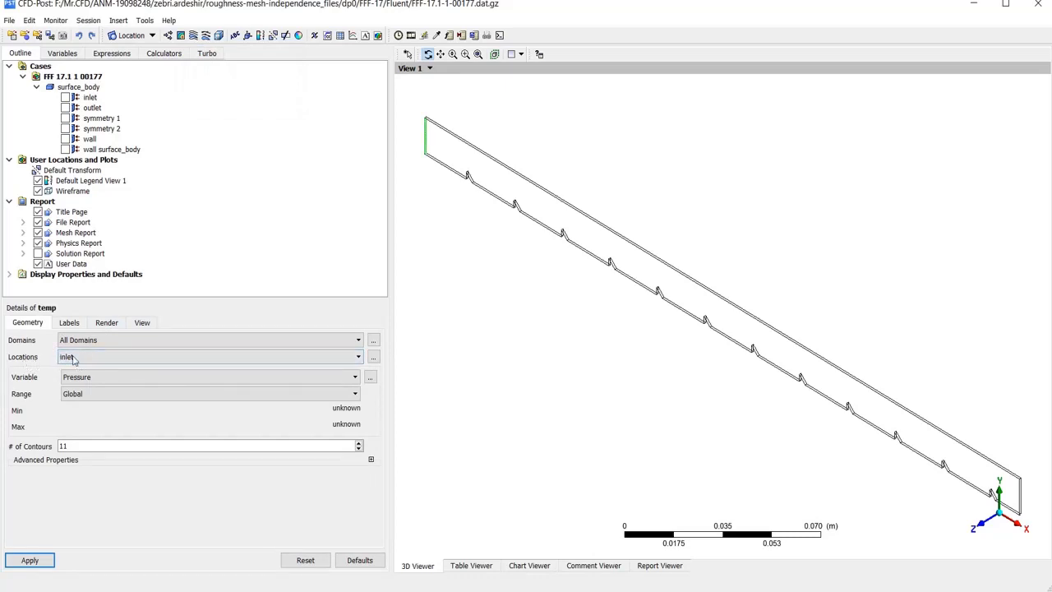
click(357, 355)
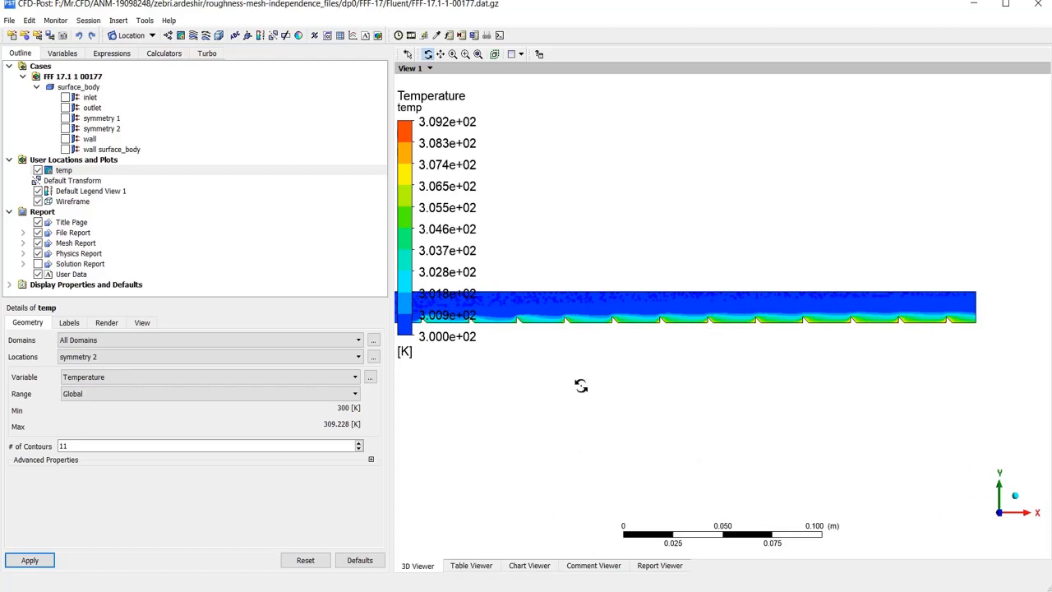
mouse_move(641, 332)
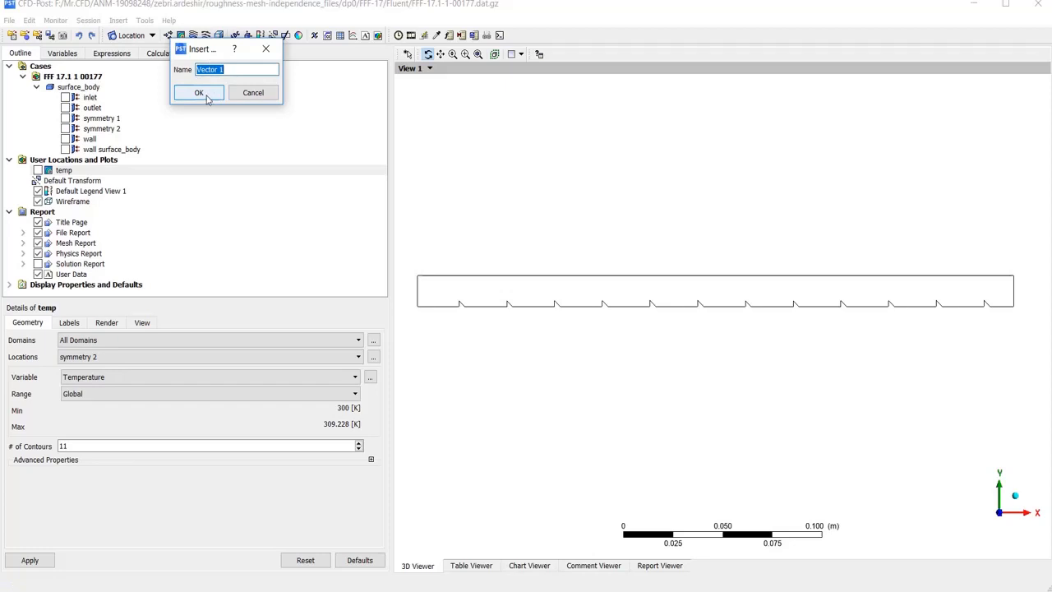
Create Vector 1 displaying velocity vectors on symmetry 2.
click(197, 92)
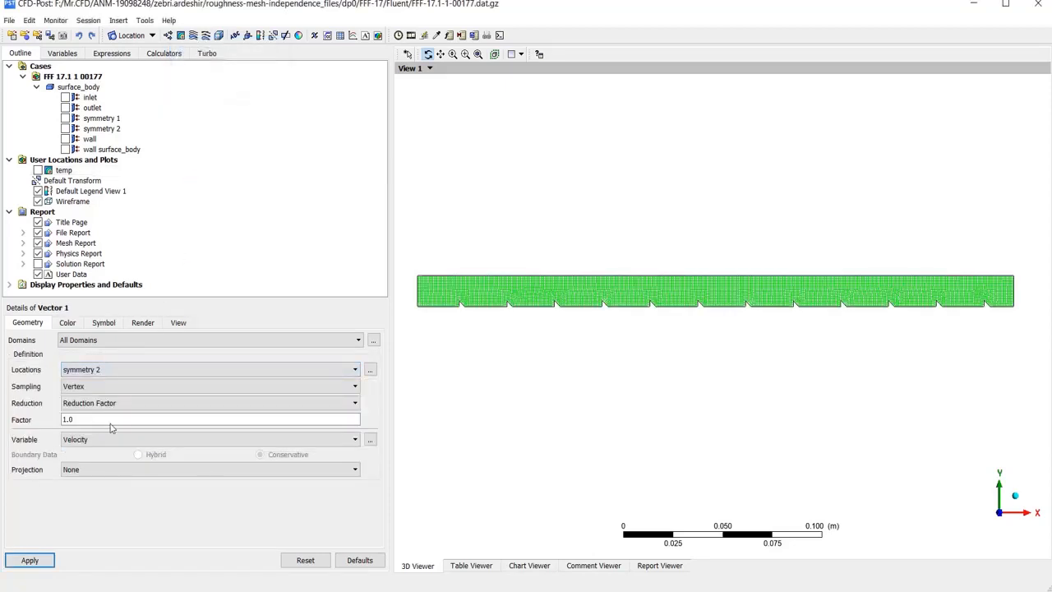
click(29, 558)
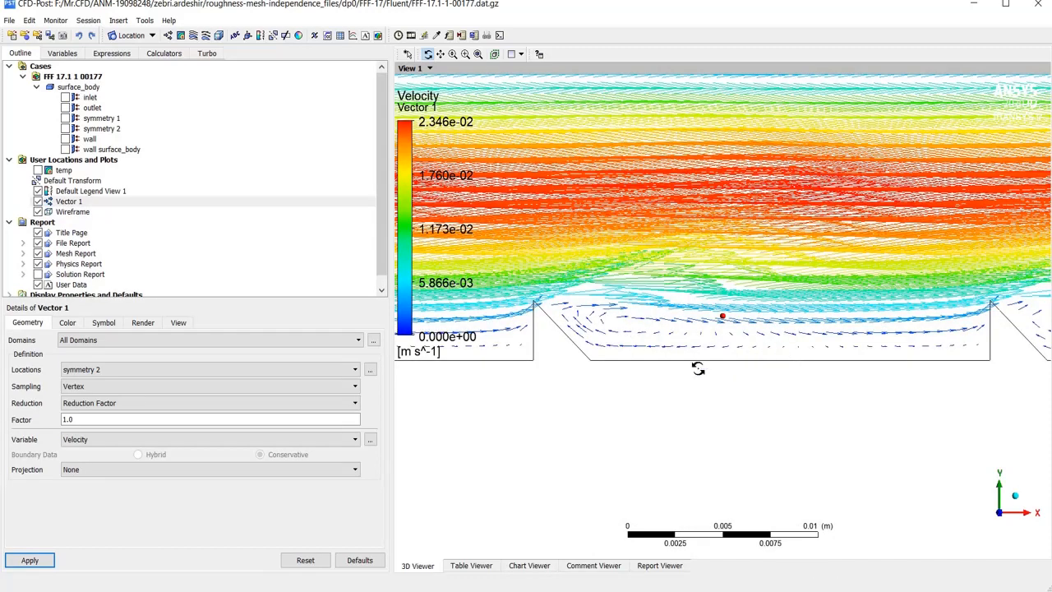
mouse_move(601, 372)
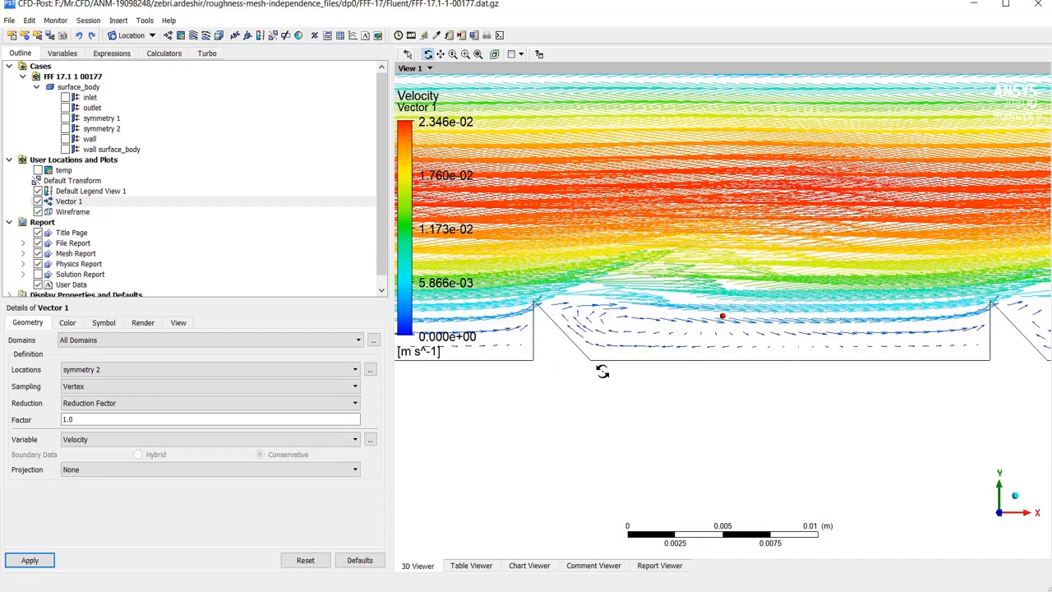